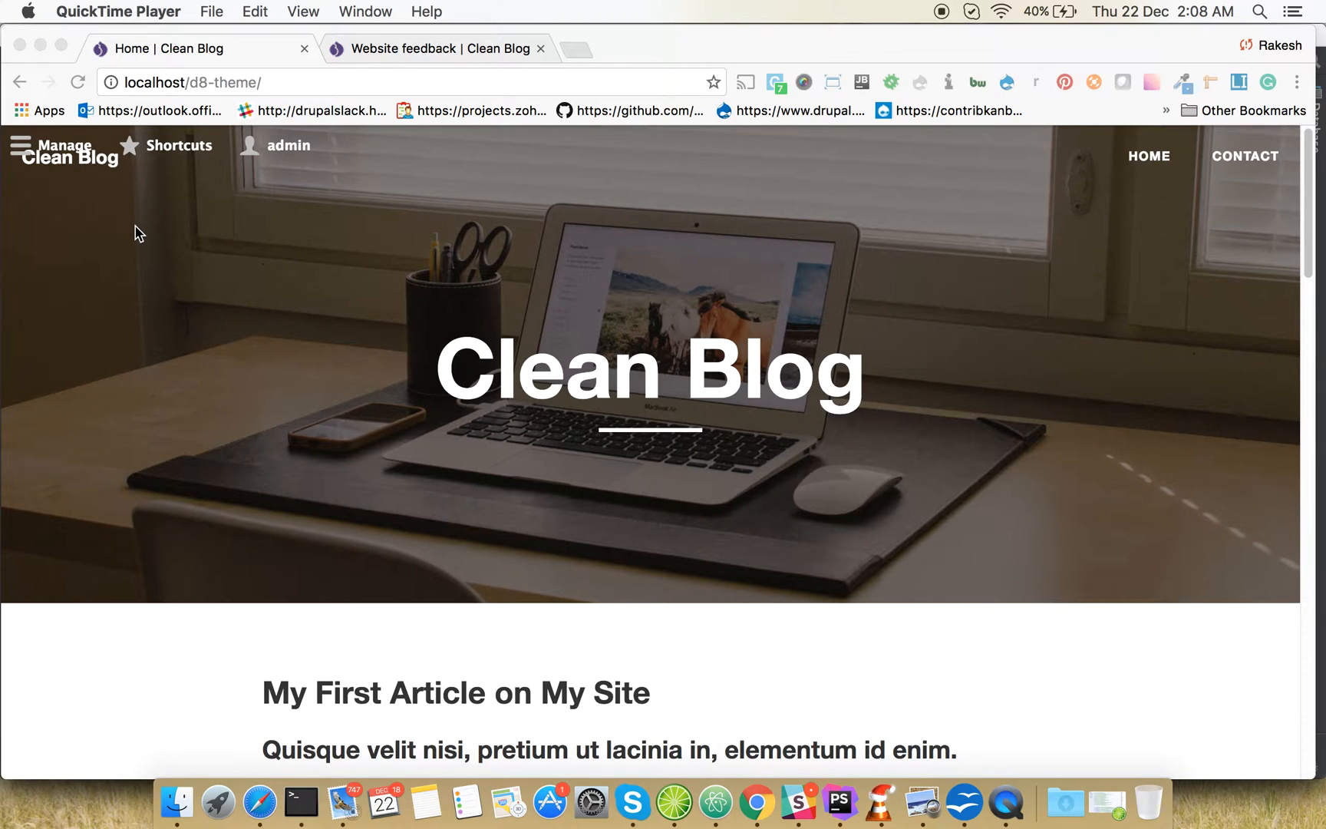
mouse_move(470, 368)
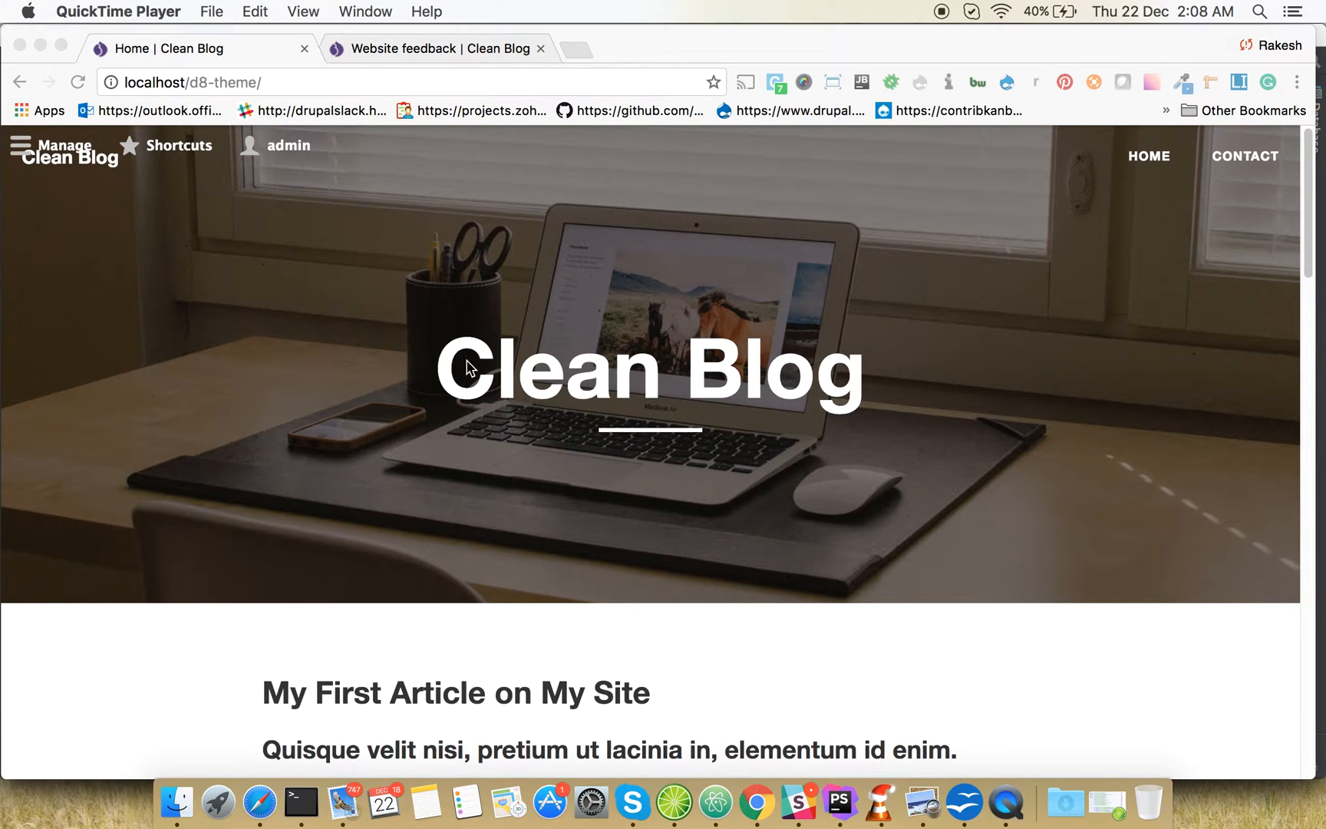
mouse_move(427, 368)
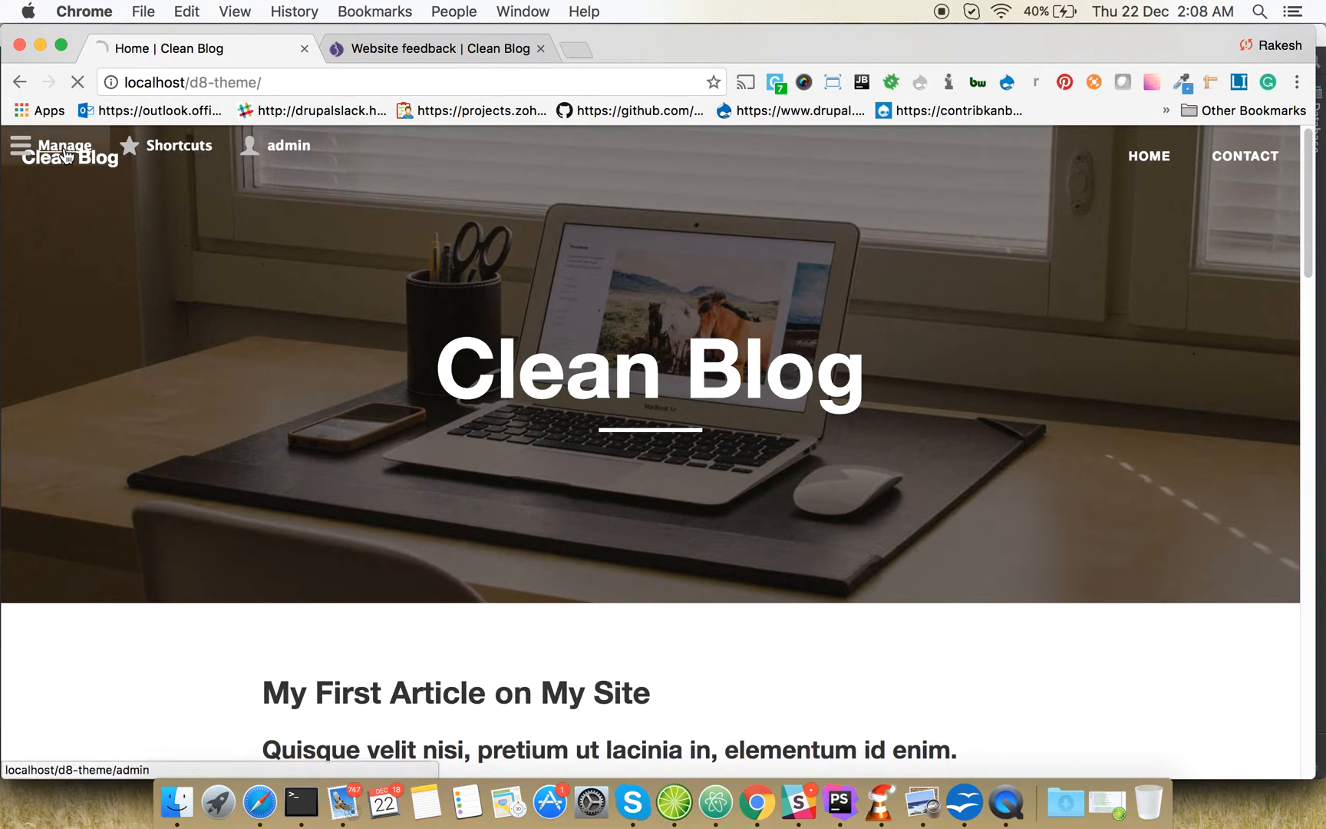
Navigate via Manage > Structure to the Block layout page for the Clean Blog theme
left_click(67, 144)
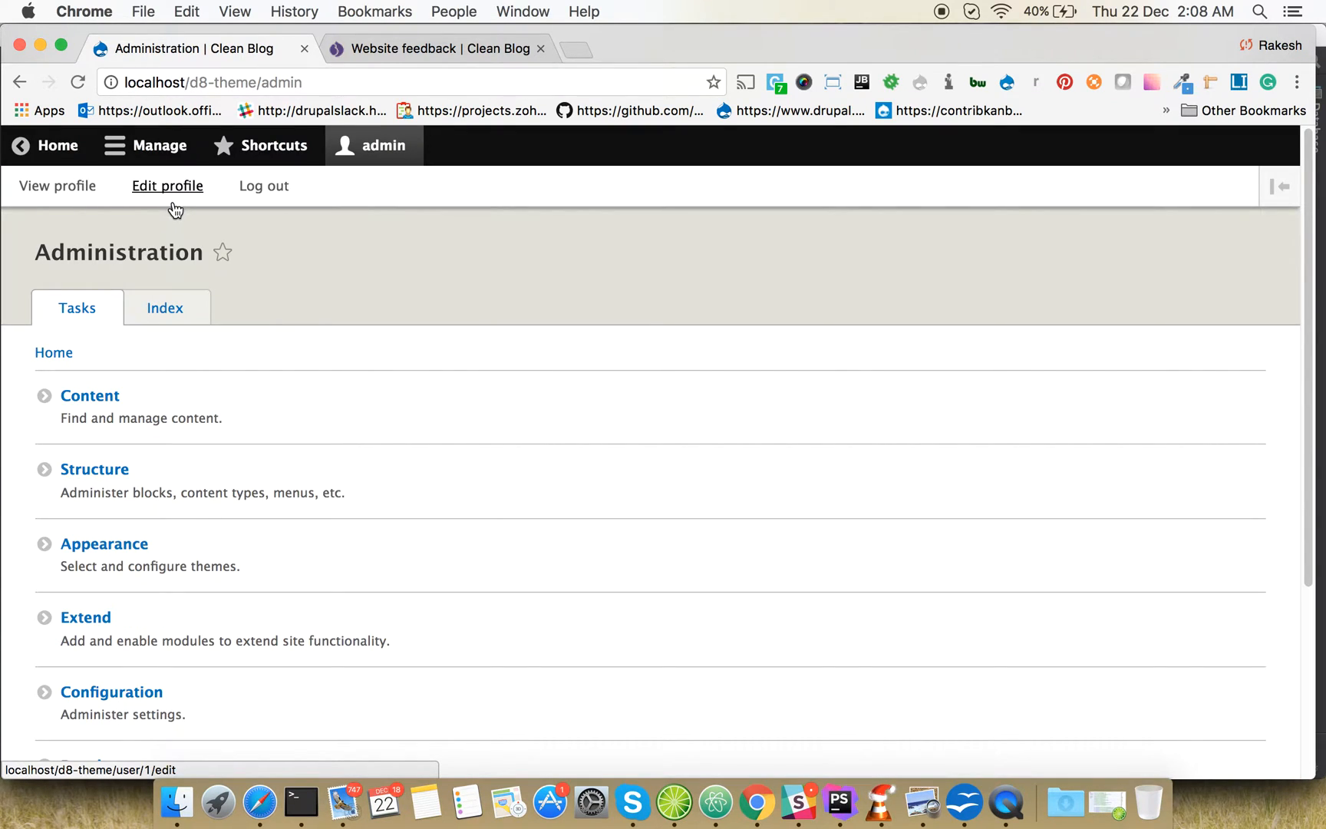
mouse_move(145, 193)
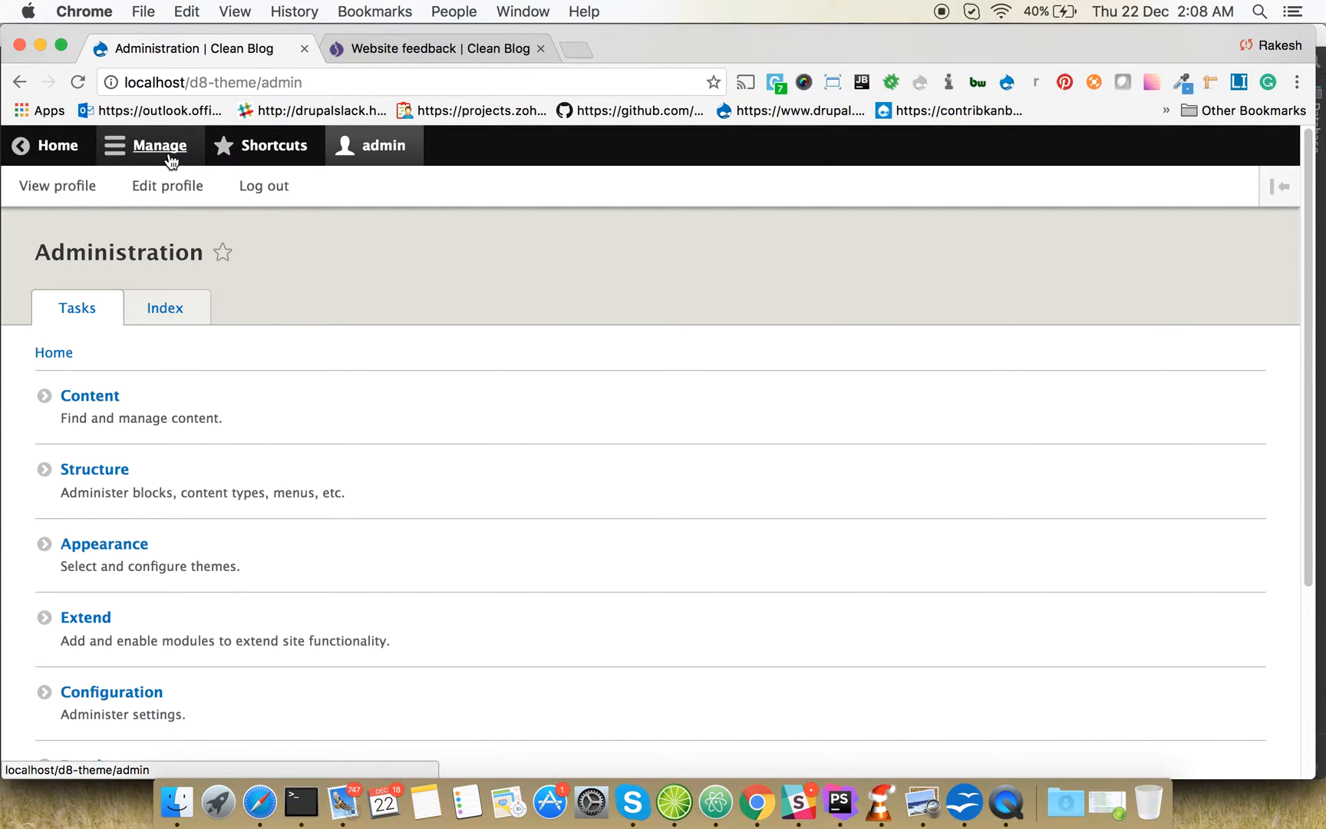
left_click(155, 144)
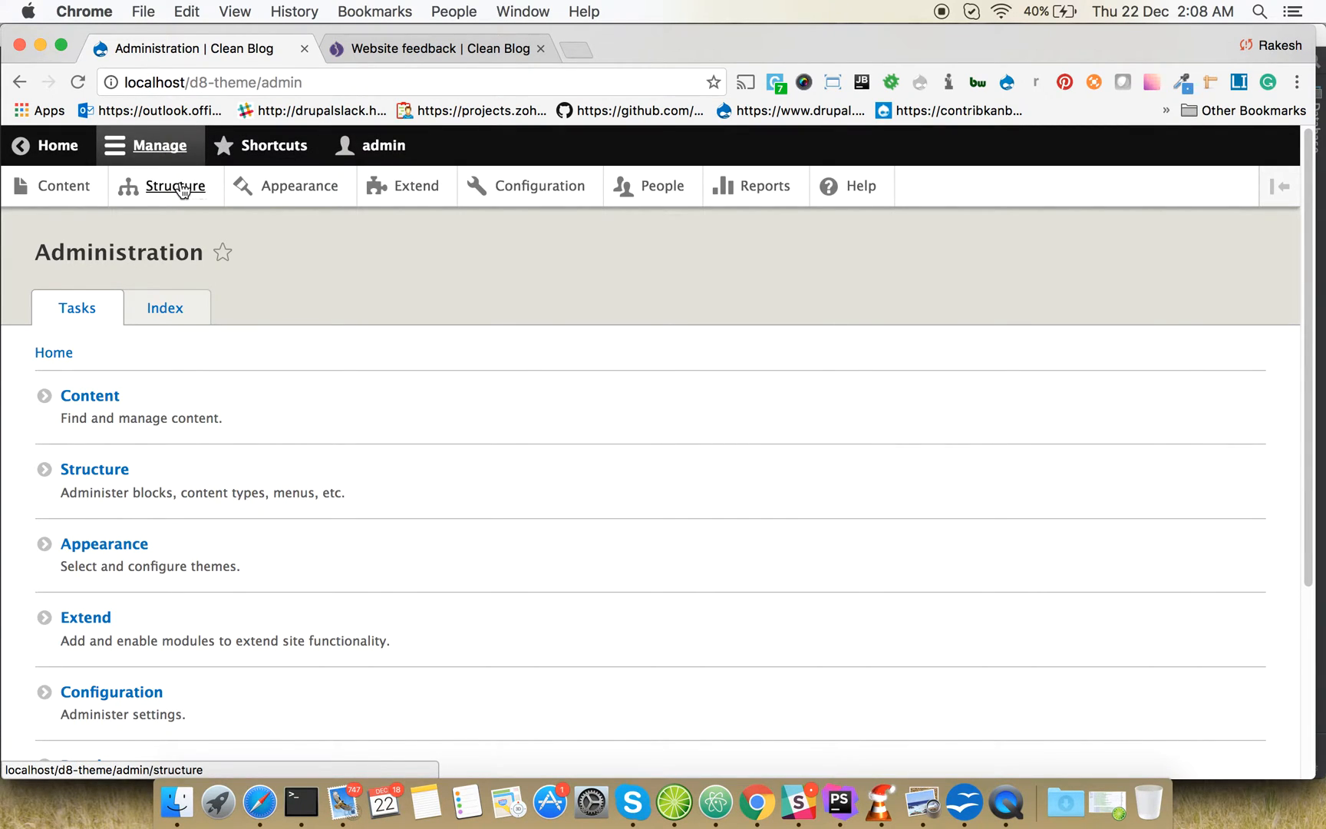
left_click(176, 186)
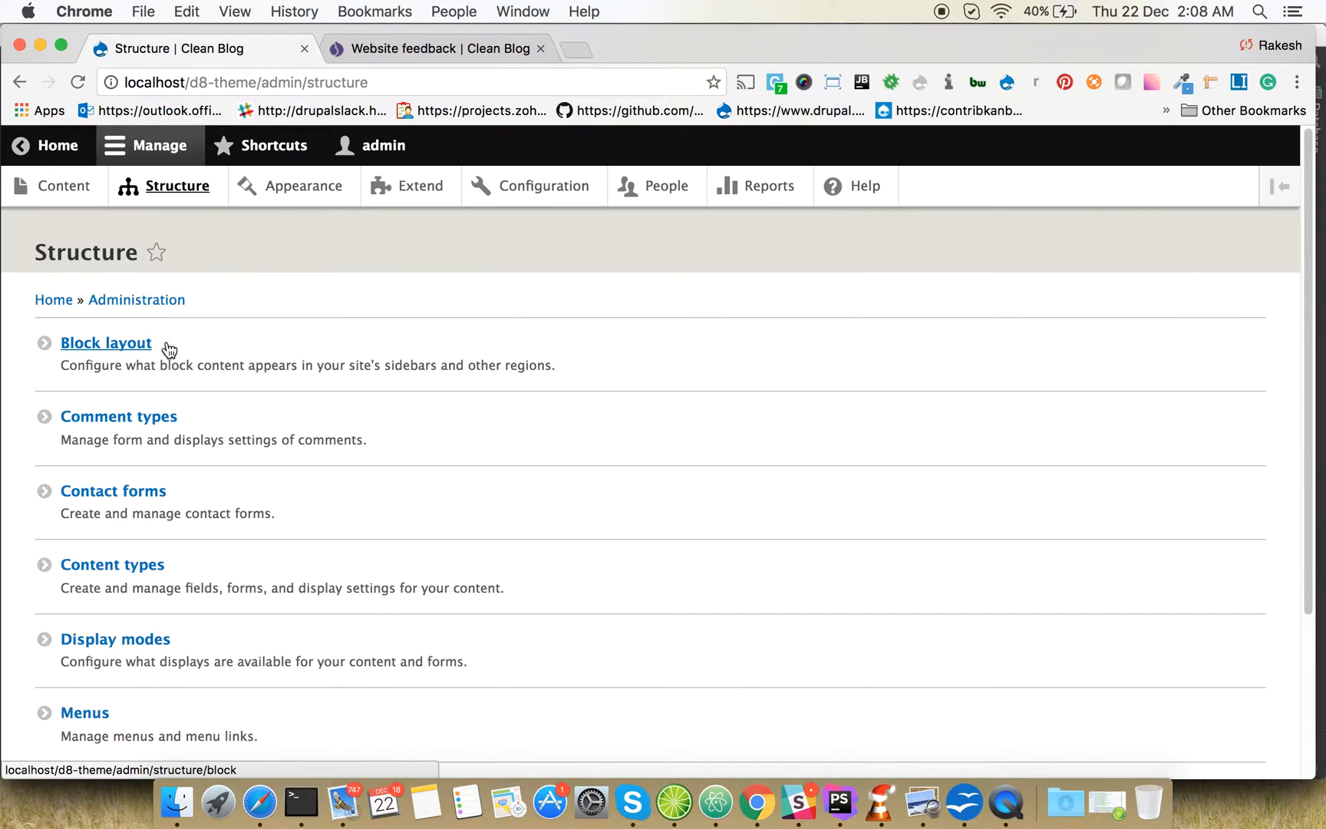
left_click(106, 342)
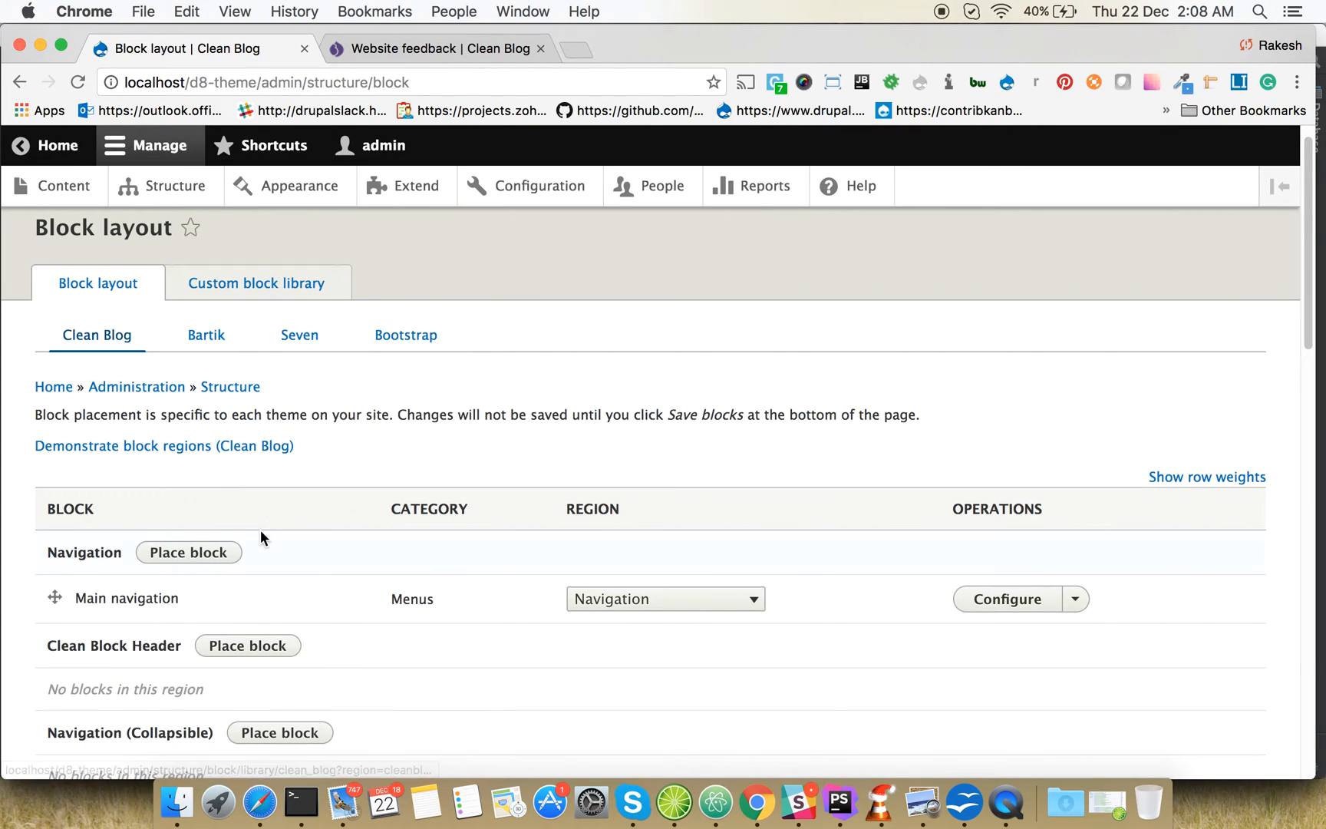
Go to the Custom block library and start adding a new custom block
left_click(256, 284)
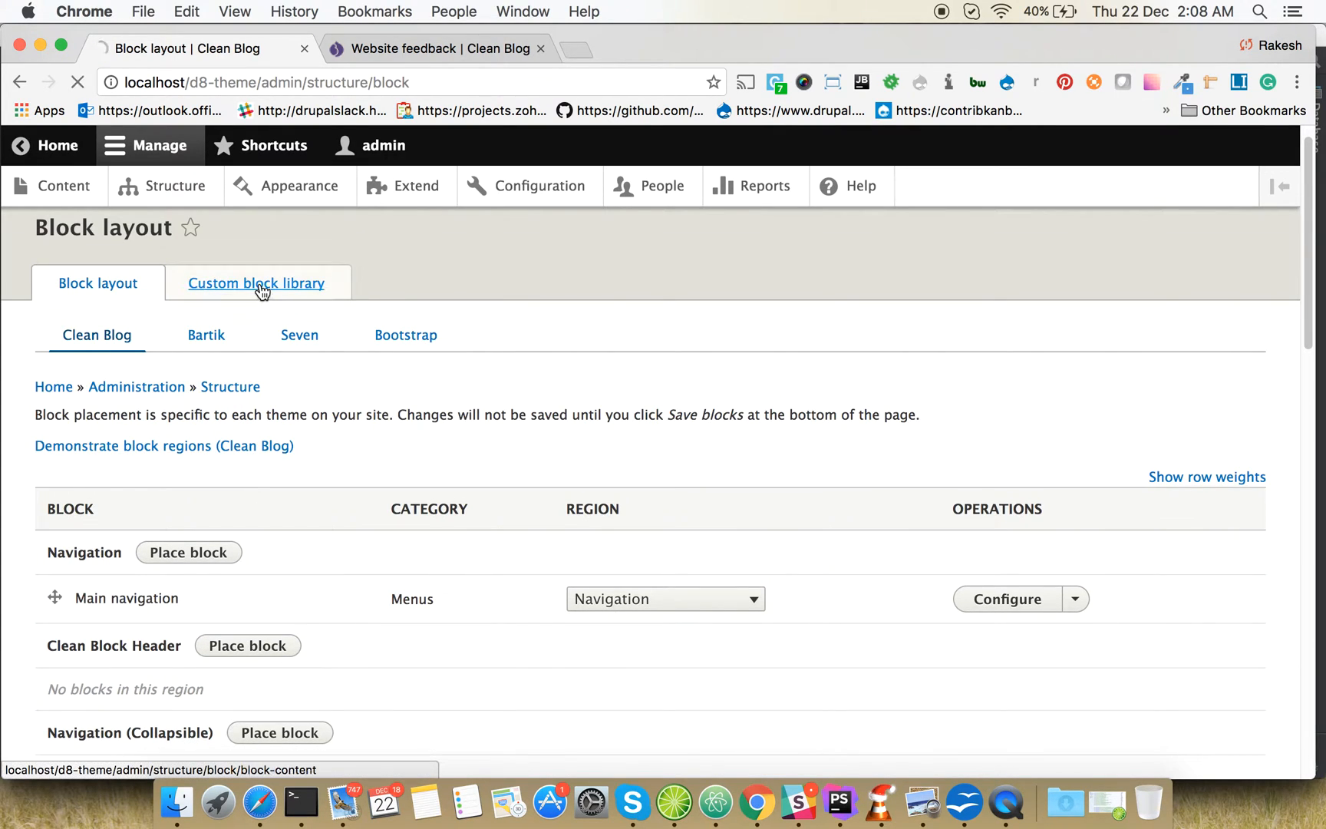
left_click(255, 284)
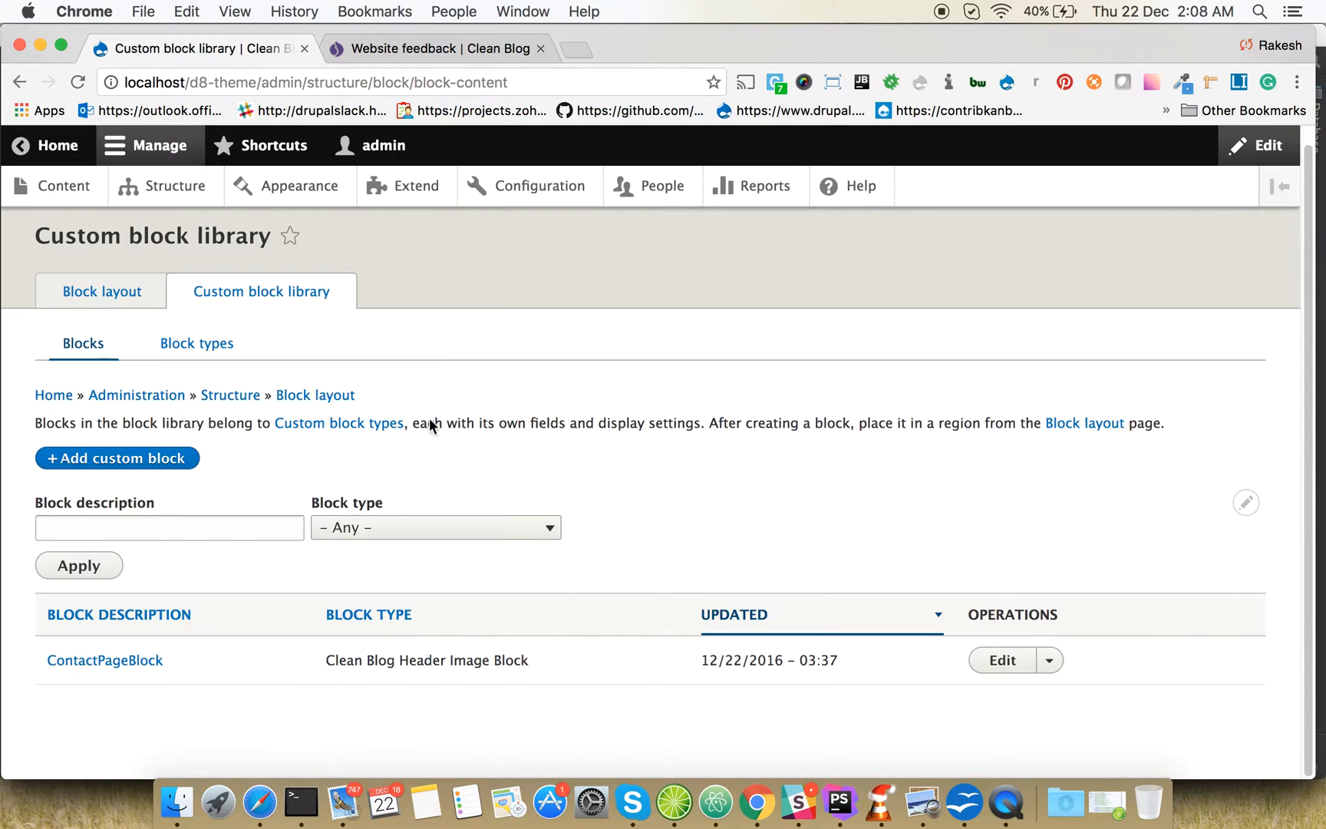
left_click(115, 458)
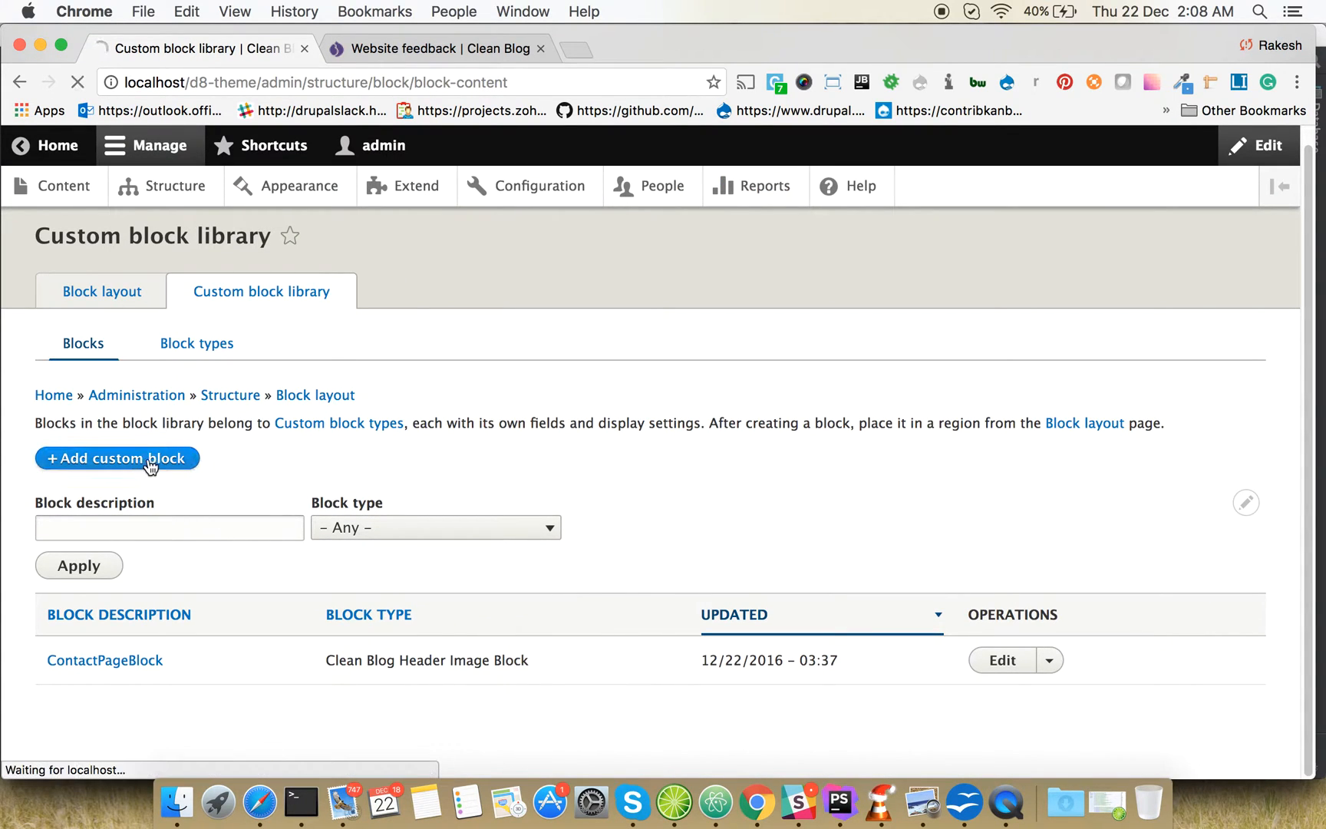
left_click(116, 458)
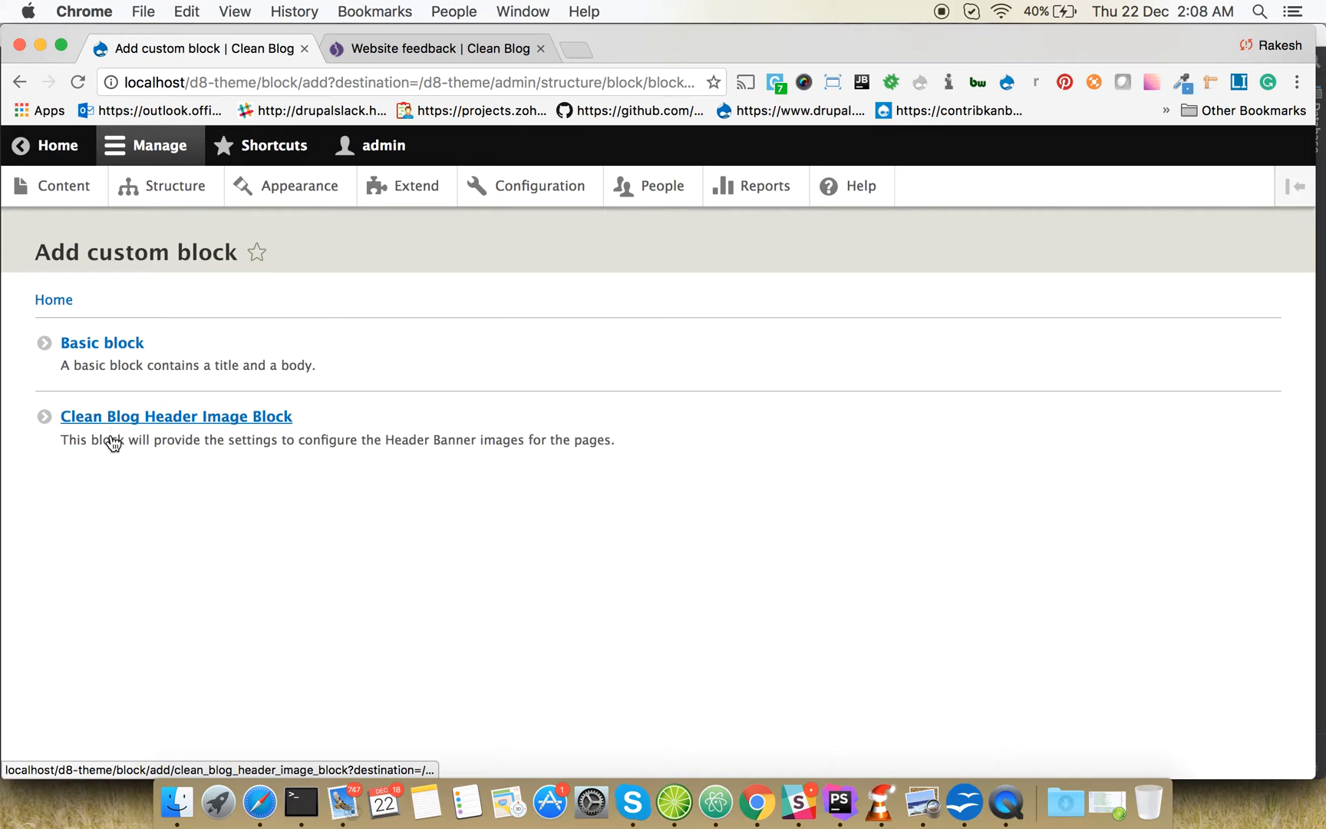
mouse_move(246, 423)
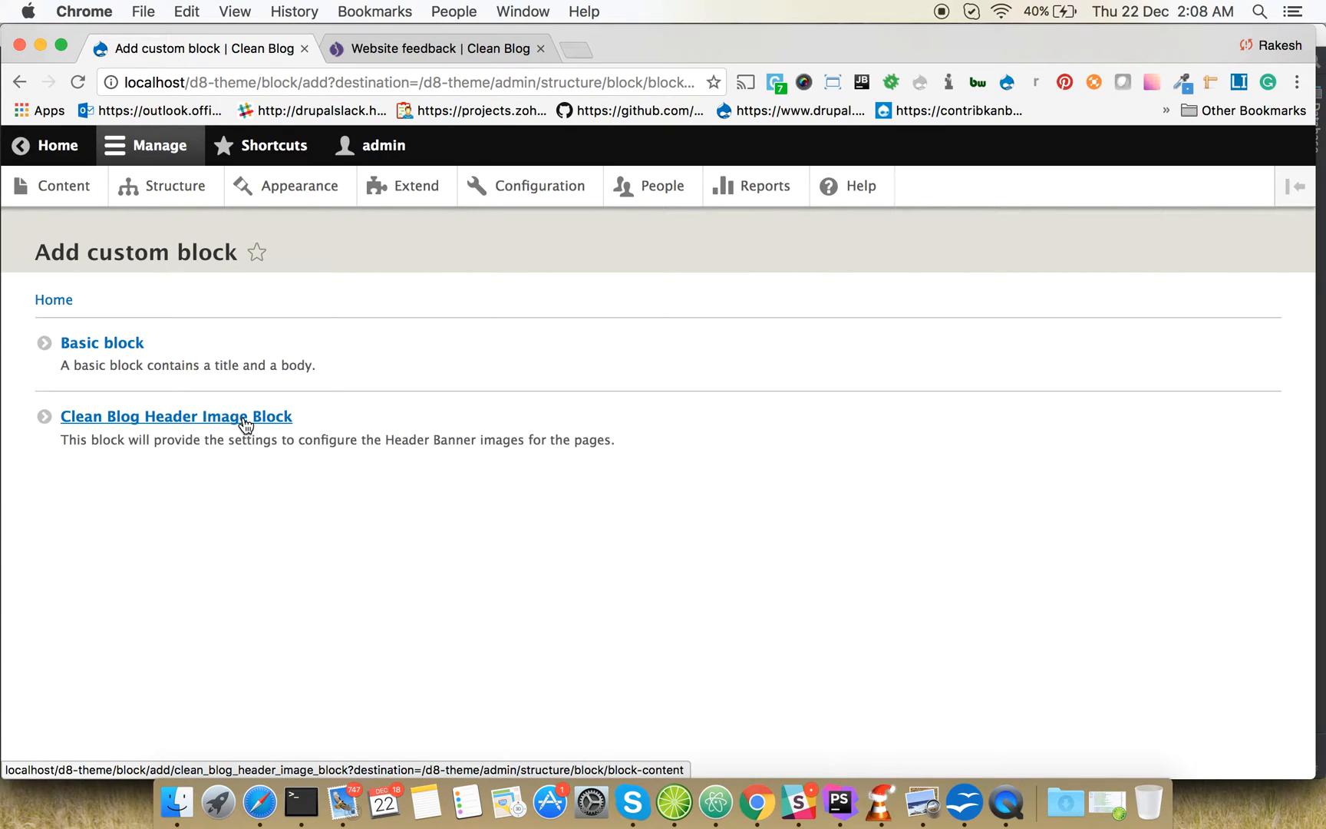
Create a Clean Blog Header Image Block with a description and blue header background colour
left_click(177, 416)
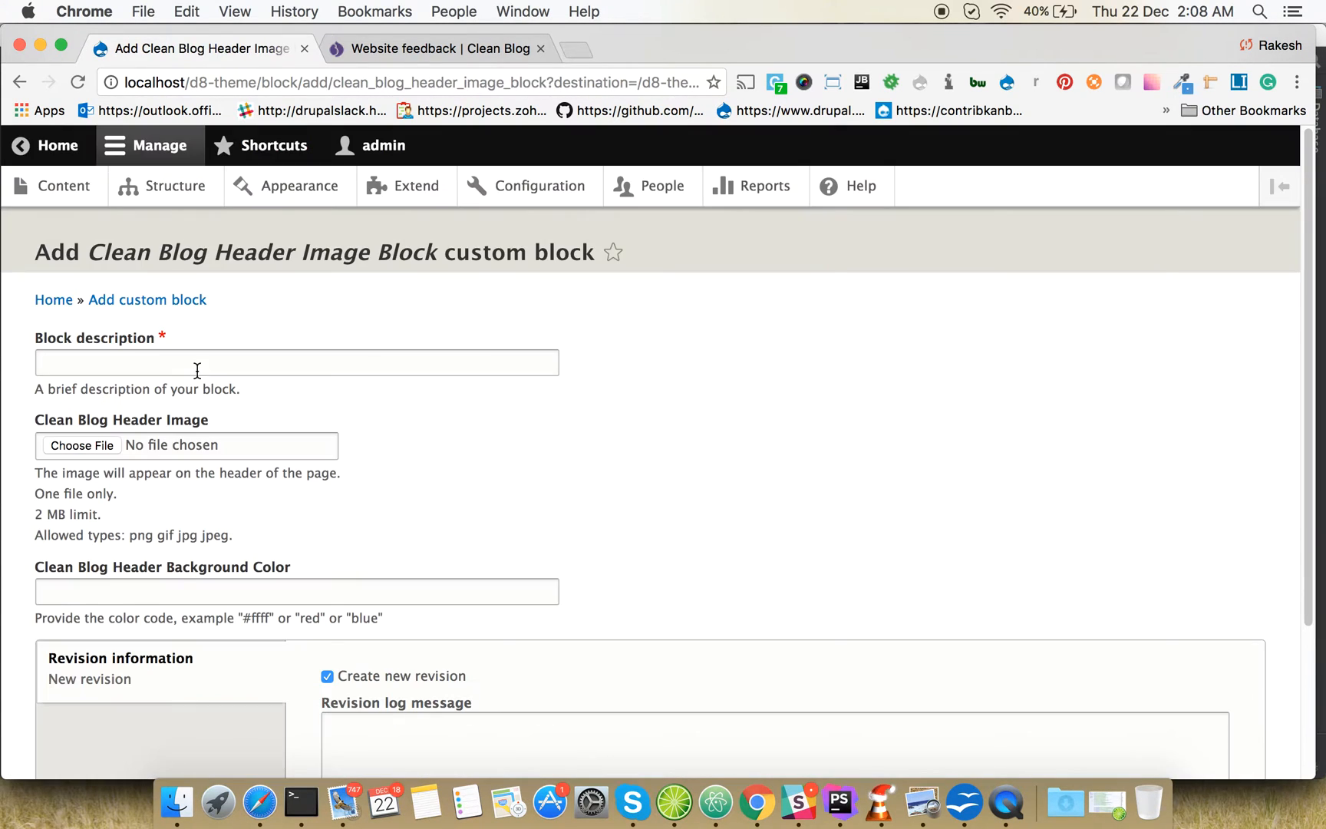
left_click(296, 363)
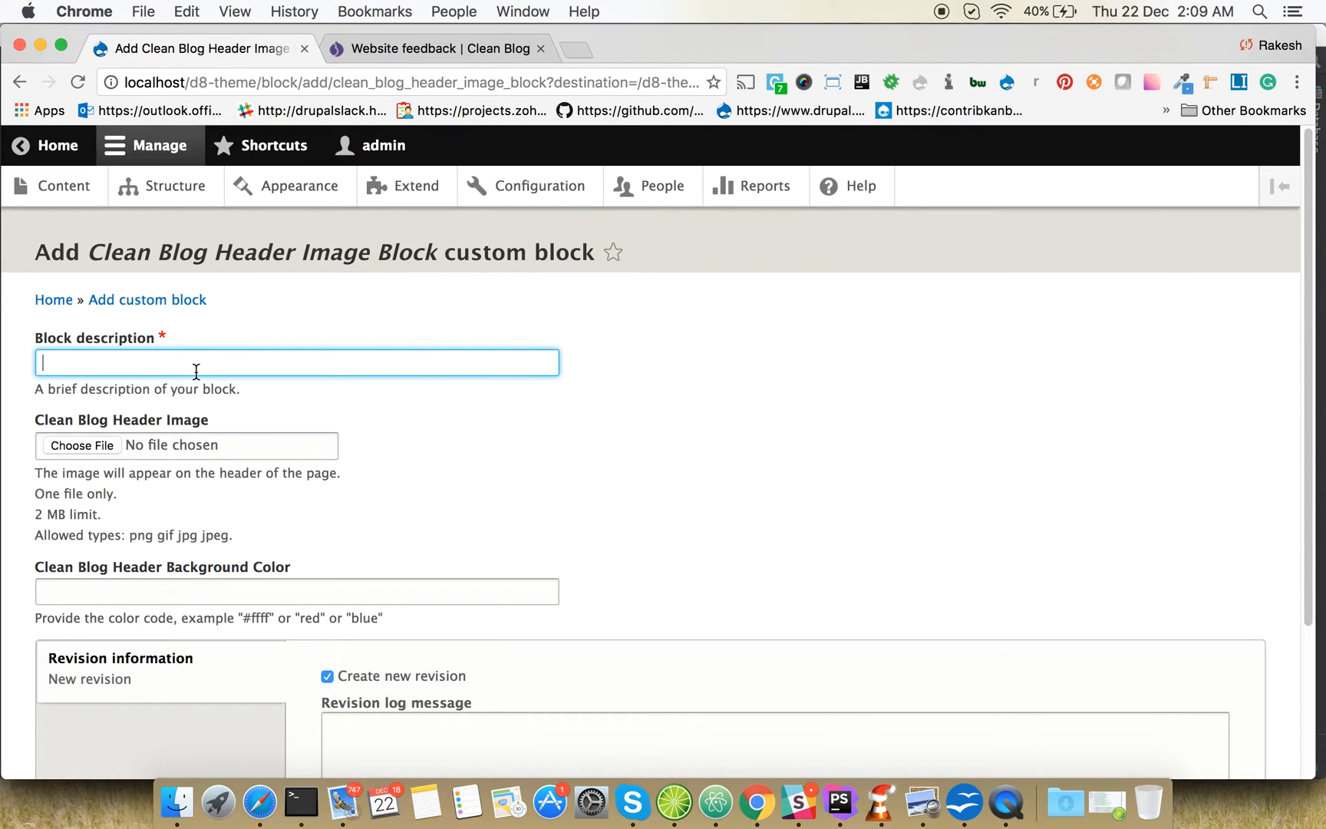
type("ContactPageB")
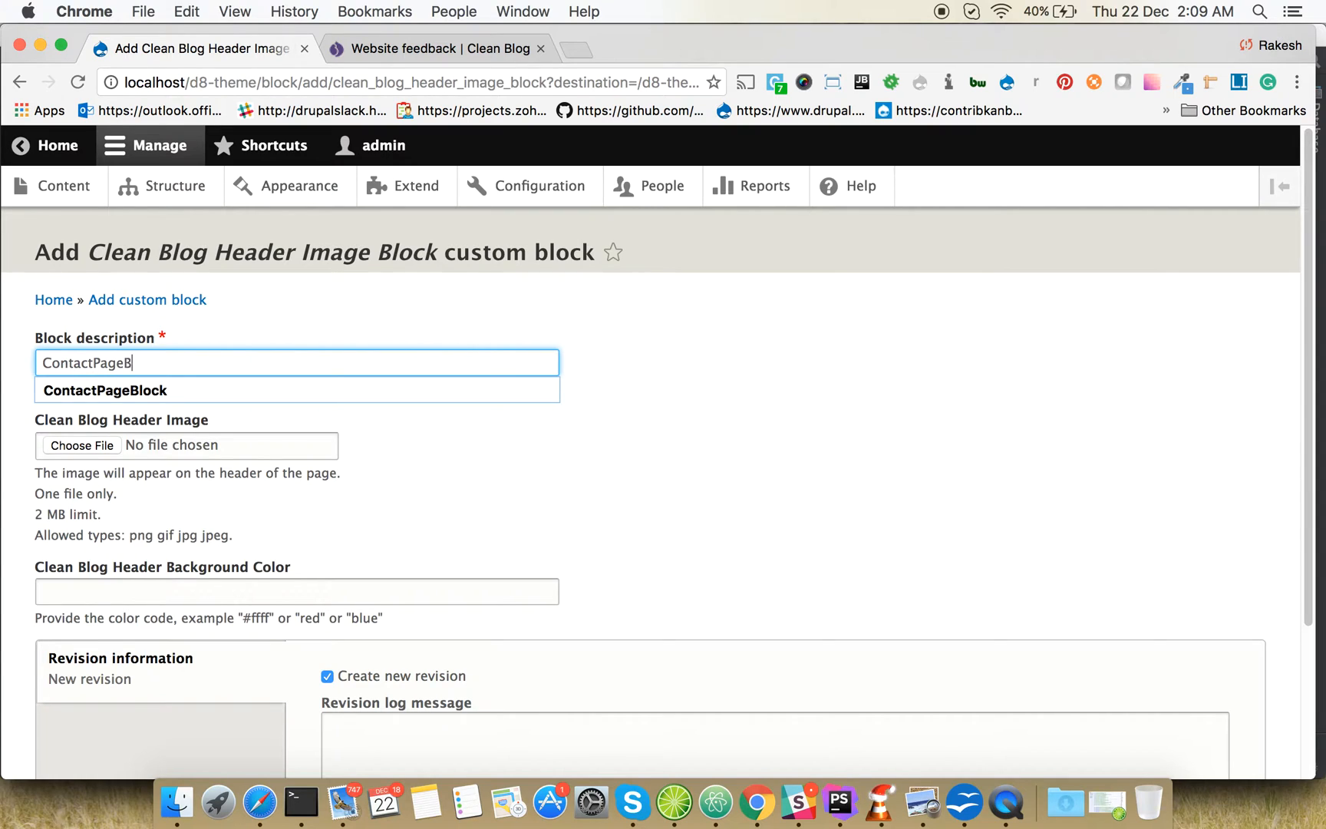
type("lock")
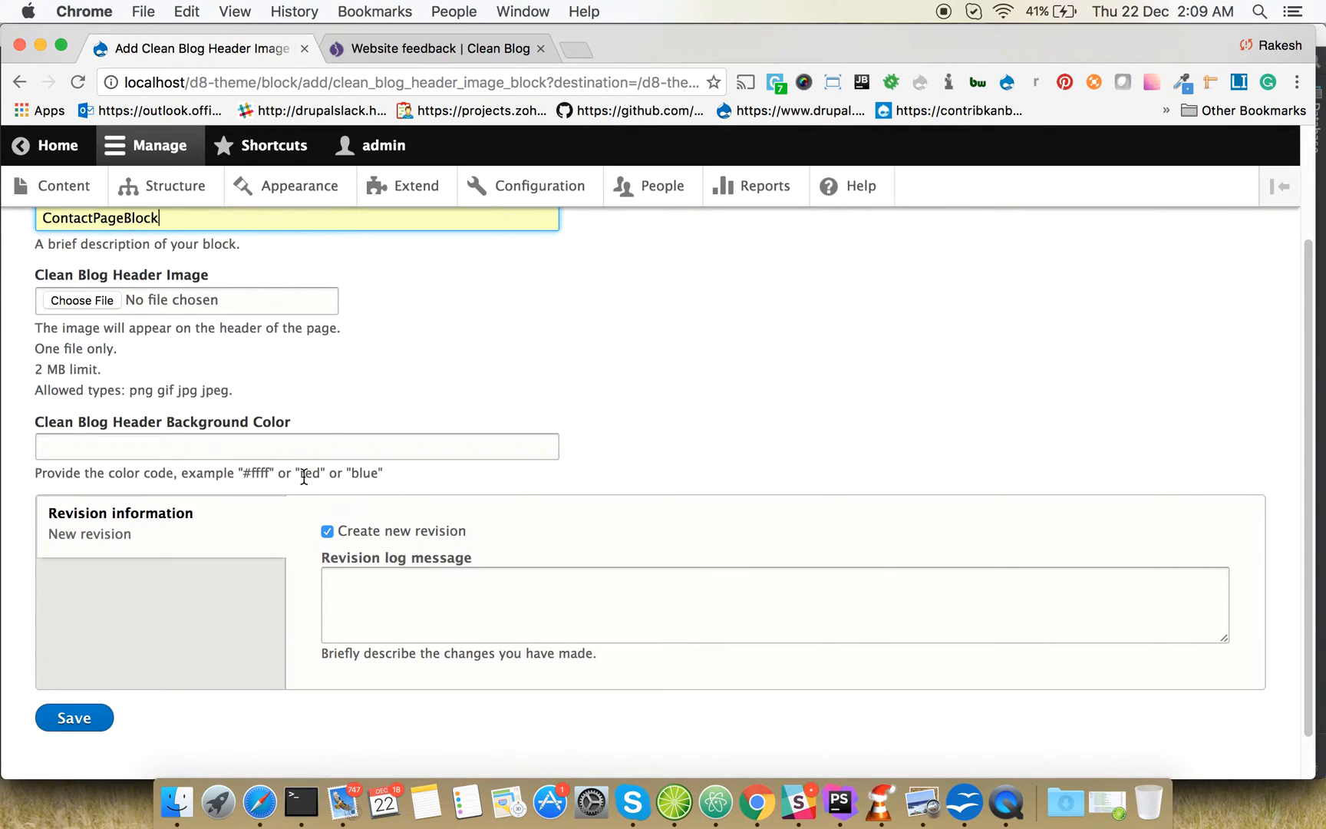
mouse_move(378, 482)
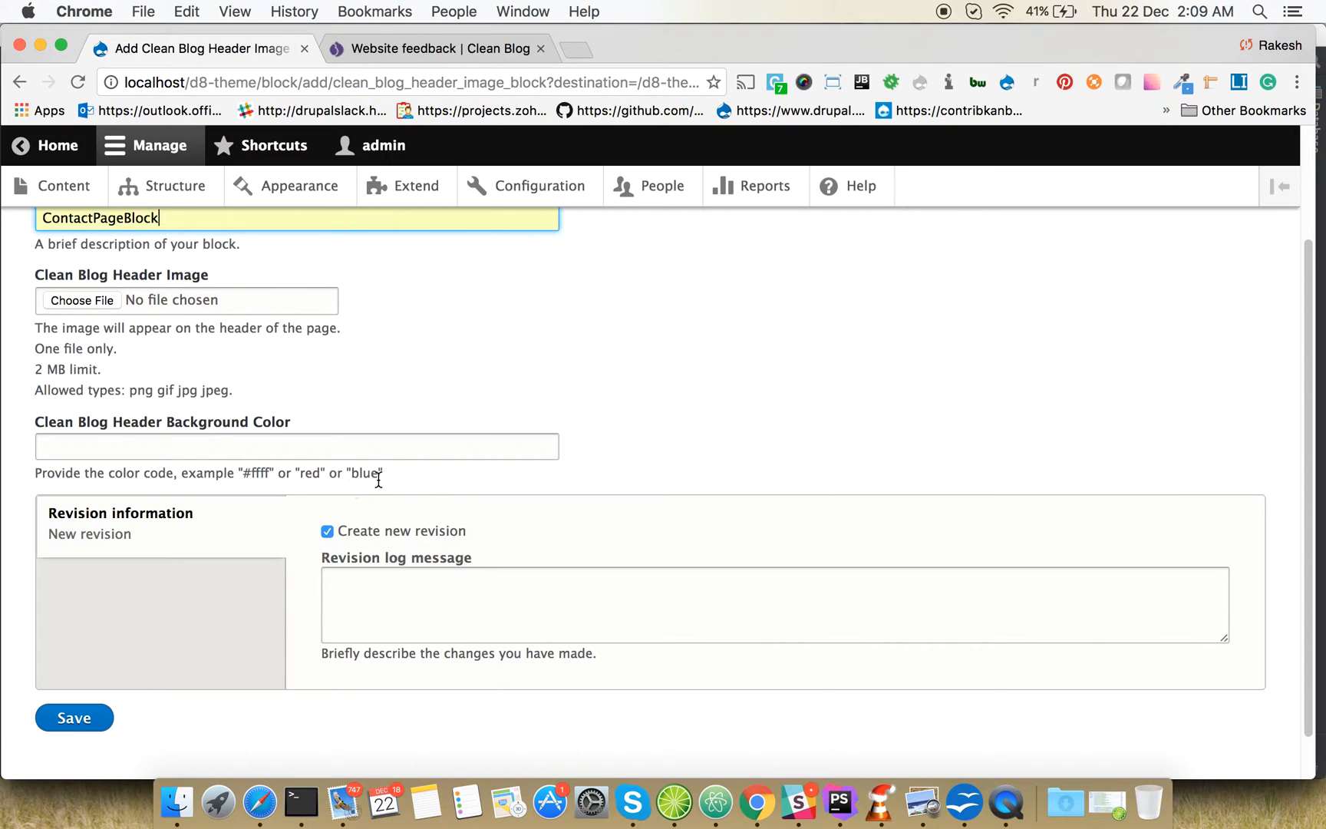
left_click(296, 446)
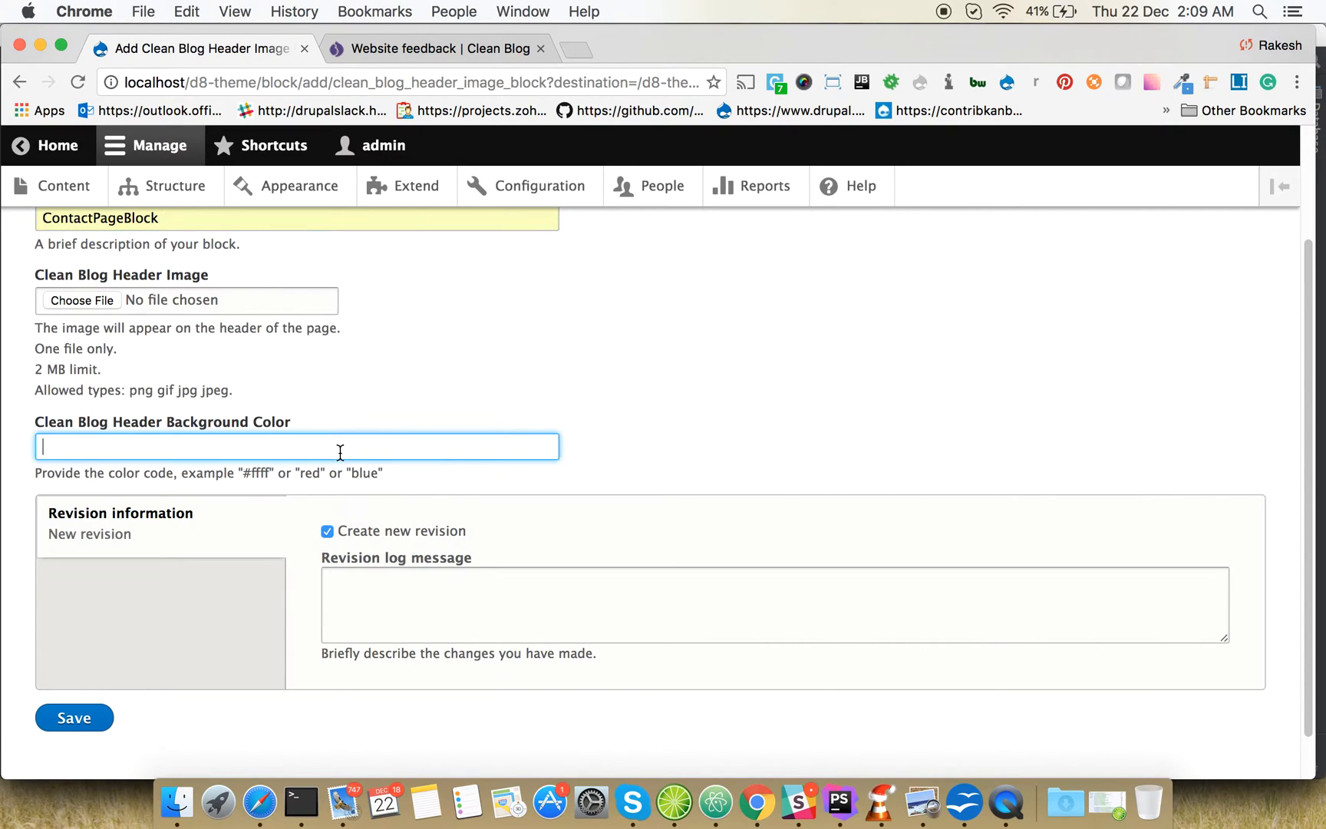
mouse_move(867, 318)
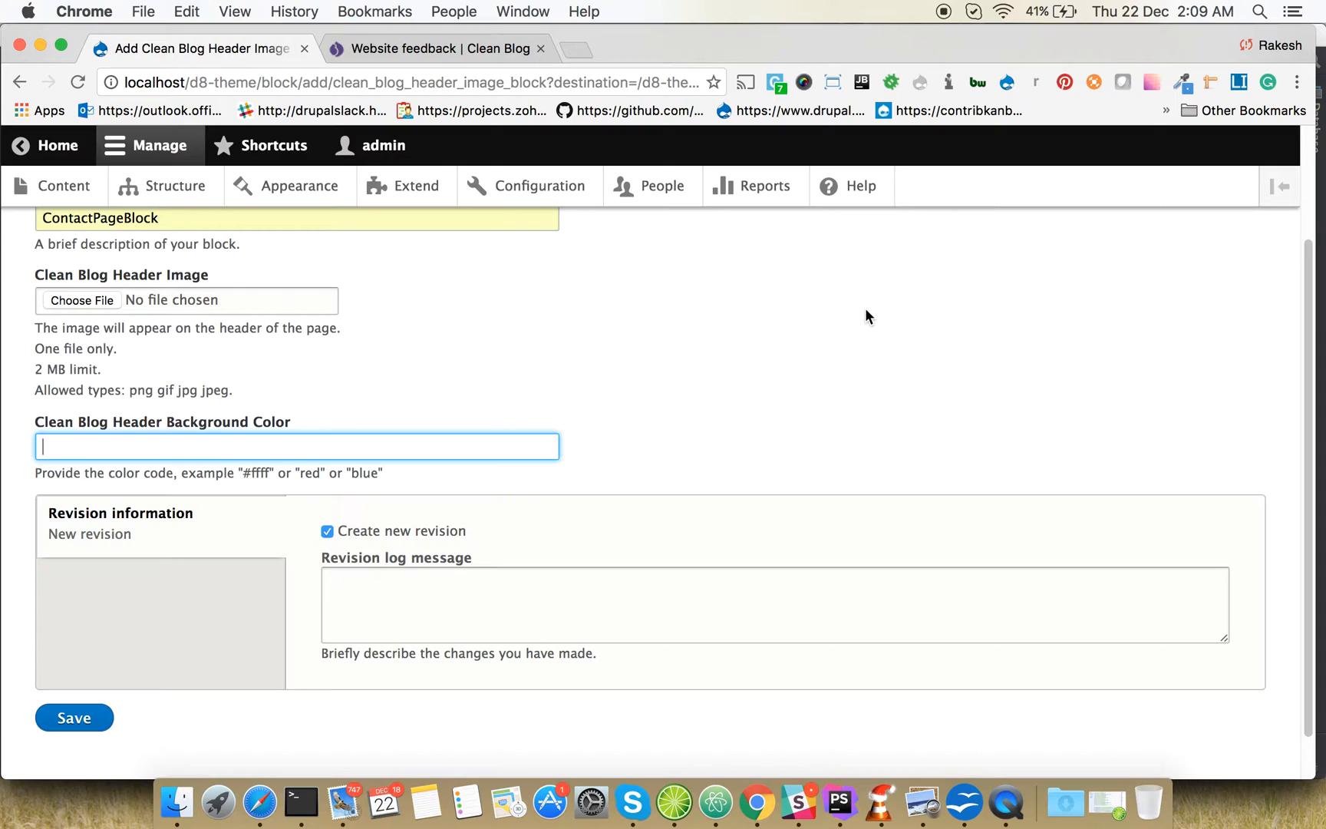
type("bl")
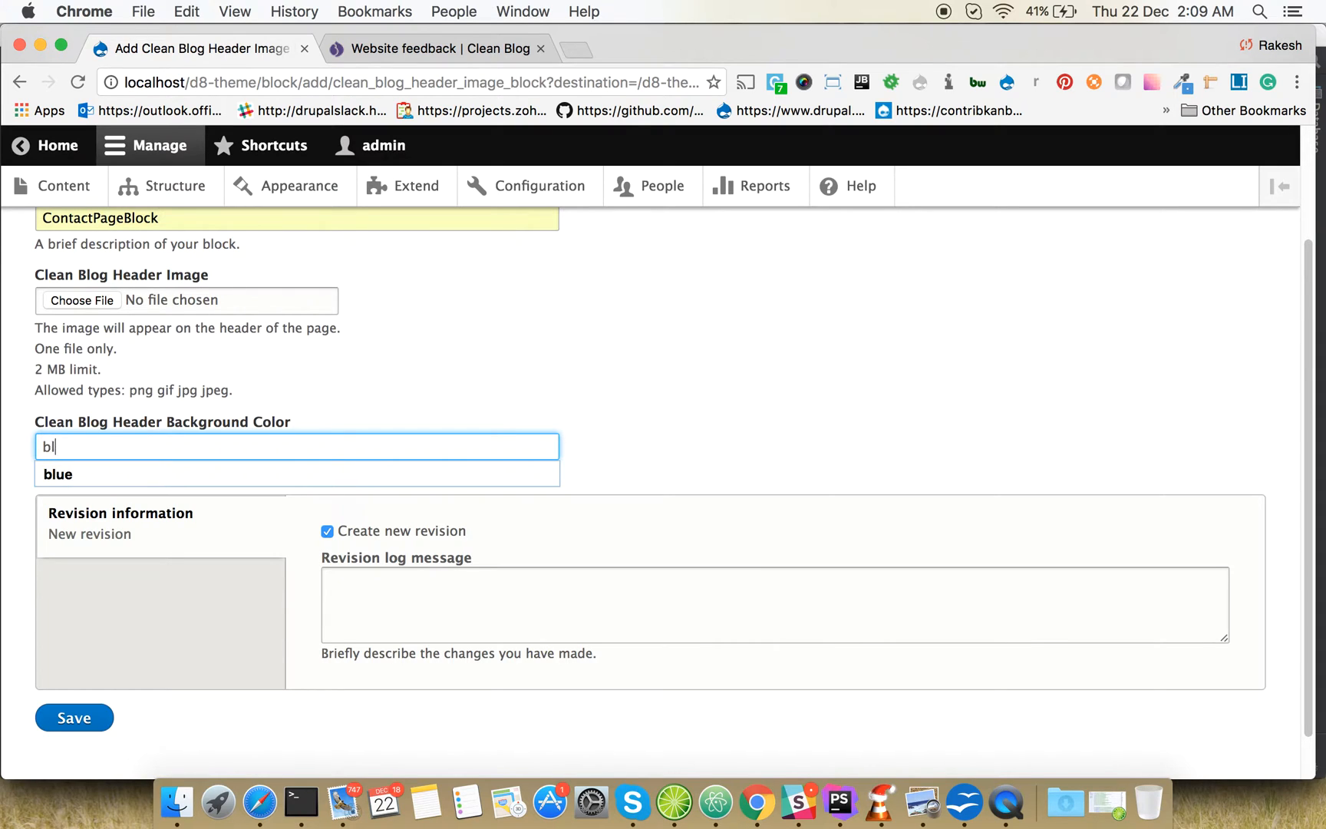
left_click(56, 474)
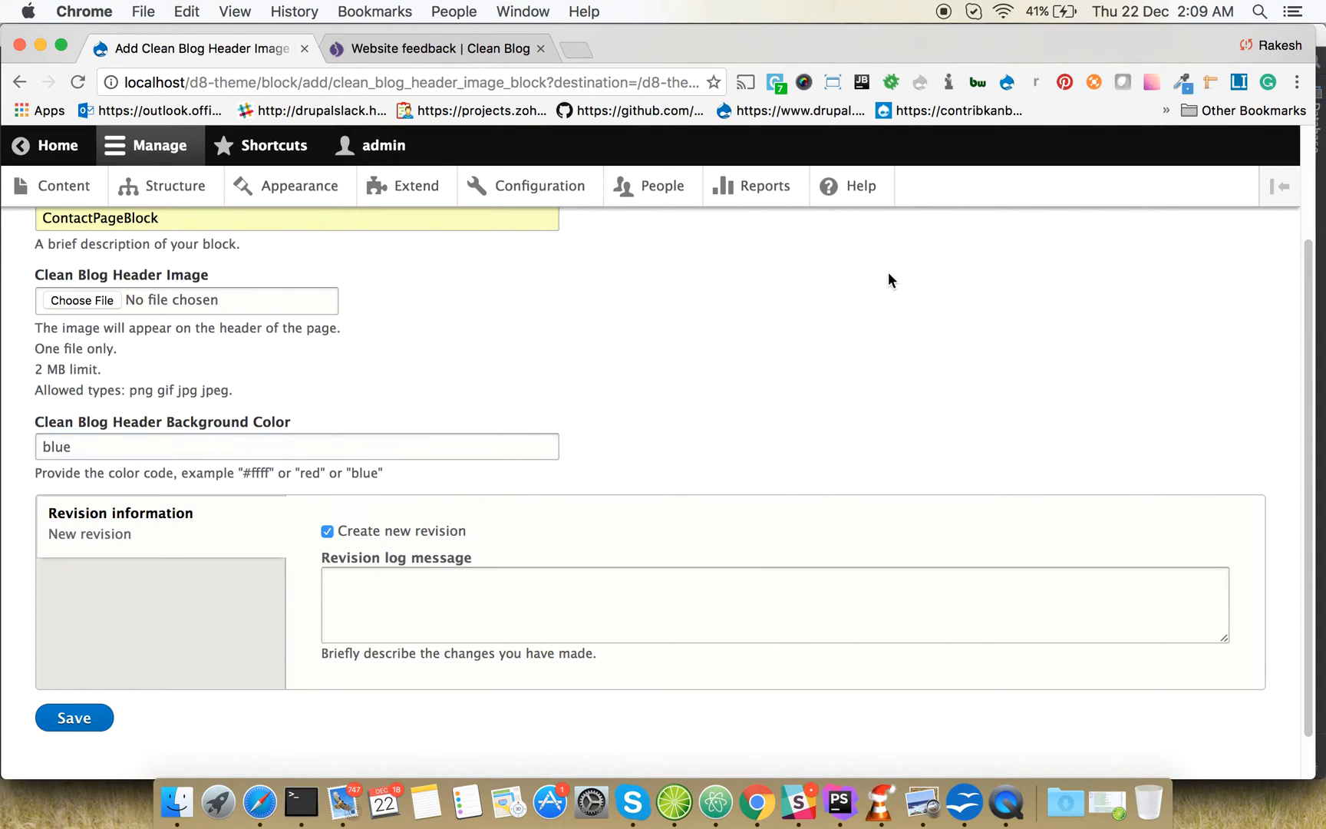
Save the block, renaming its description to ContactPage after the duplicate-name error
left_click(74, 717)
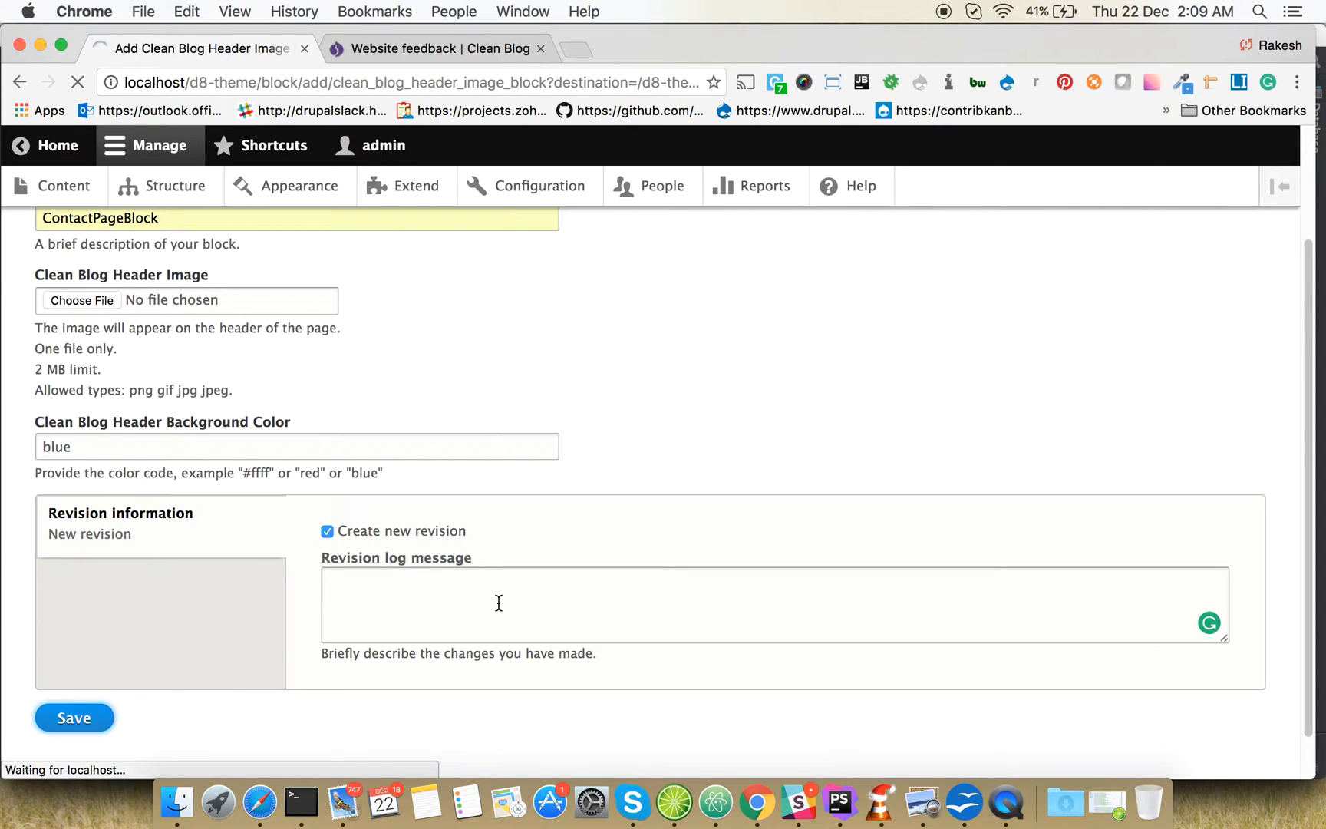
left_click(74, 717)
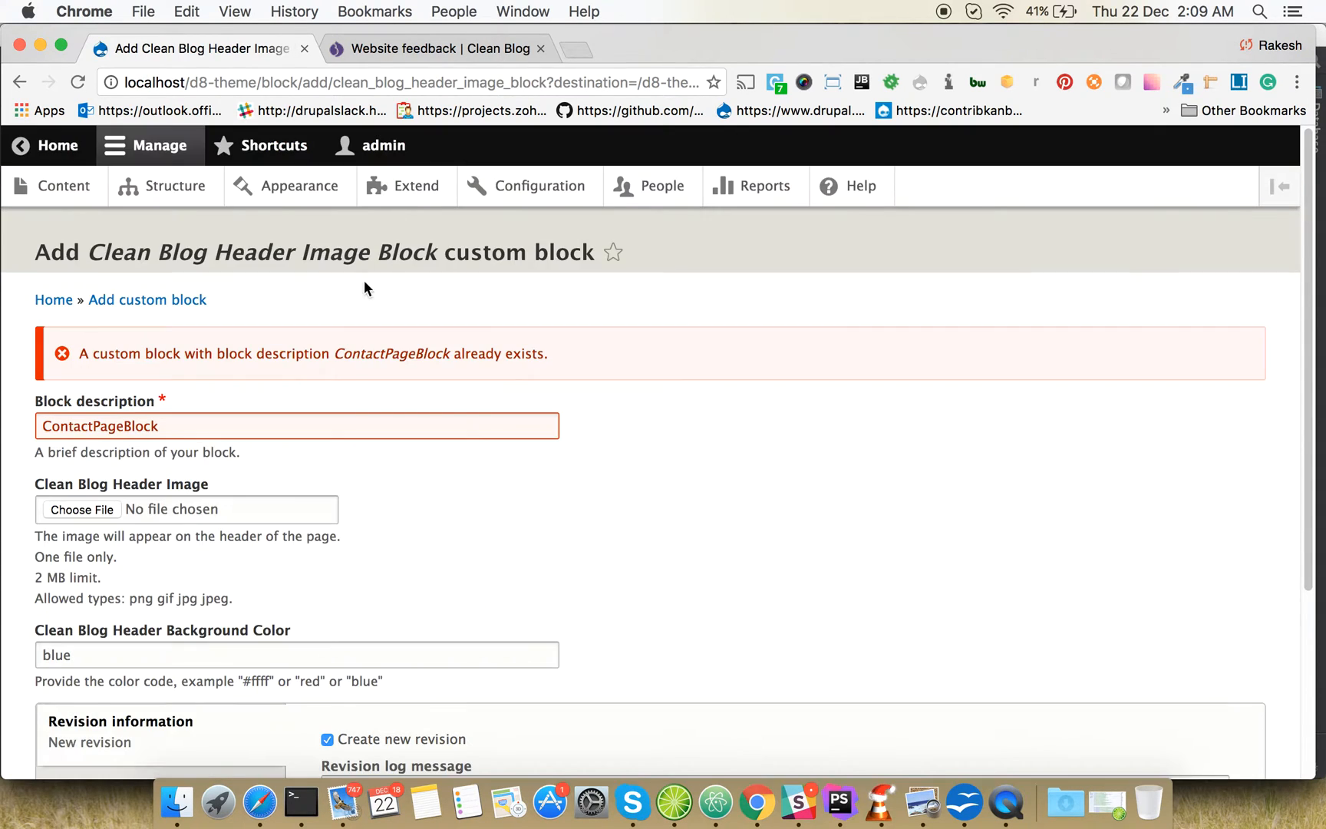
left_click(202, 425)
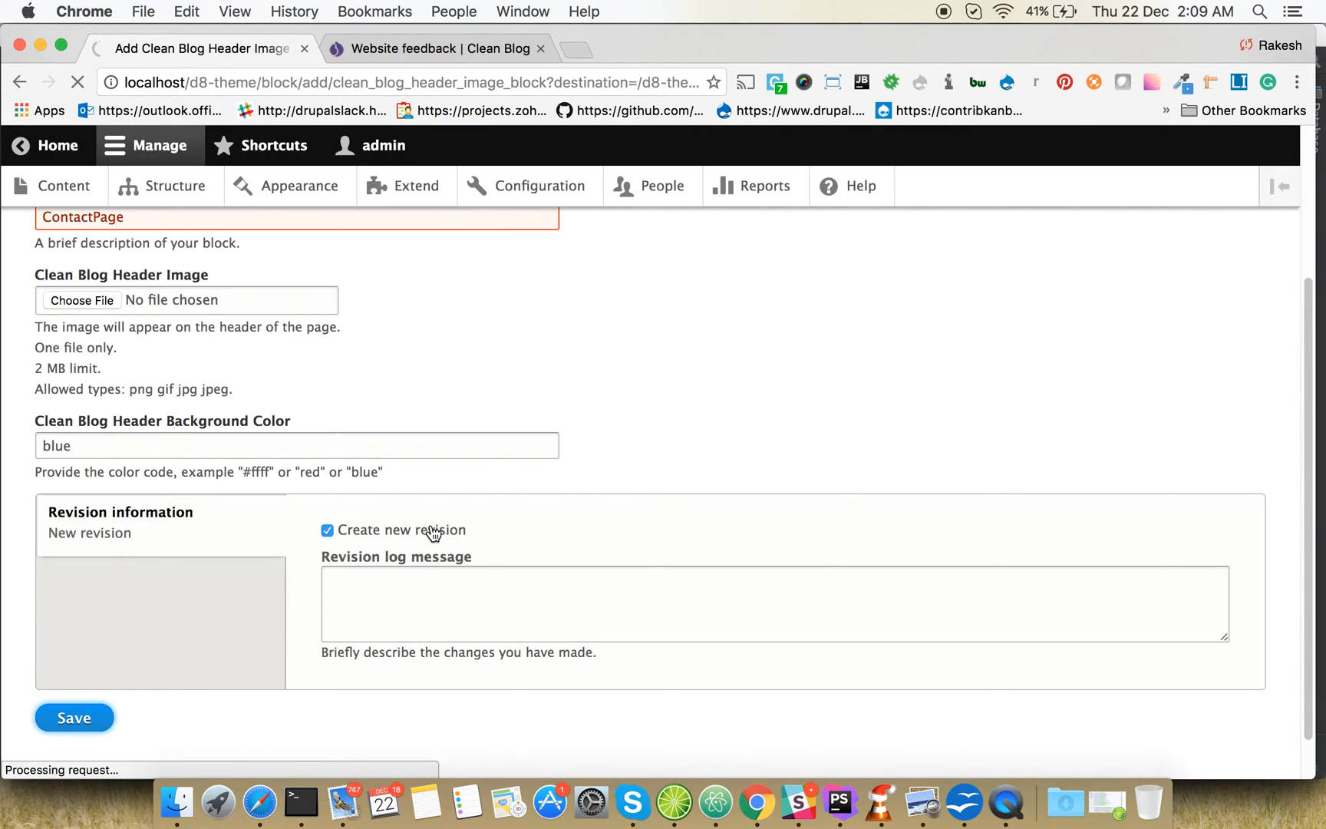
left_click(72, 717)
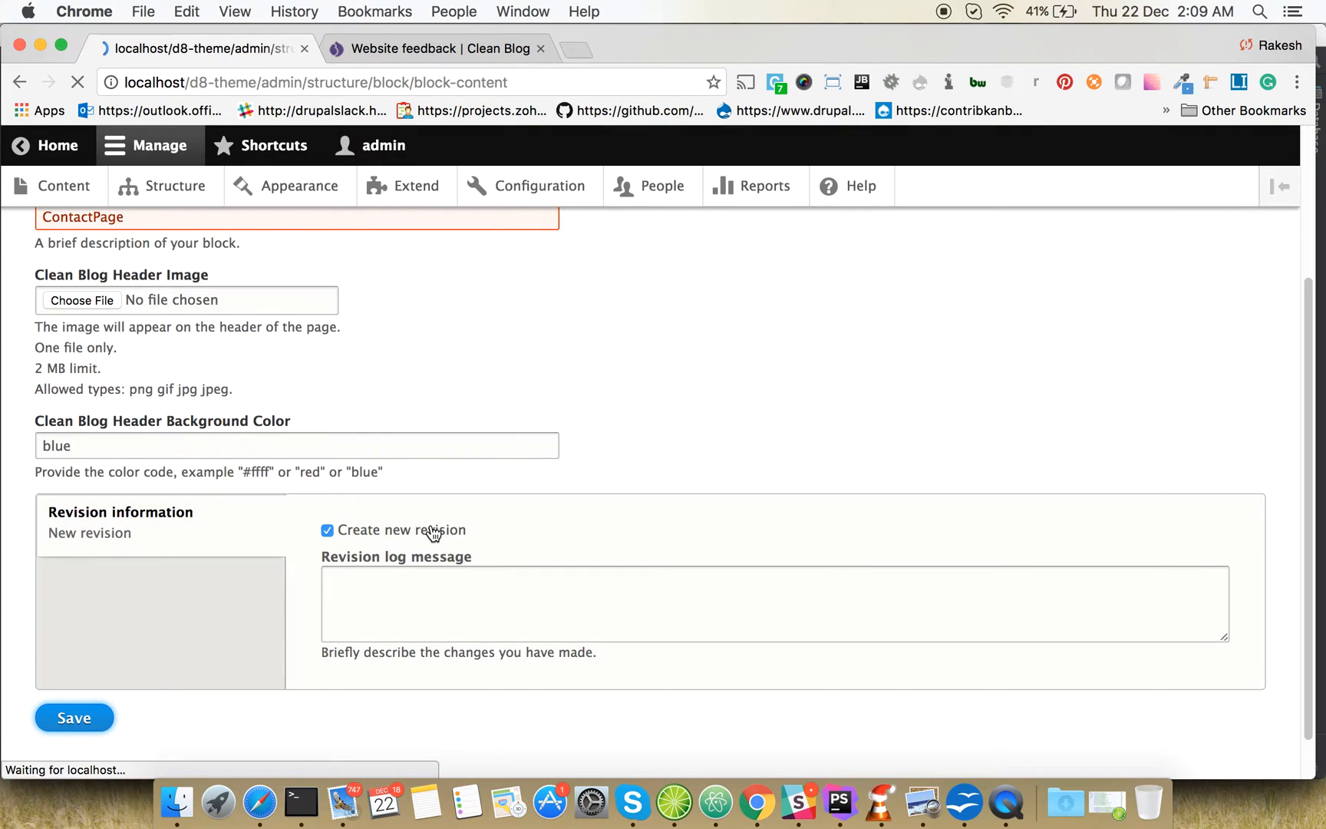
left_click(73, 717)
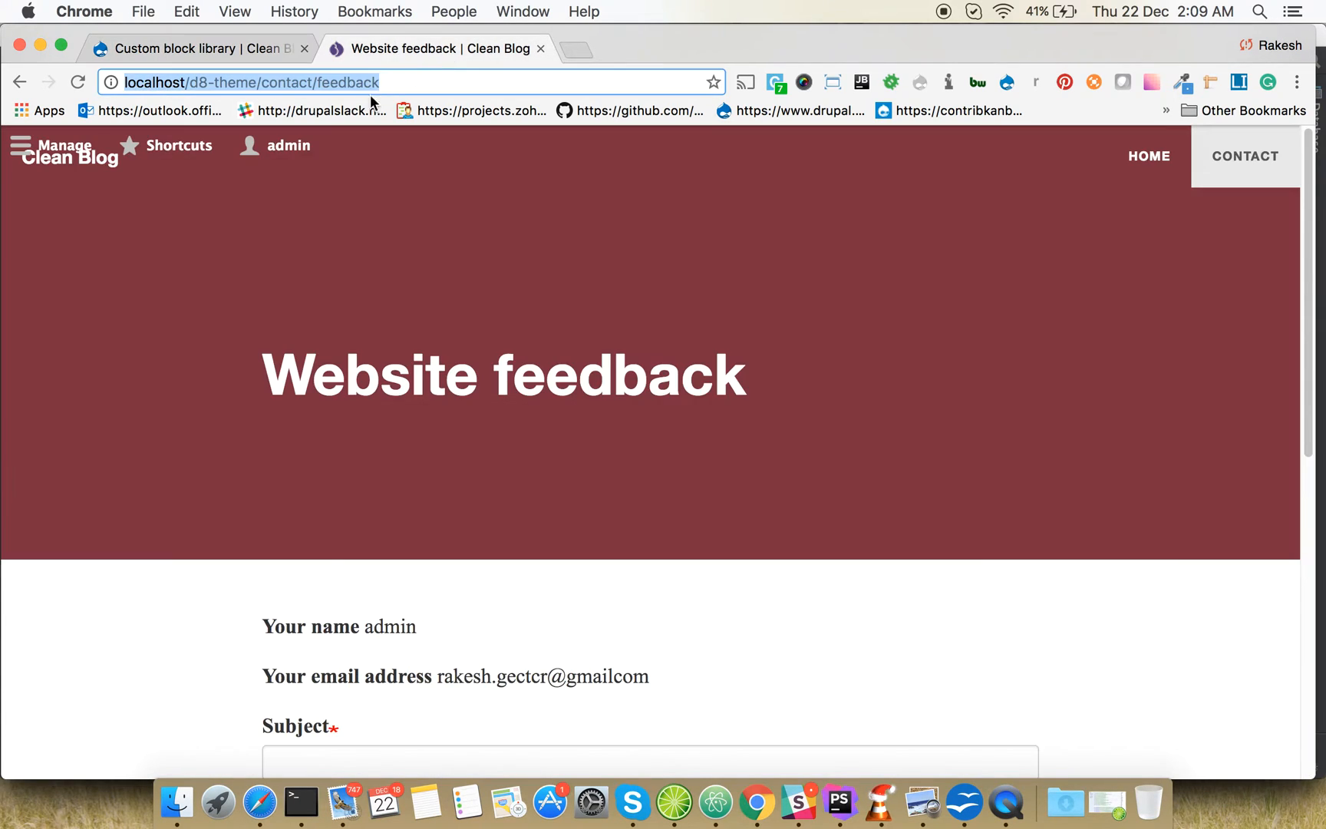
Note the contact/feedback path from the Website feedback address bar and return to the Custom block library
left_click(566, 82)
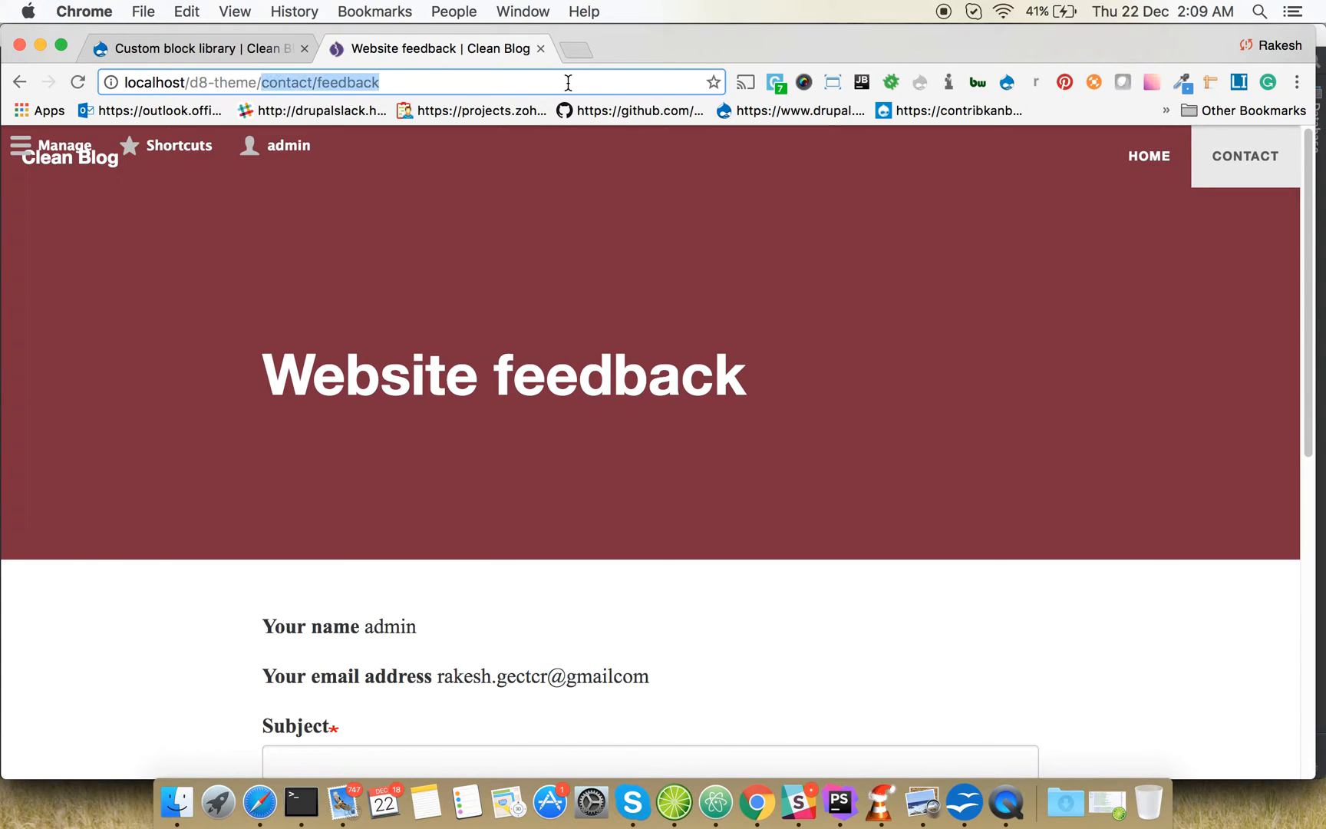
left_click(198, 47)
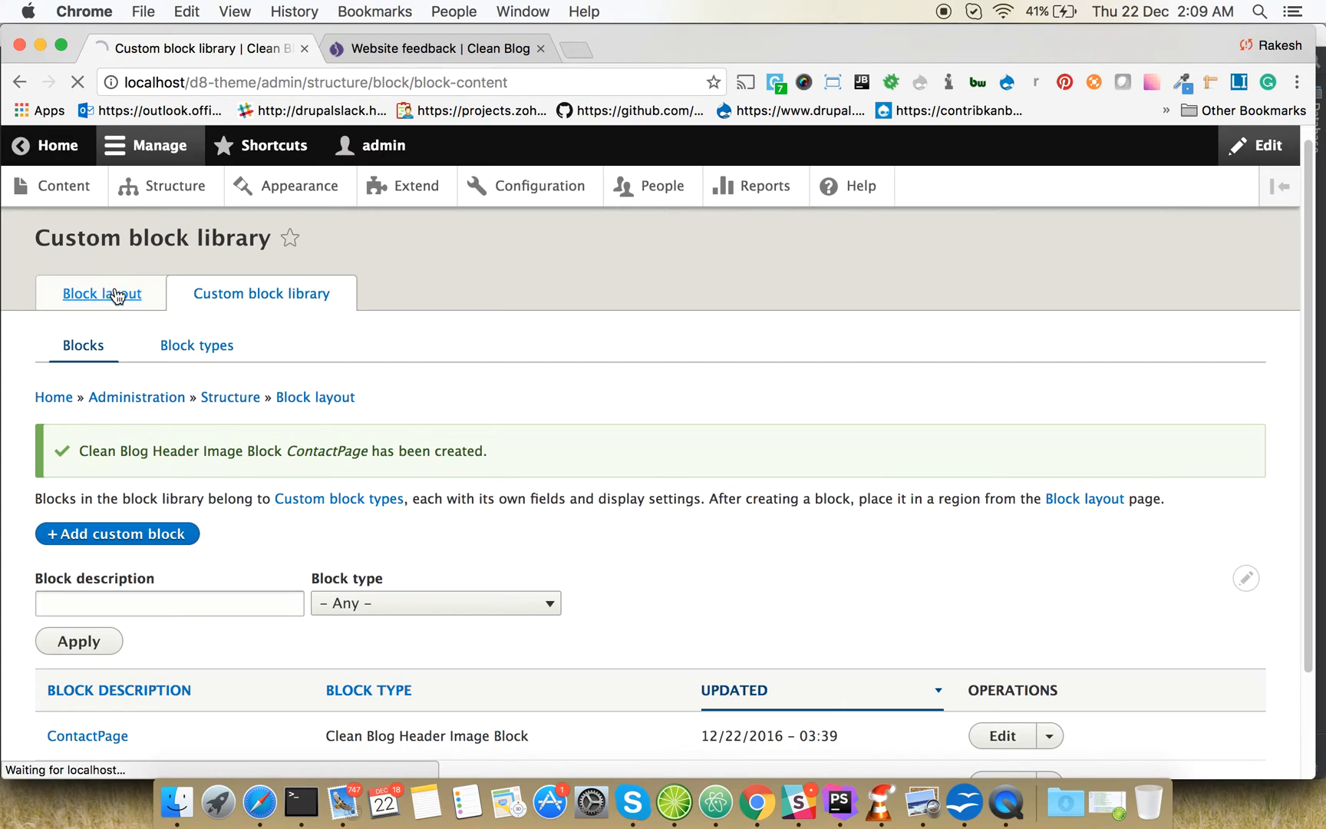
Place the ContactPage block into the Clean Block Header region from the block layout
left_click(100, 293)
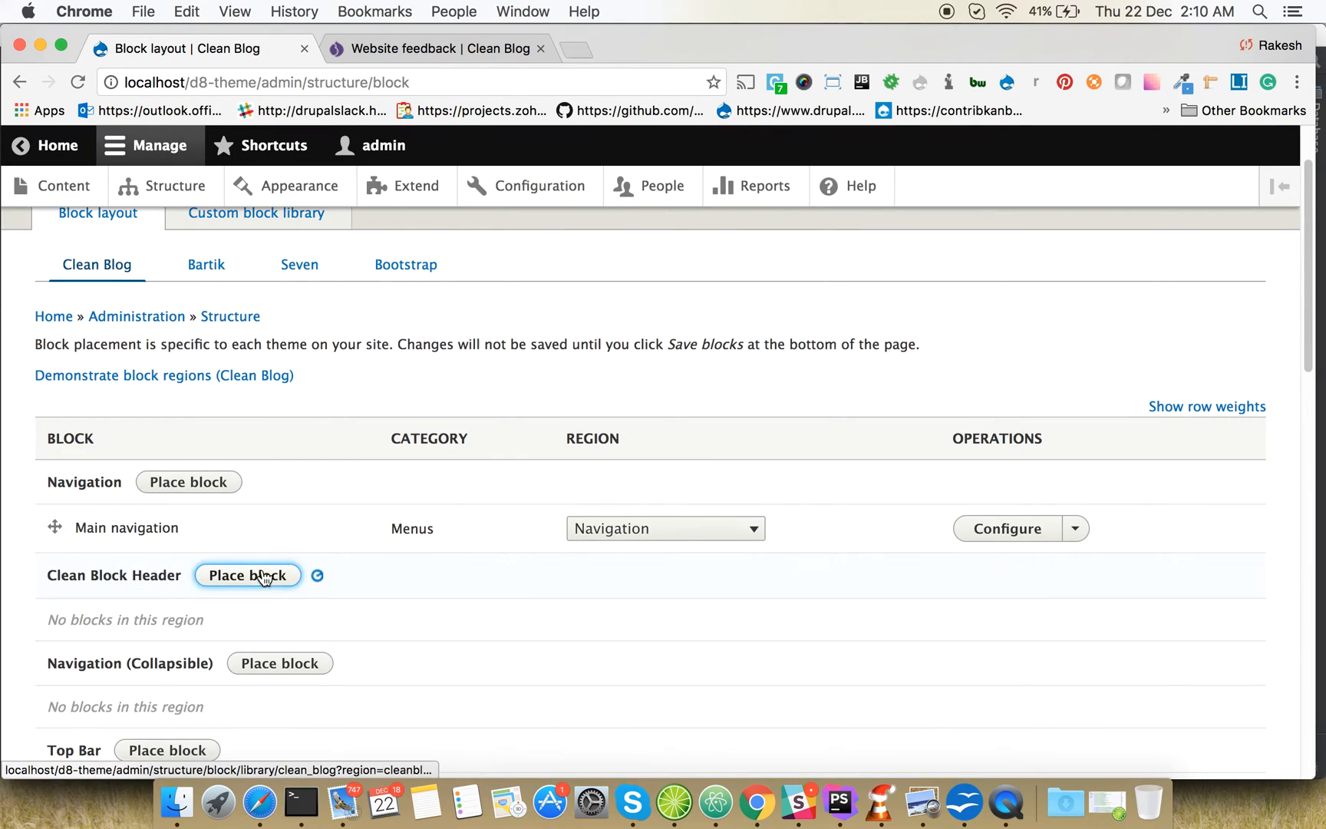
left_click(247, 575)
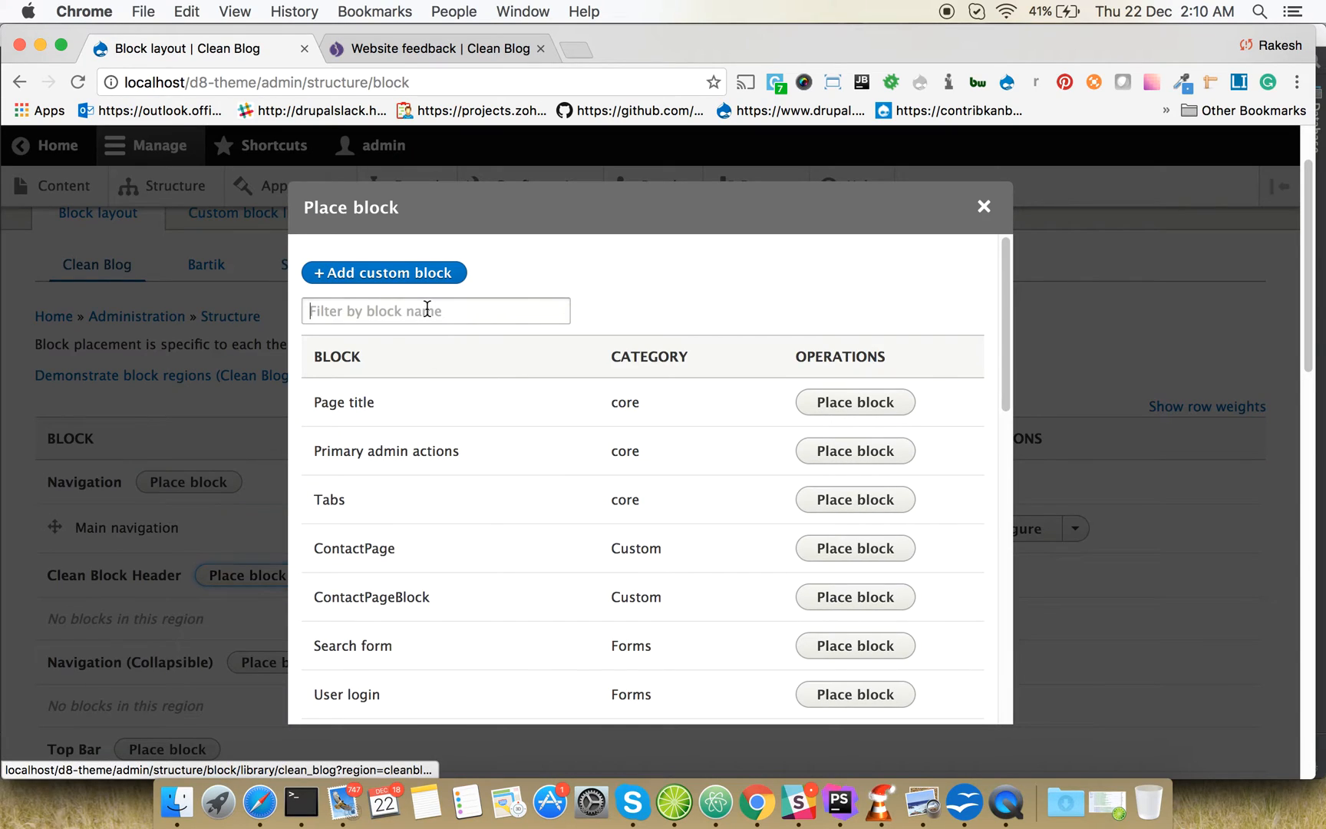
left_click(853, 548)
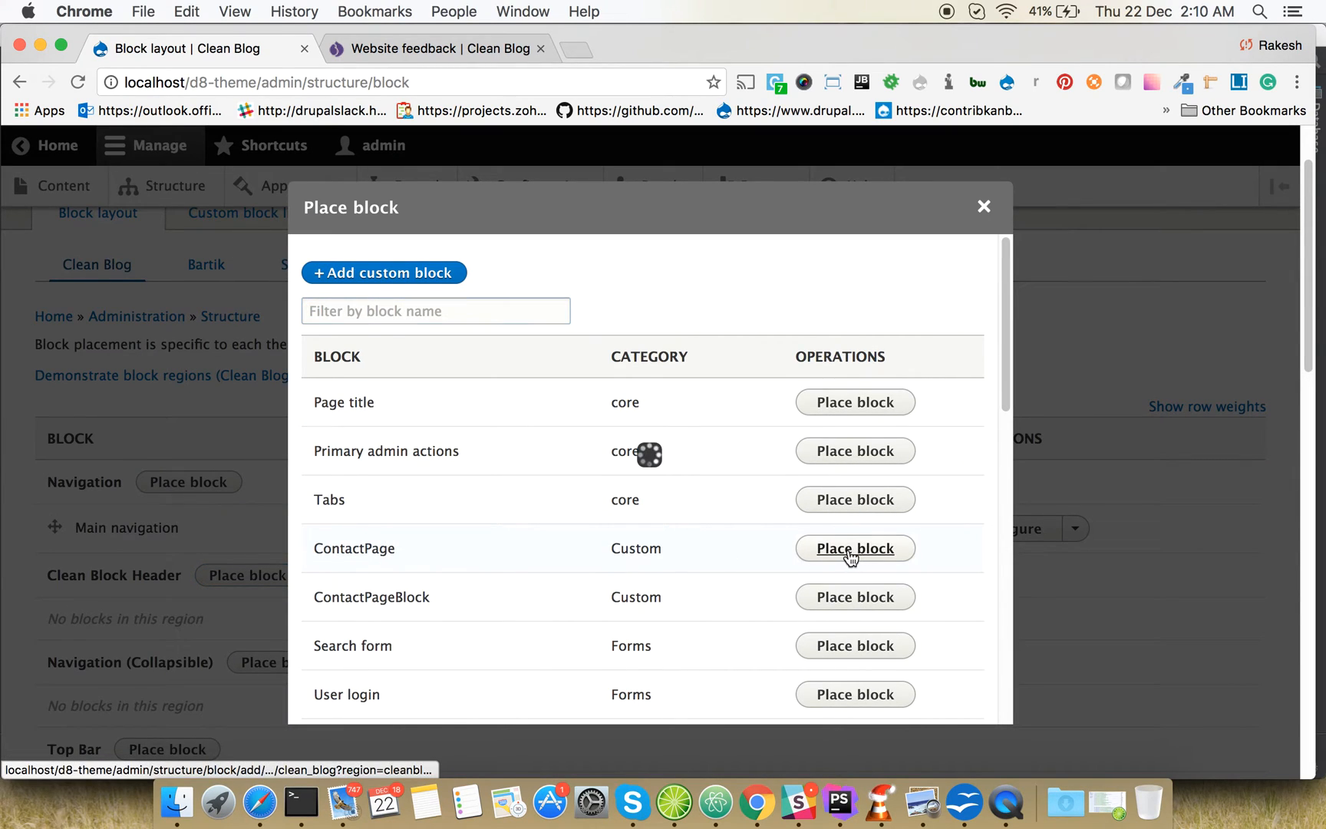
left_click(853, 548)
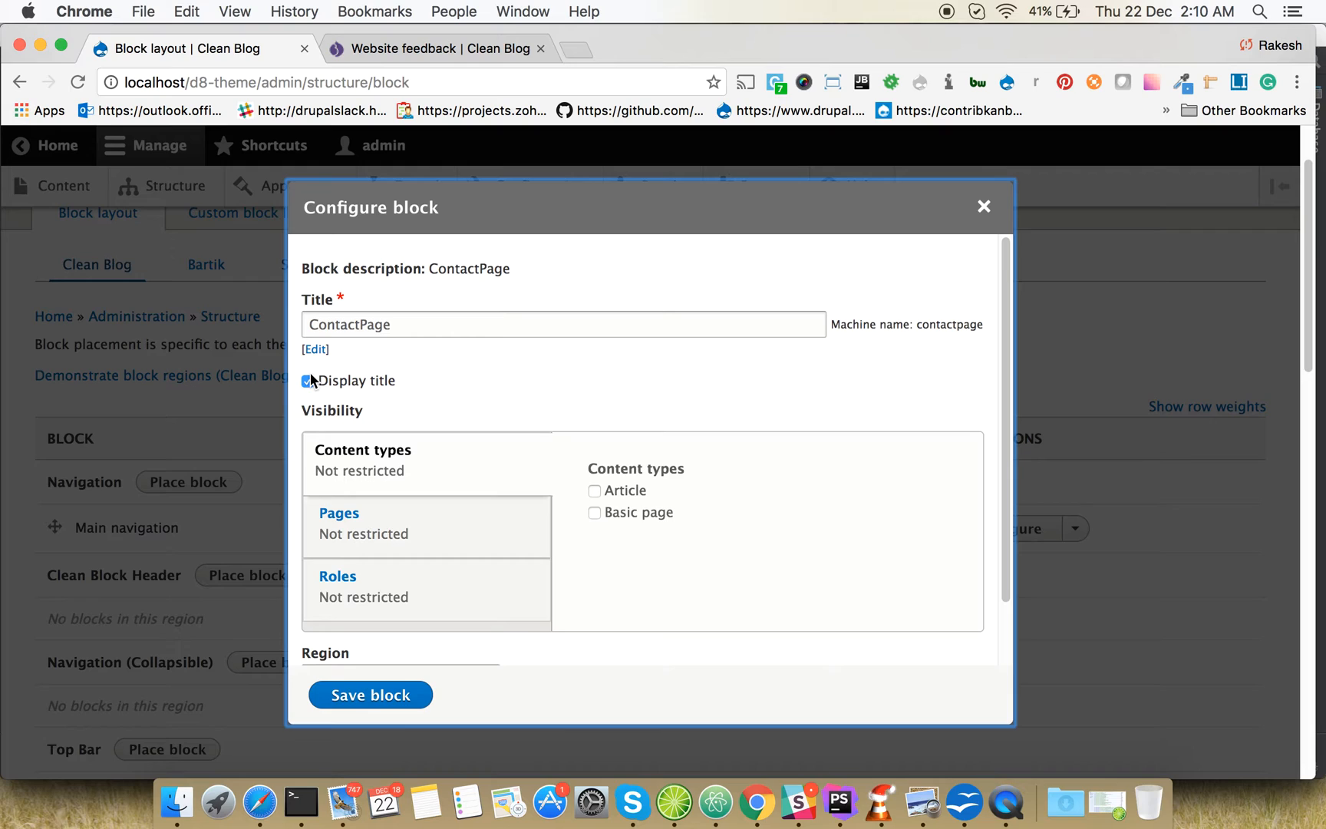
Hide the block title, restrict it to /contact/feedback, and save the block placement
left_click(307, 381)
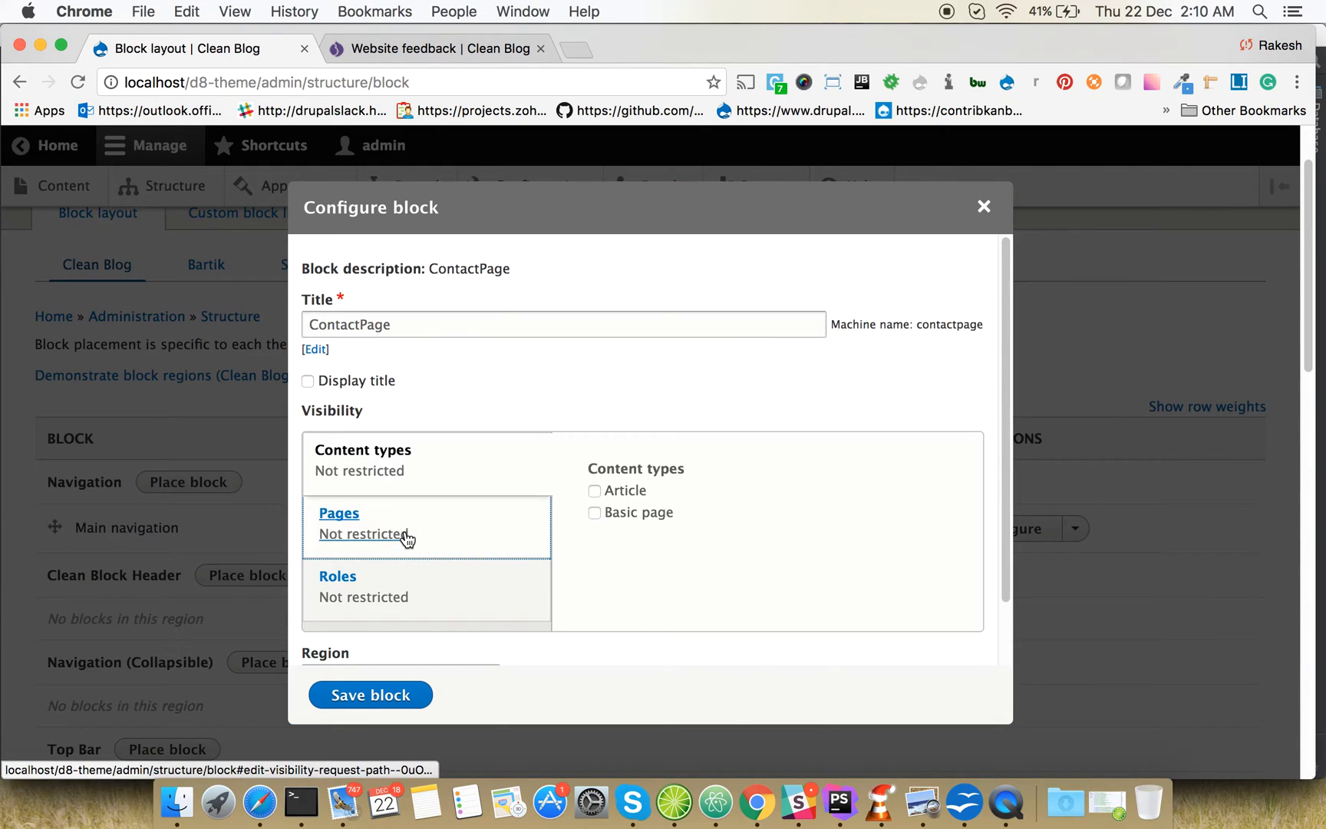
left_click(337, 513)
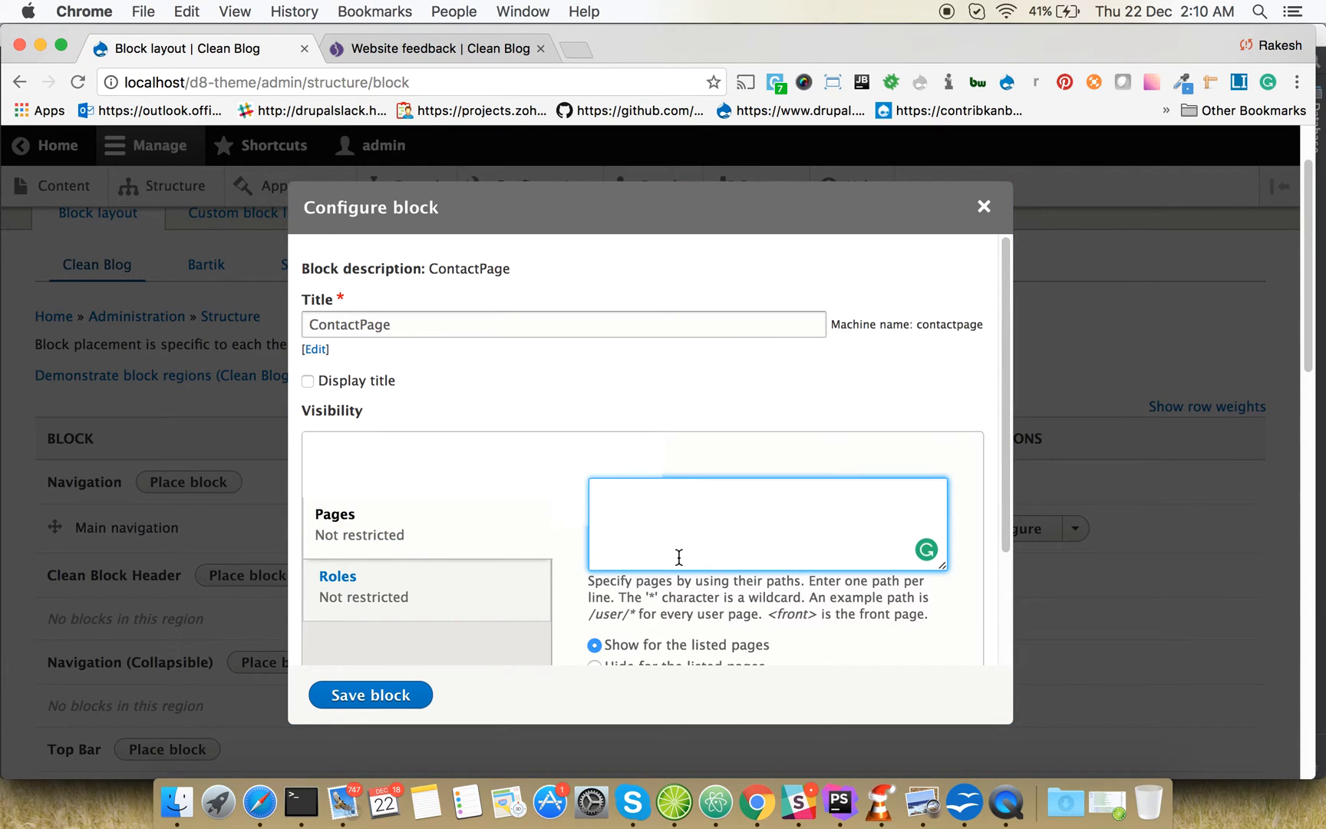
type("contact/feedback")
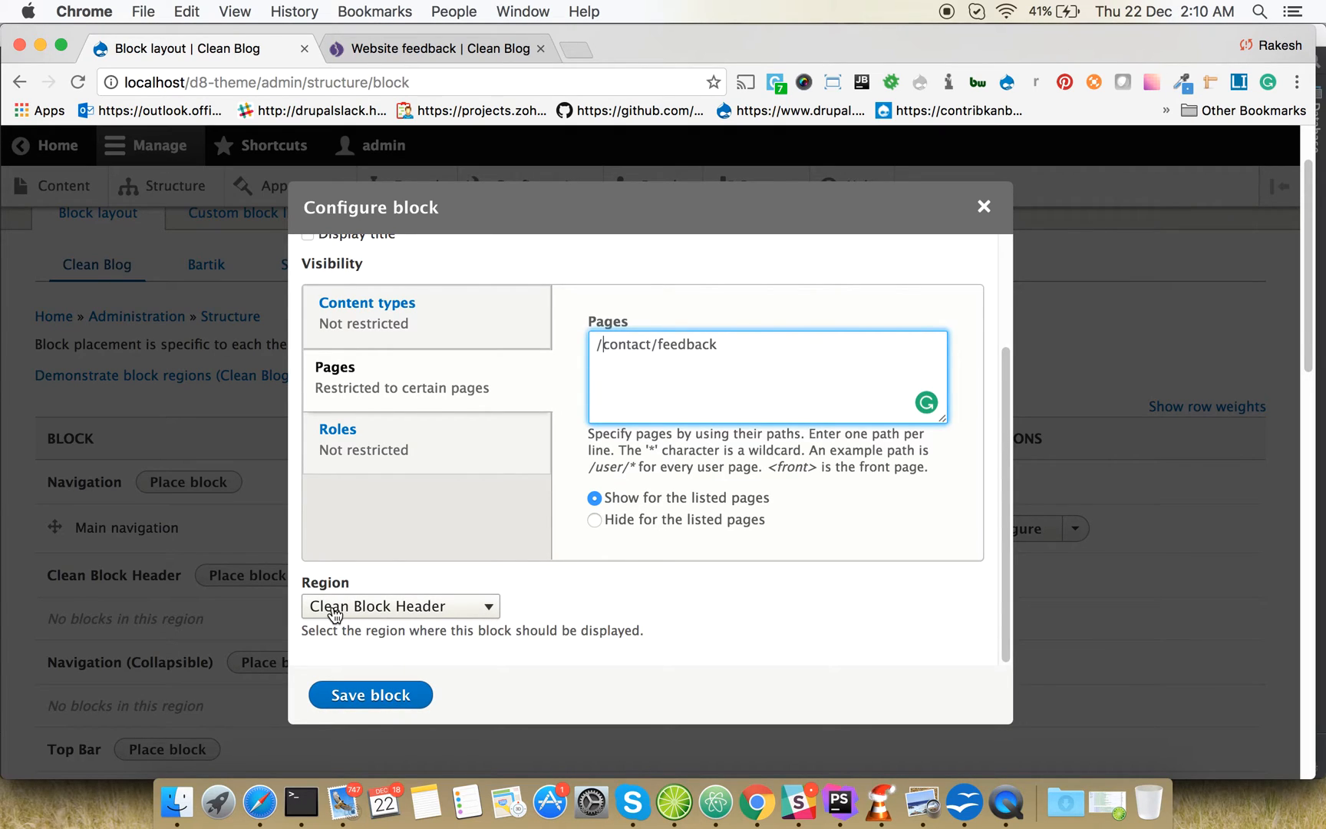
left_click(370, 694)
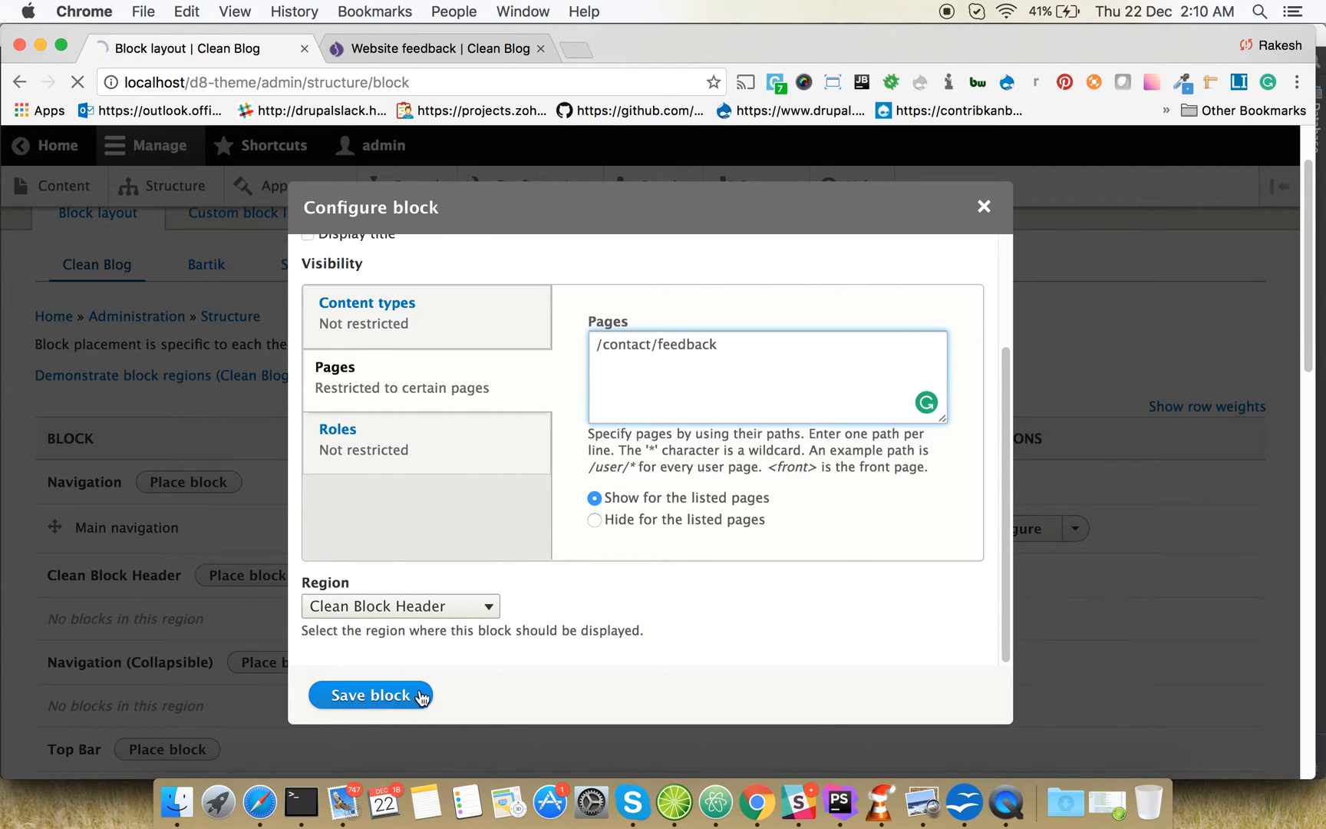
left_click(370, 693)
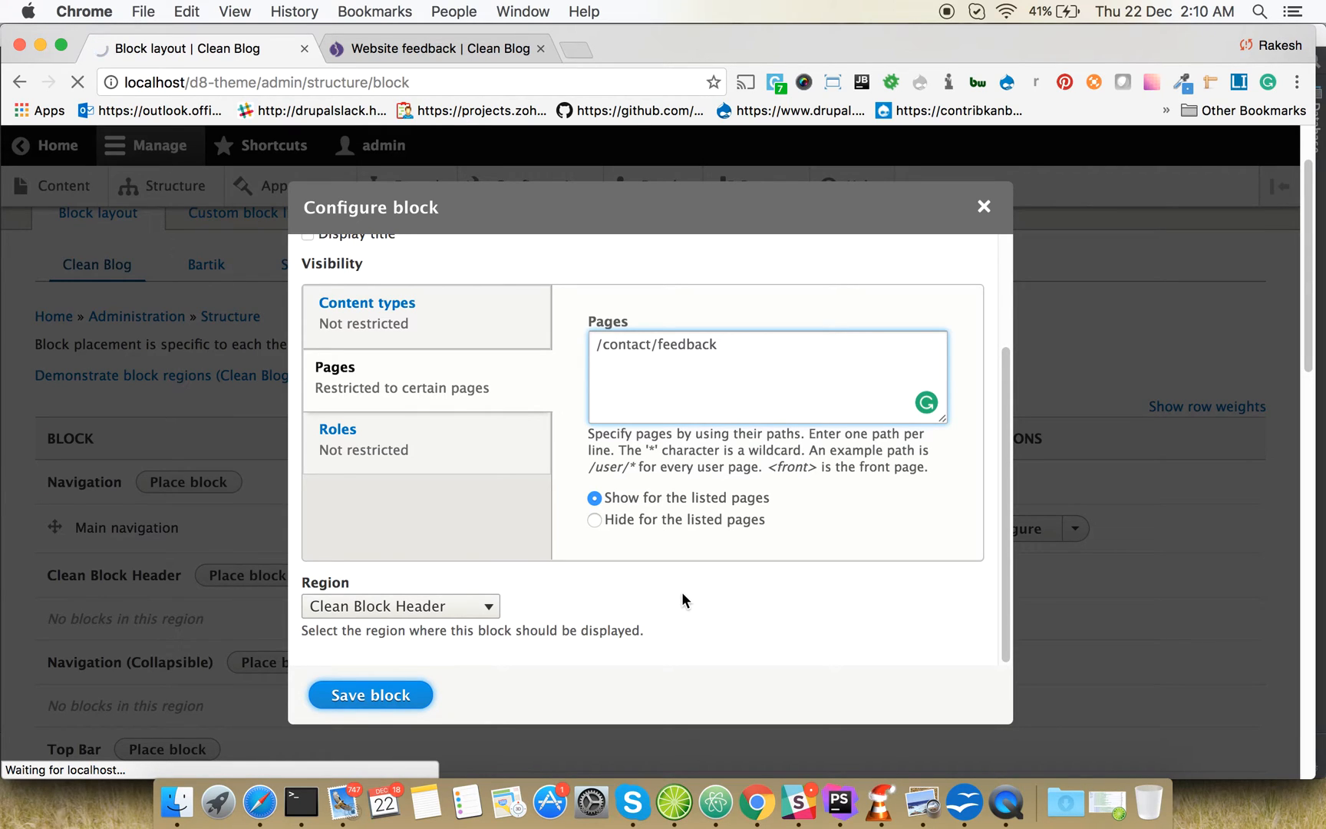
left_click(370, 694)
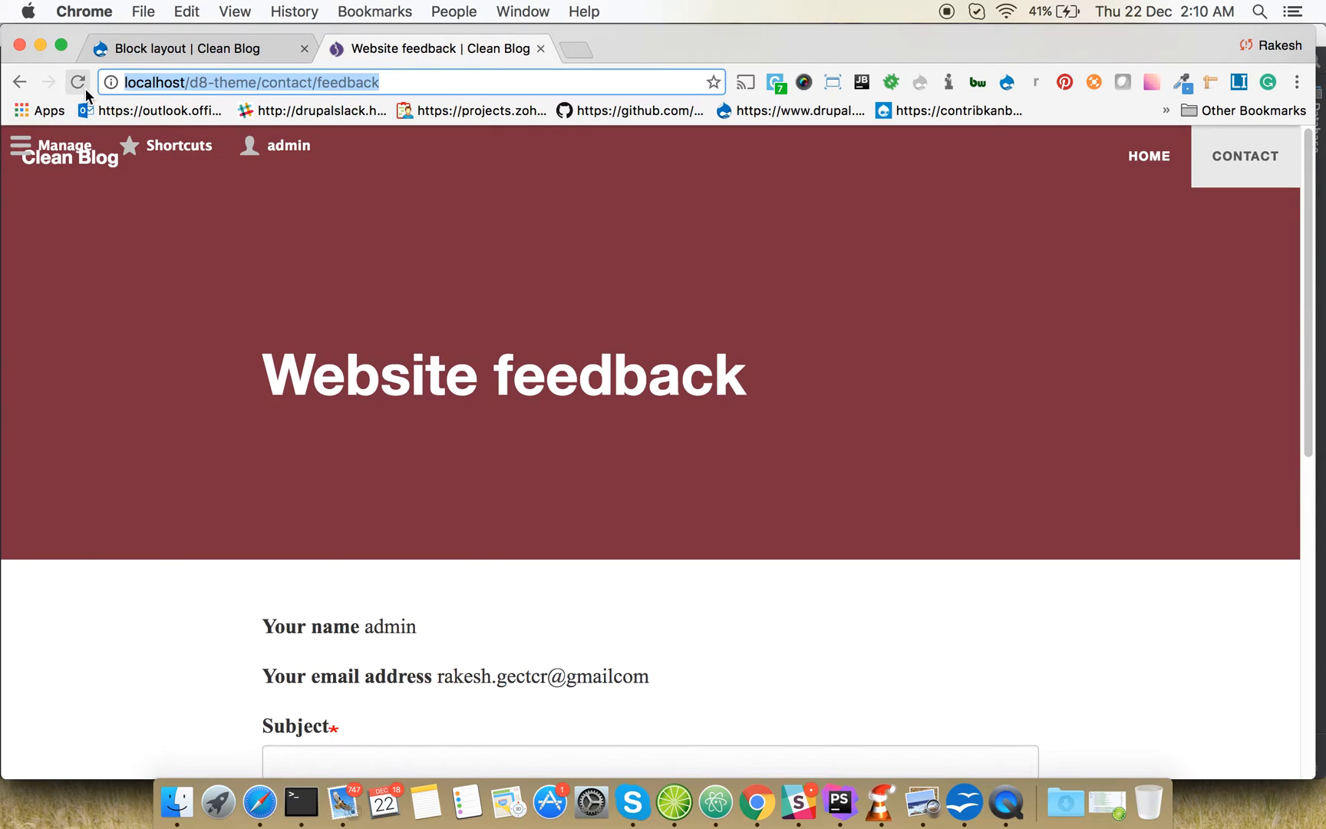
Reload the Website feedback page to see the solid blue header
left_click(76, 82)
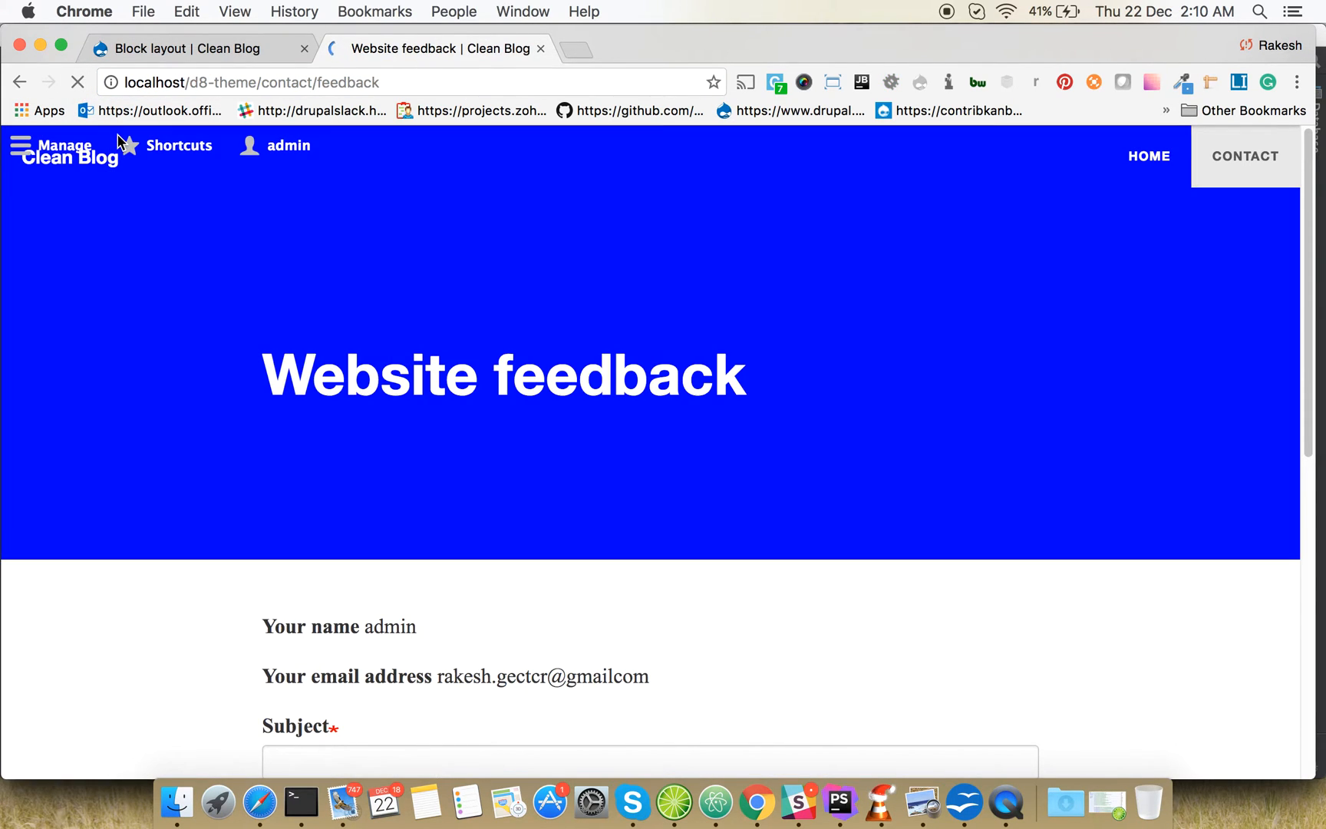
scroll("down", 3)
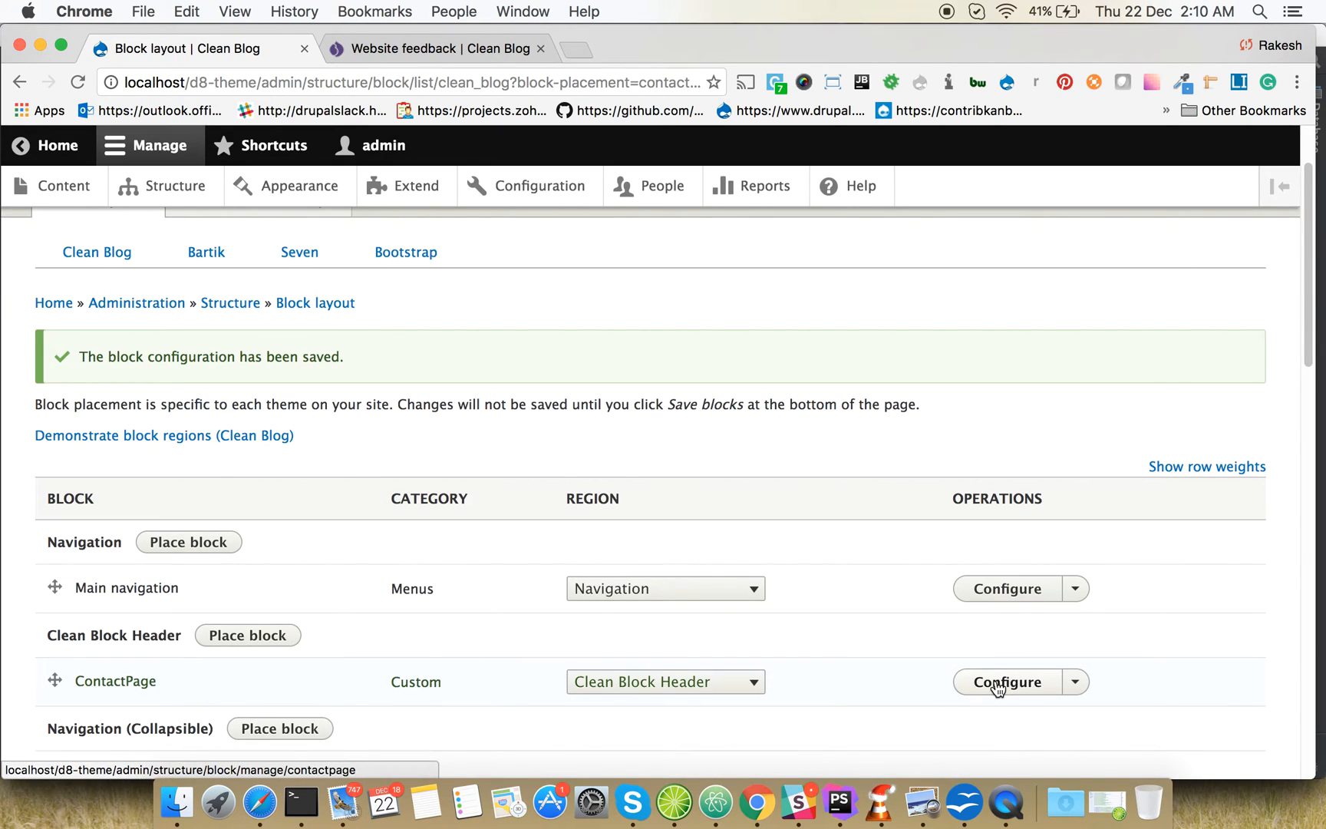
Open the ContactPage custom block for editing from the Custom block library
left_click(1006, 683)
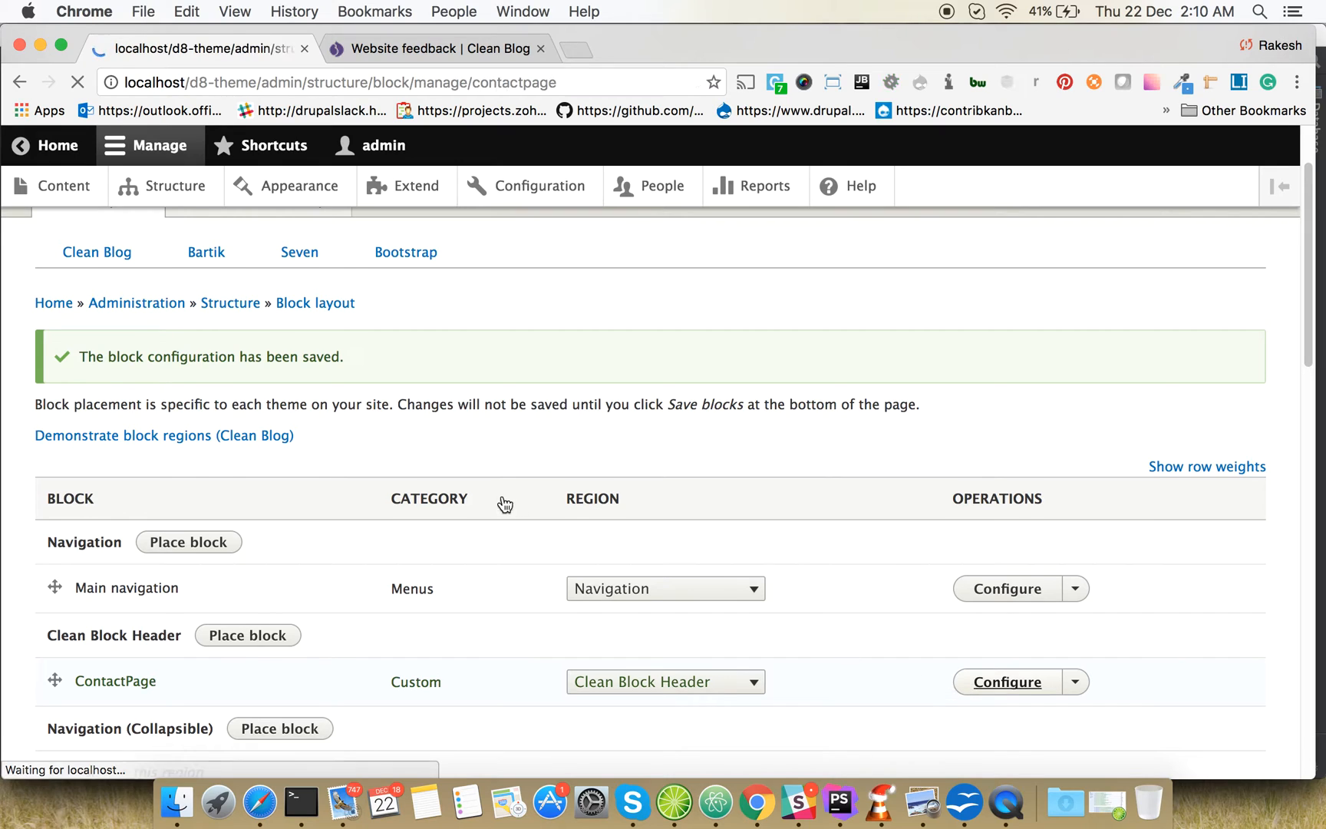
left_click(1007, 681)
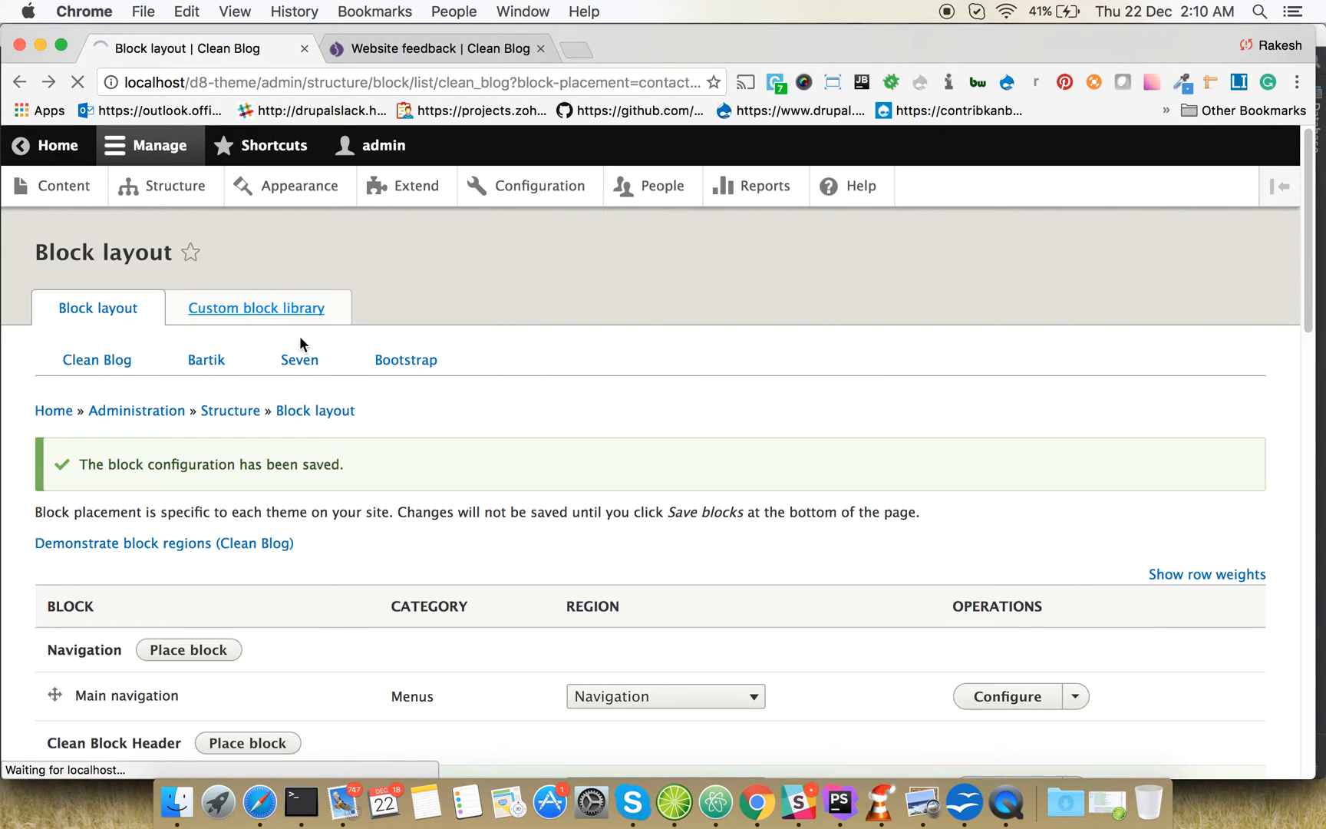
left_click(255, 307)
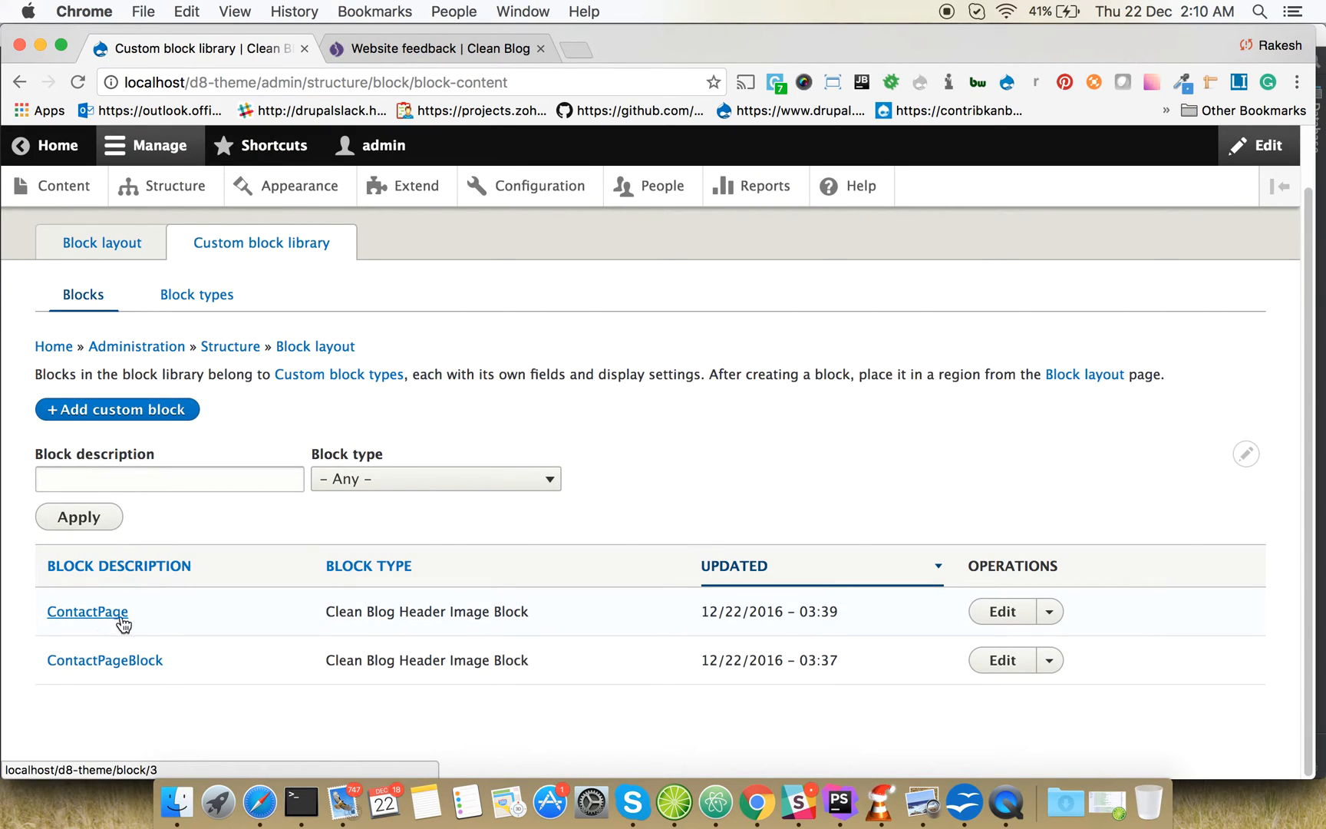
left_click(86, 611)
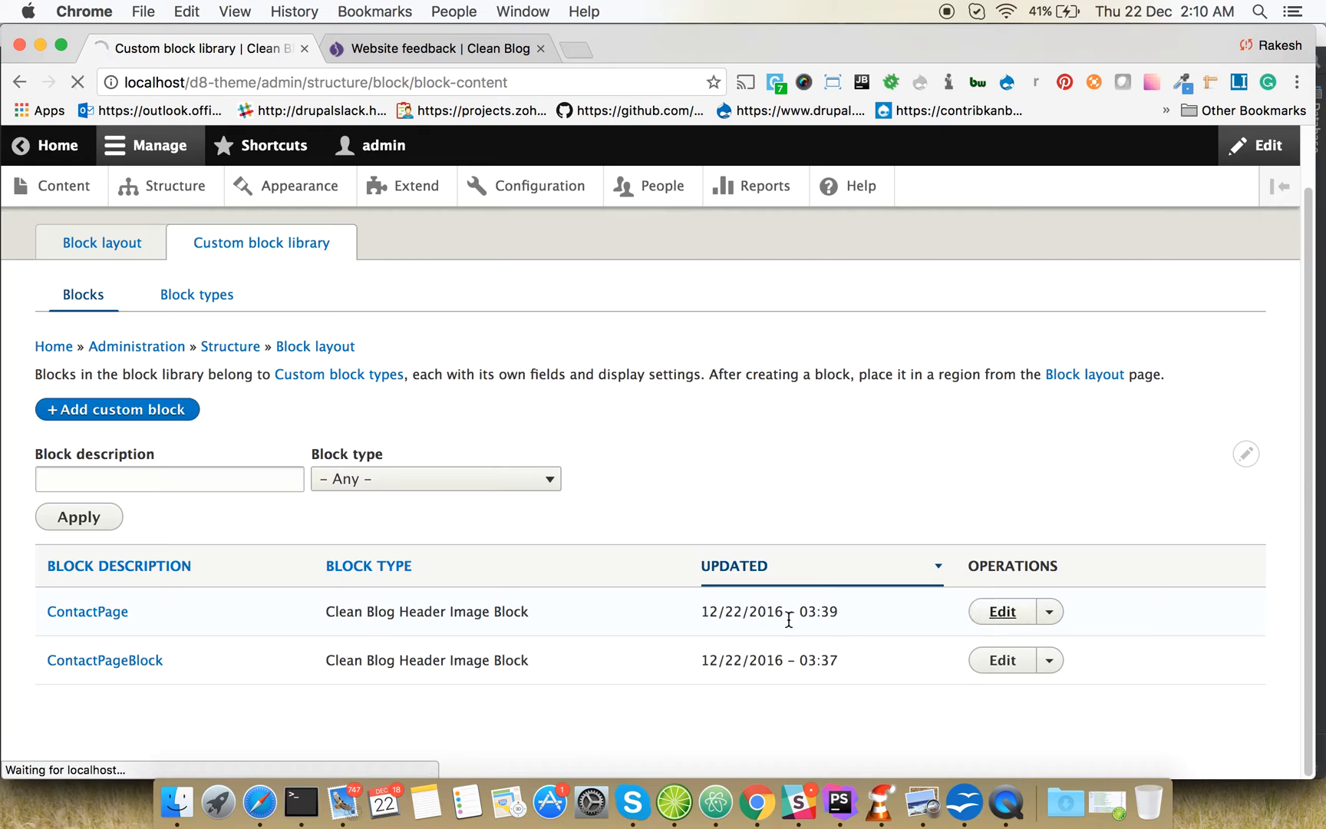
left_click(1001, 610)
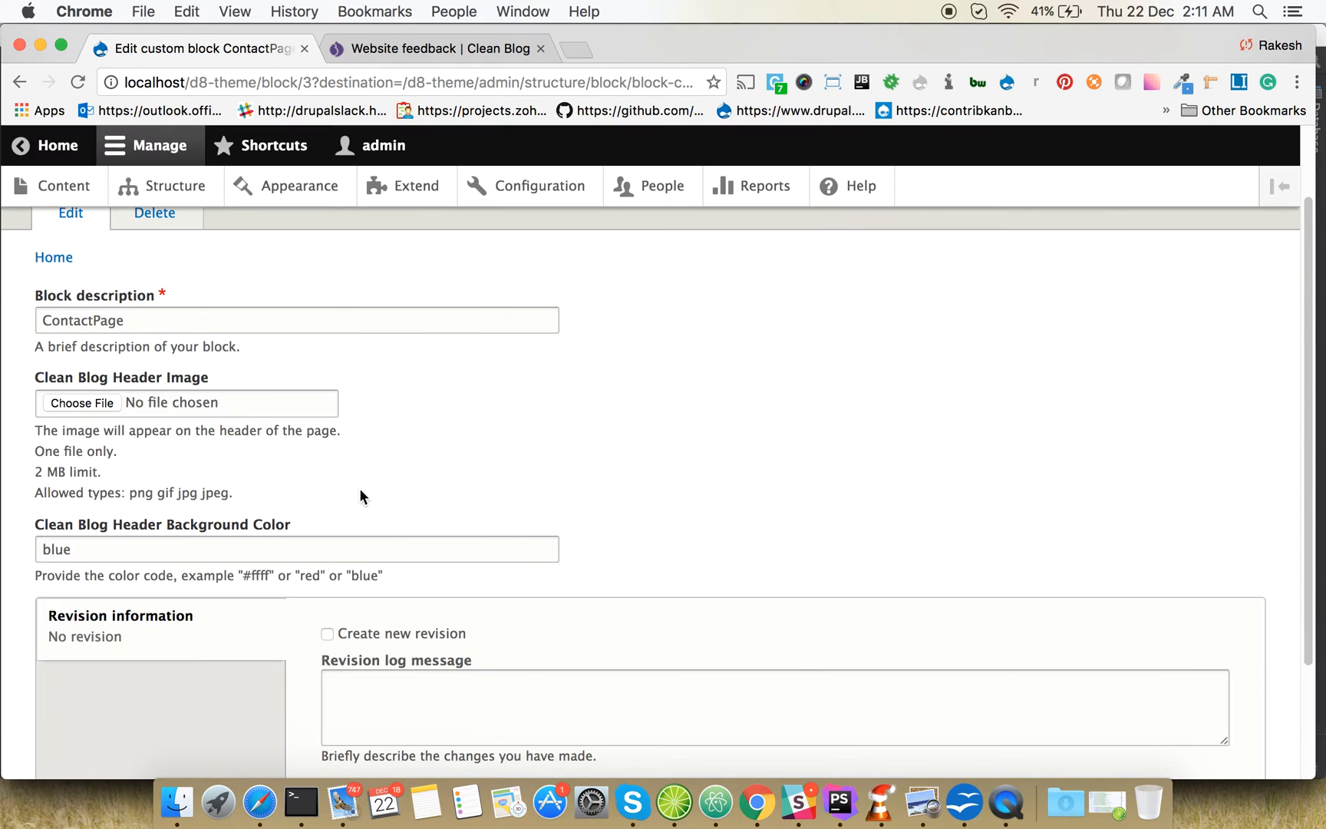
Upload the fence photo from Images_dummy as header image with alt text 'Contact page' and save
left_click(81, 402)
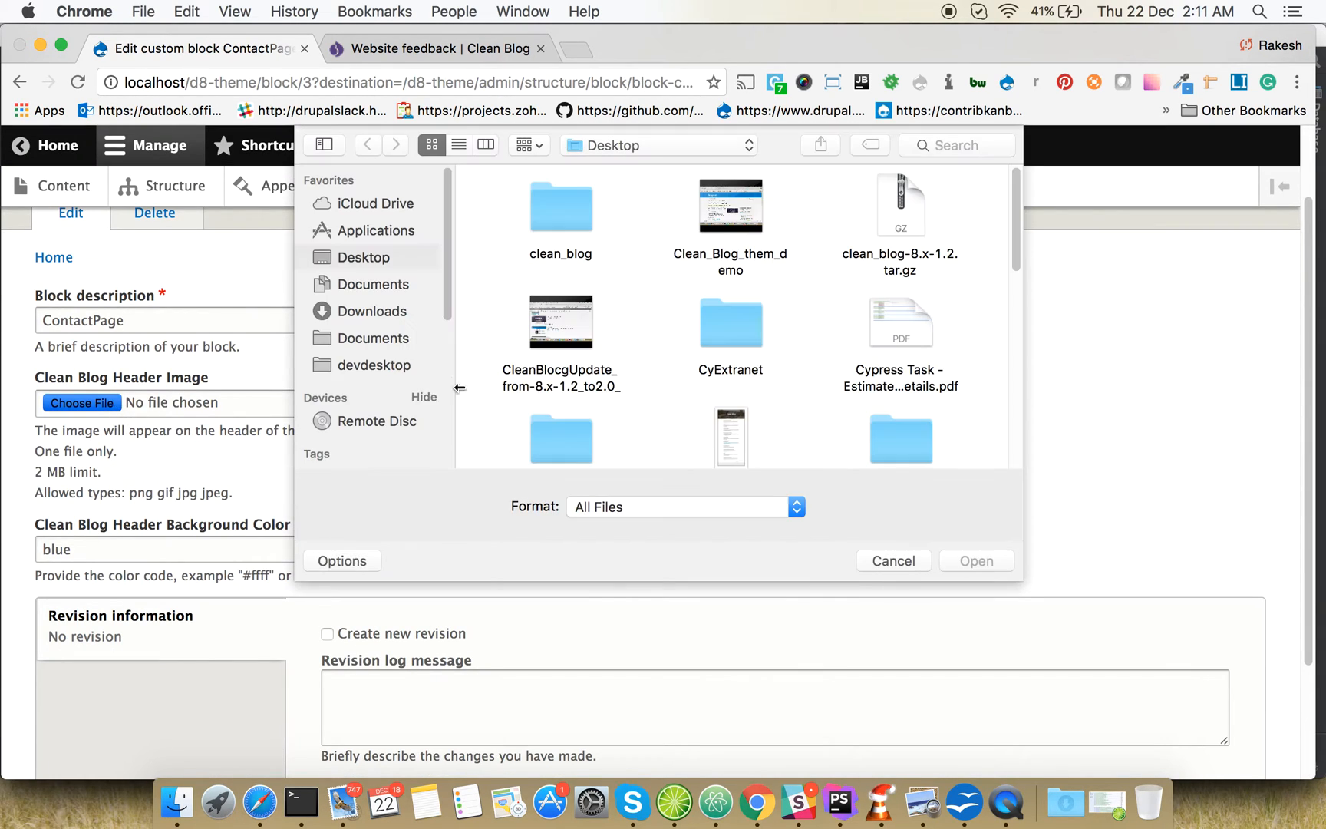
scroll("down", 3)
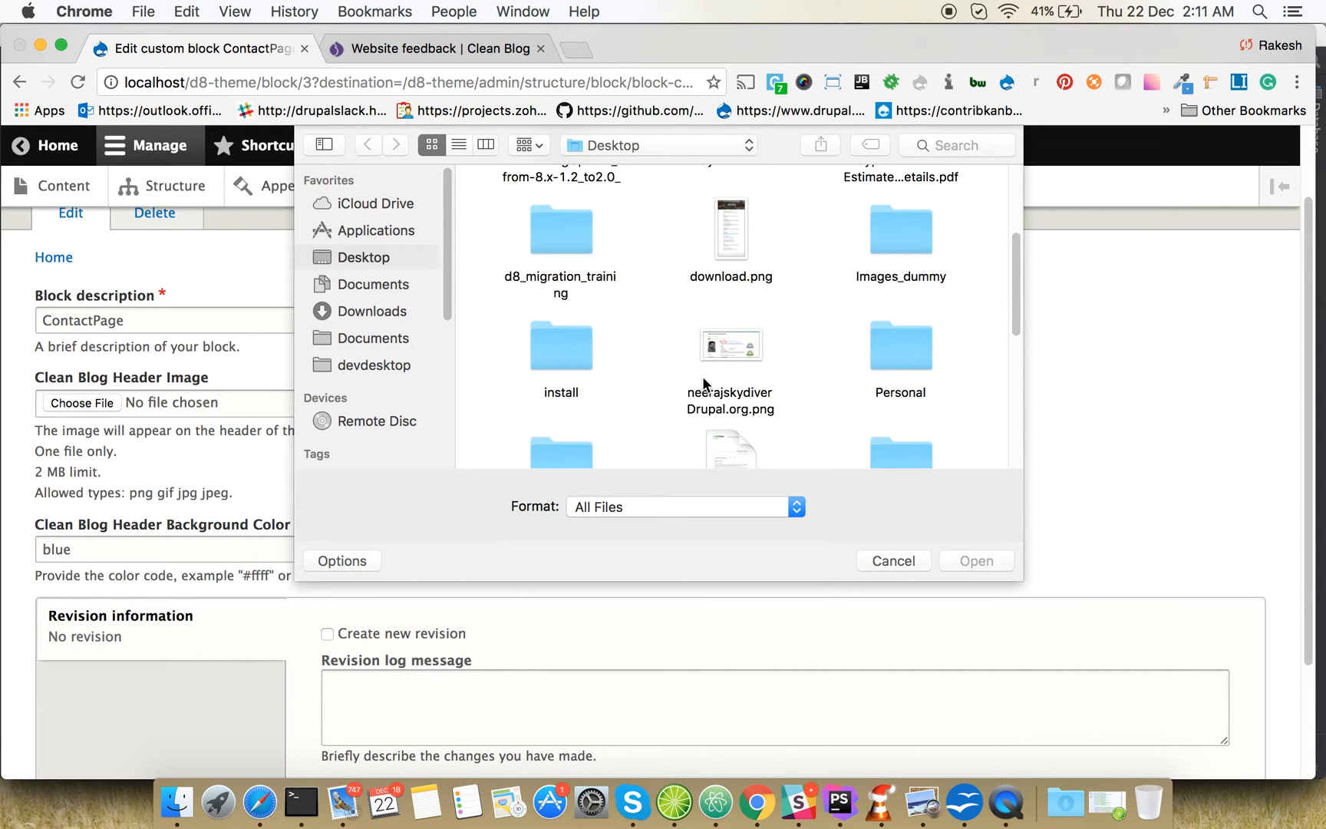
double_click(899, 225)
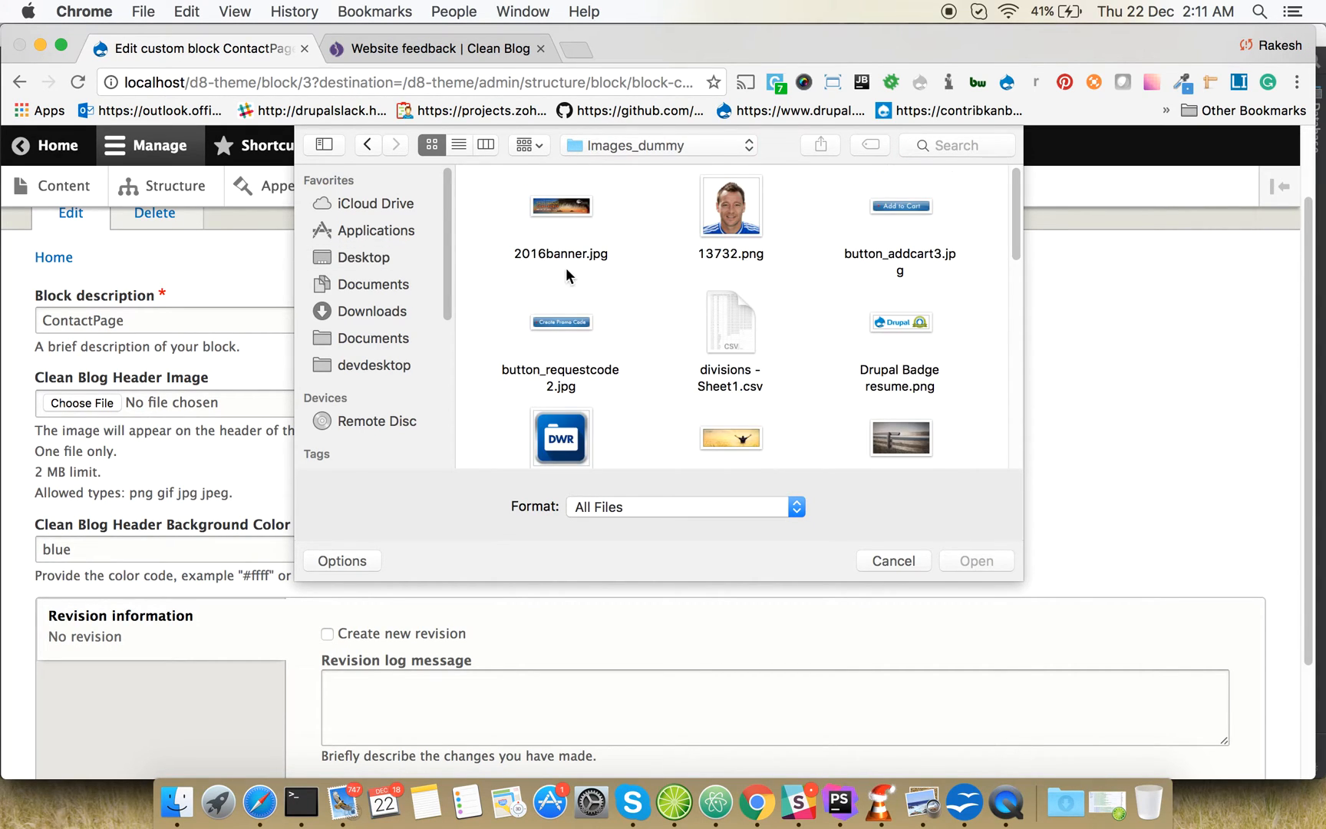
left_click(975, 560)
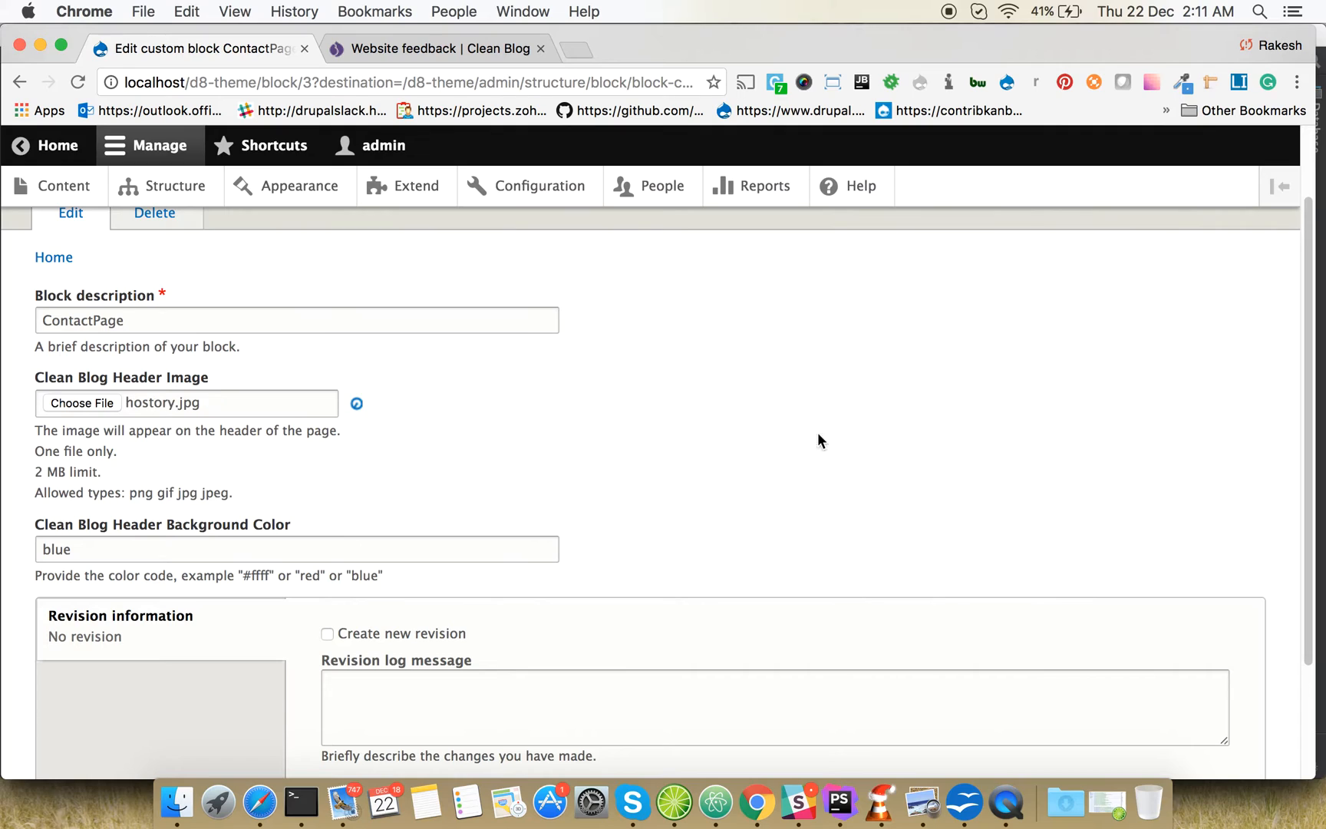
left_click(82, 402)
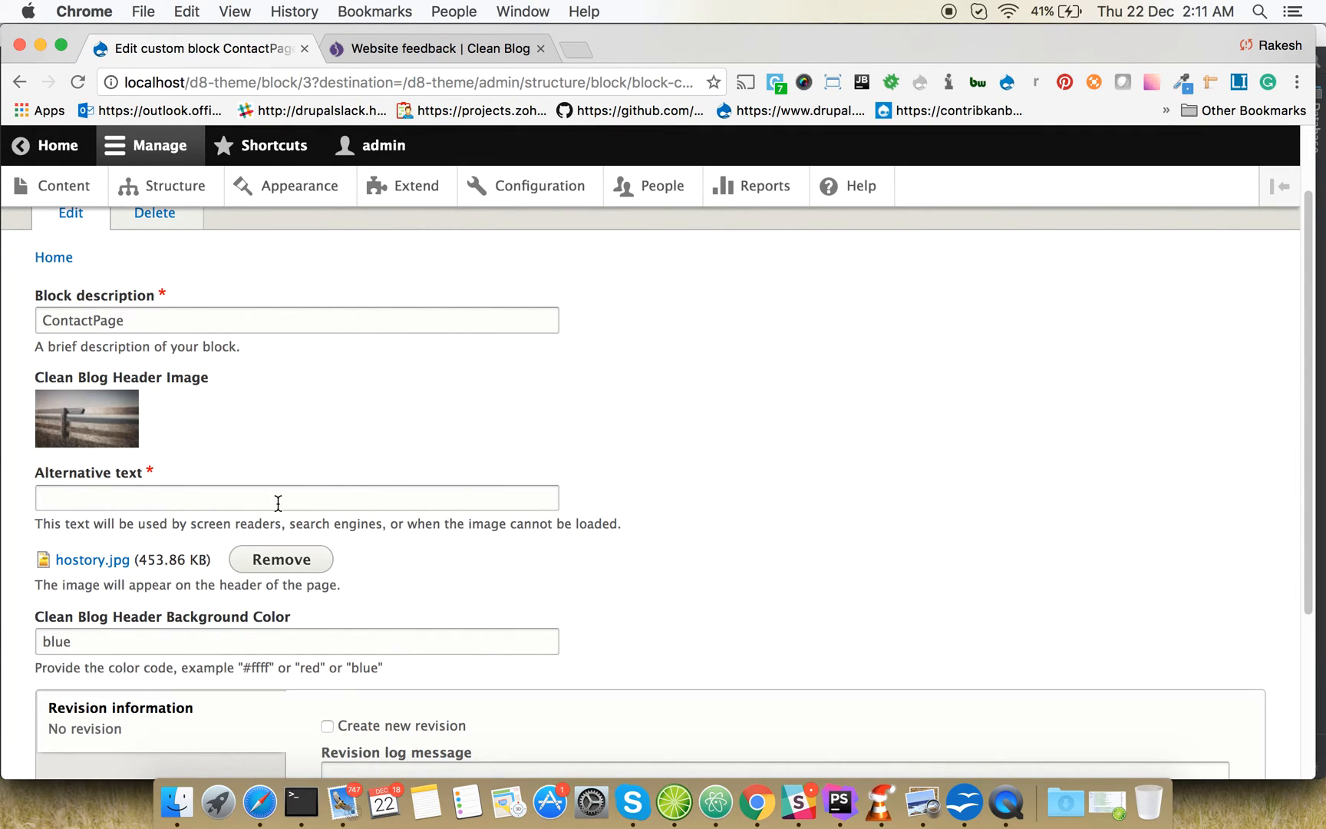
type("Con")
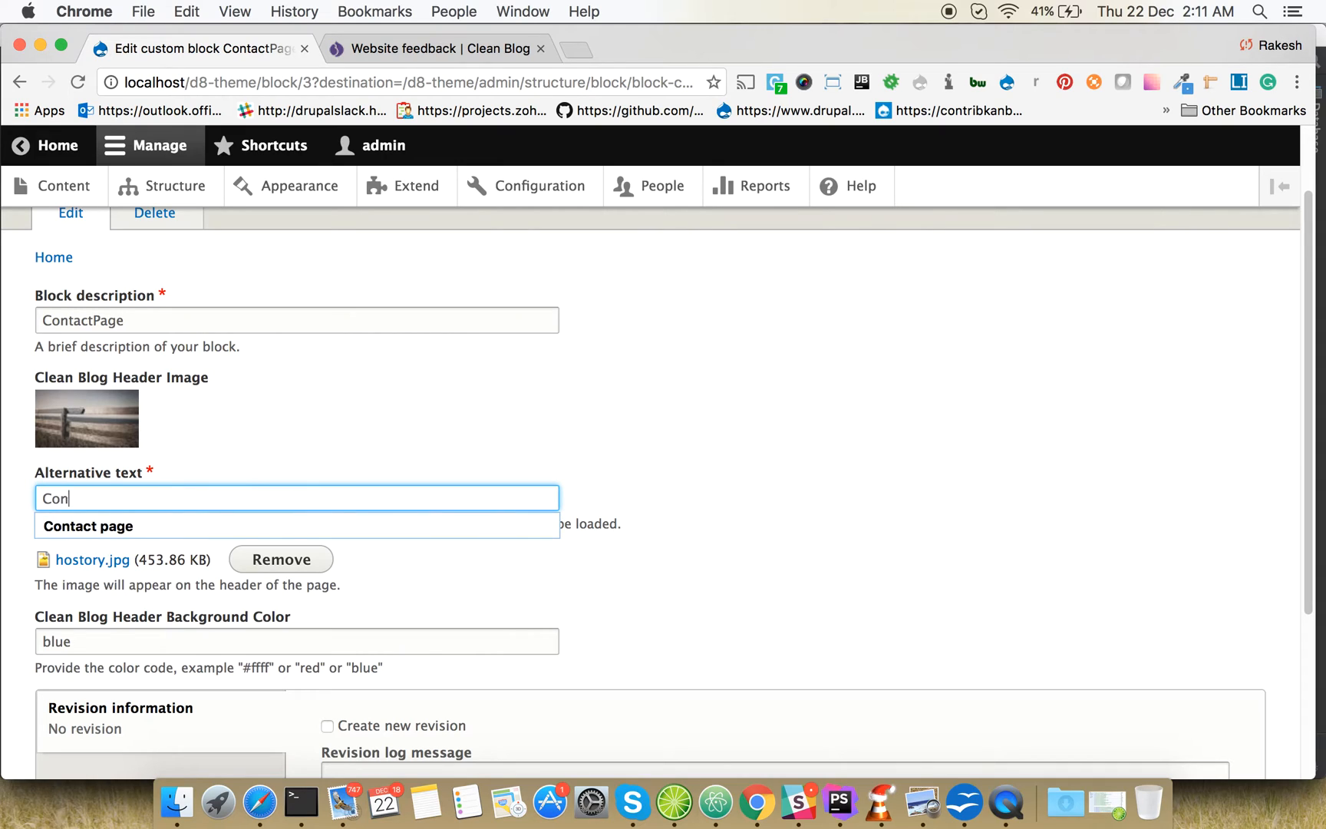
type("tact page")
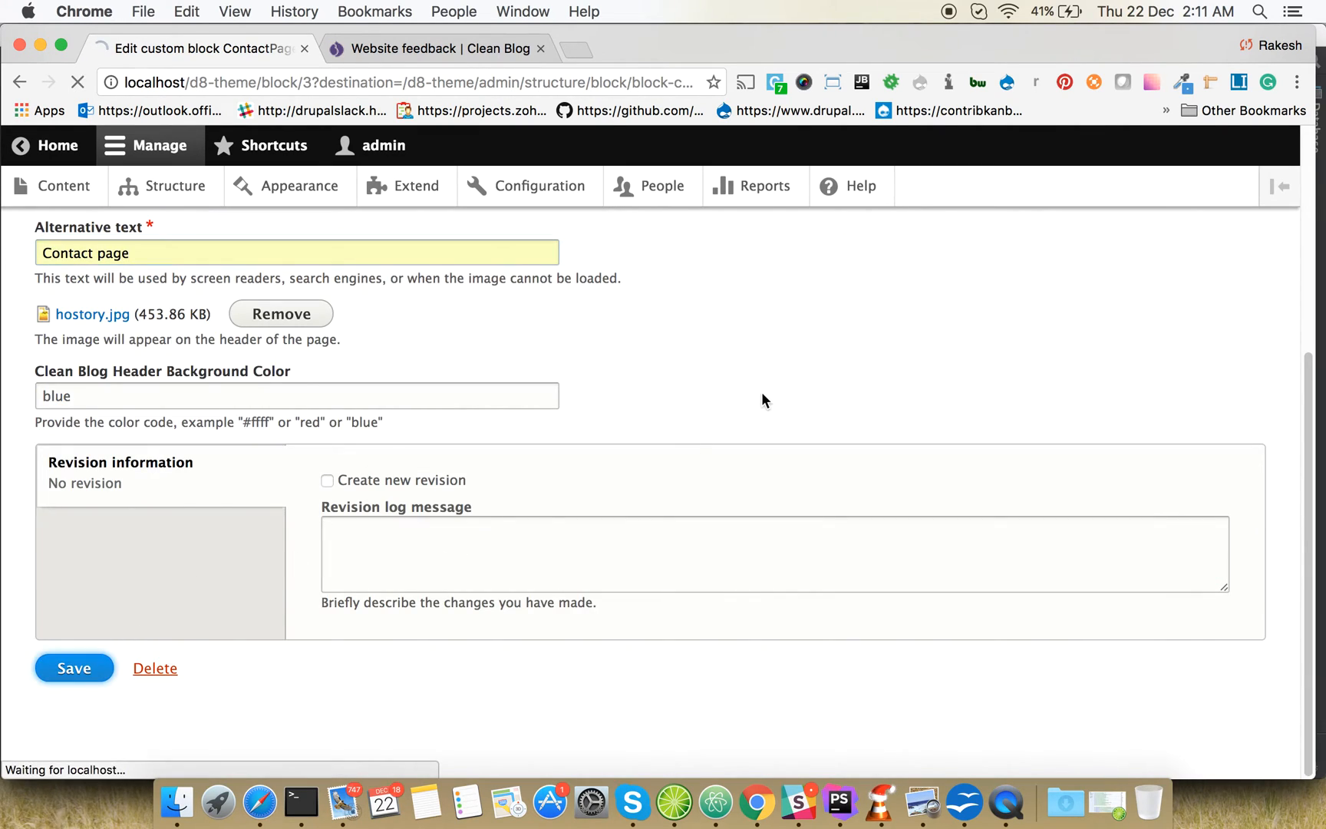
left_click(73, 668)
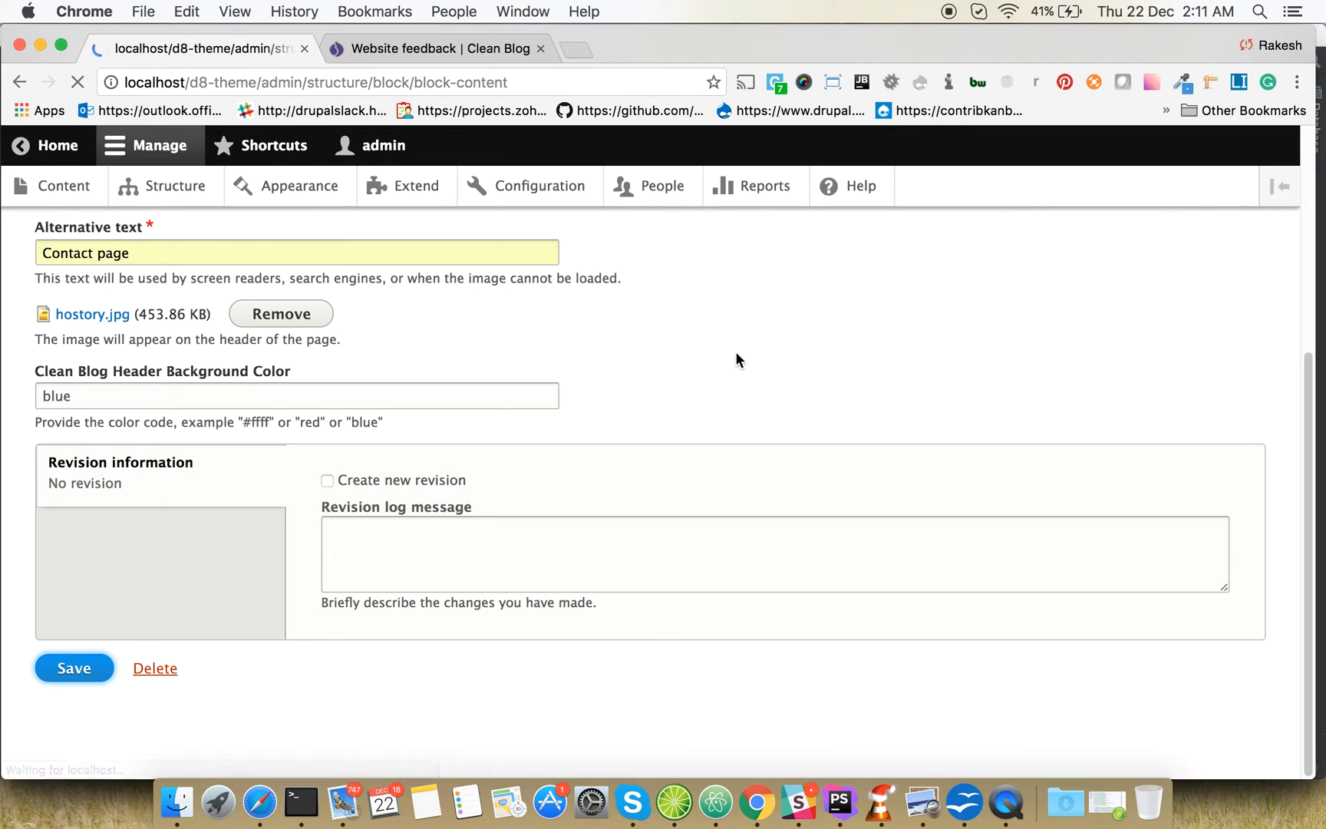
left_click(74, 668)
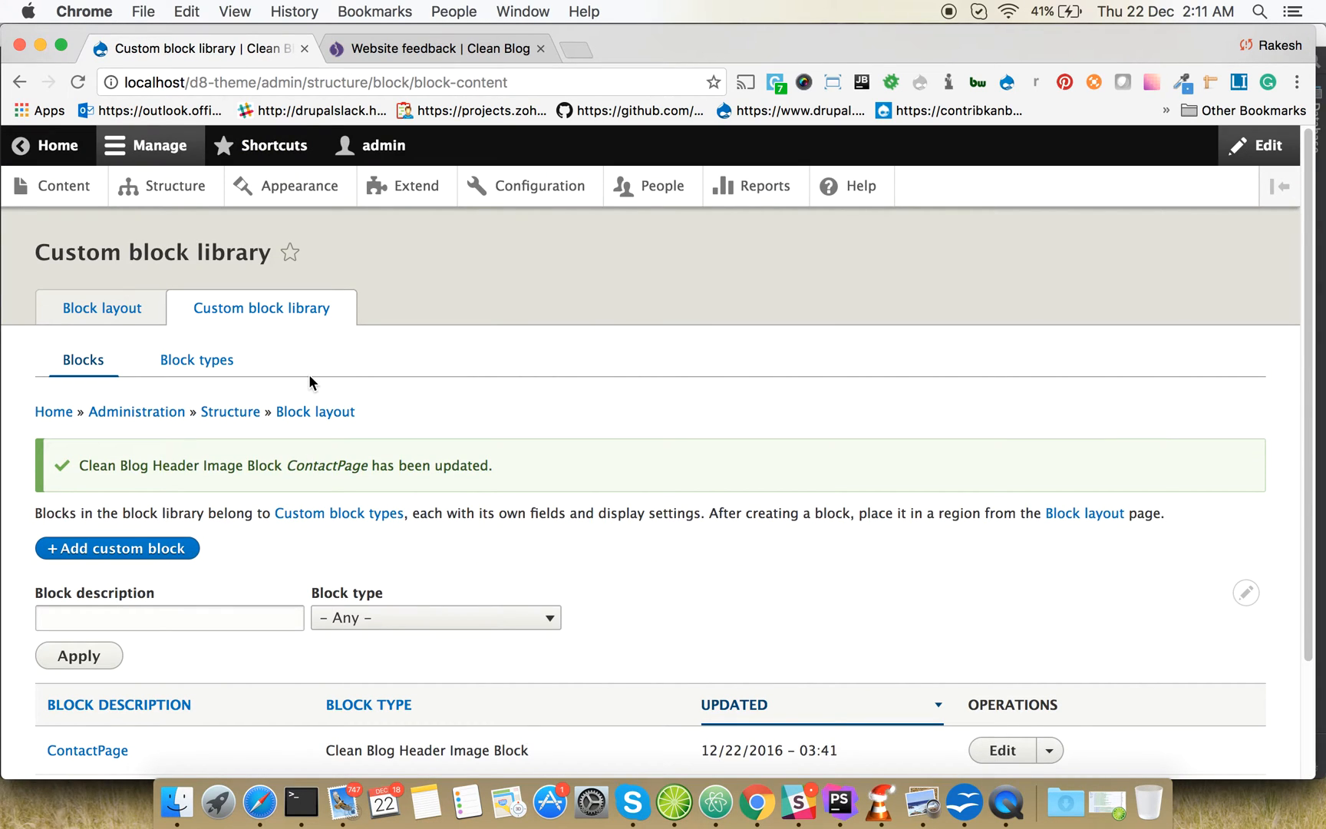
Check the Website feedback page now shows the fence photo in its header
scroll("down", 3)
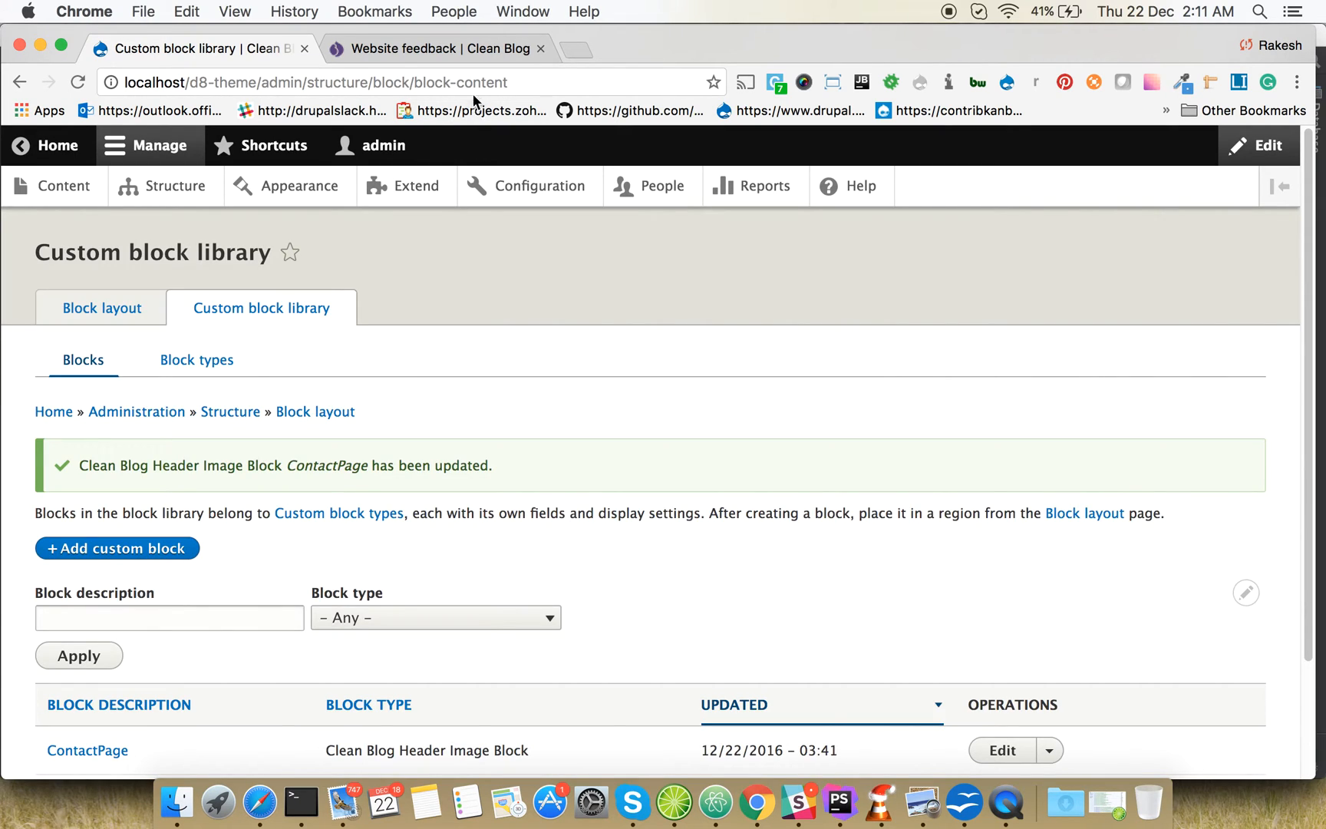
left_click(431, 47)
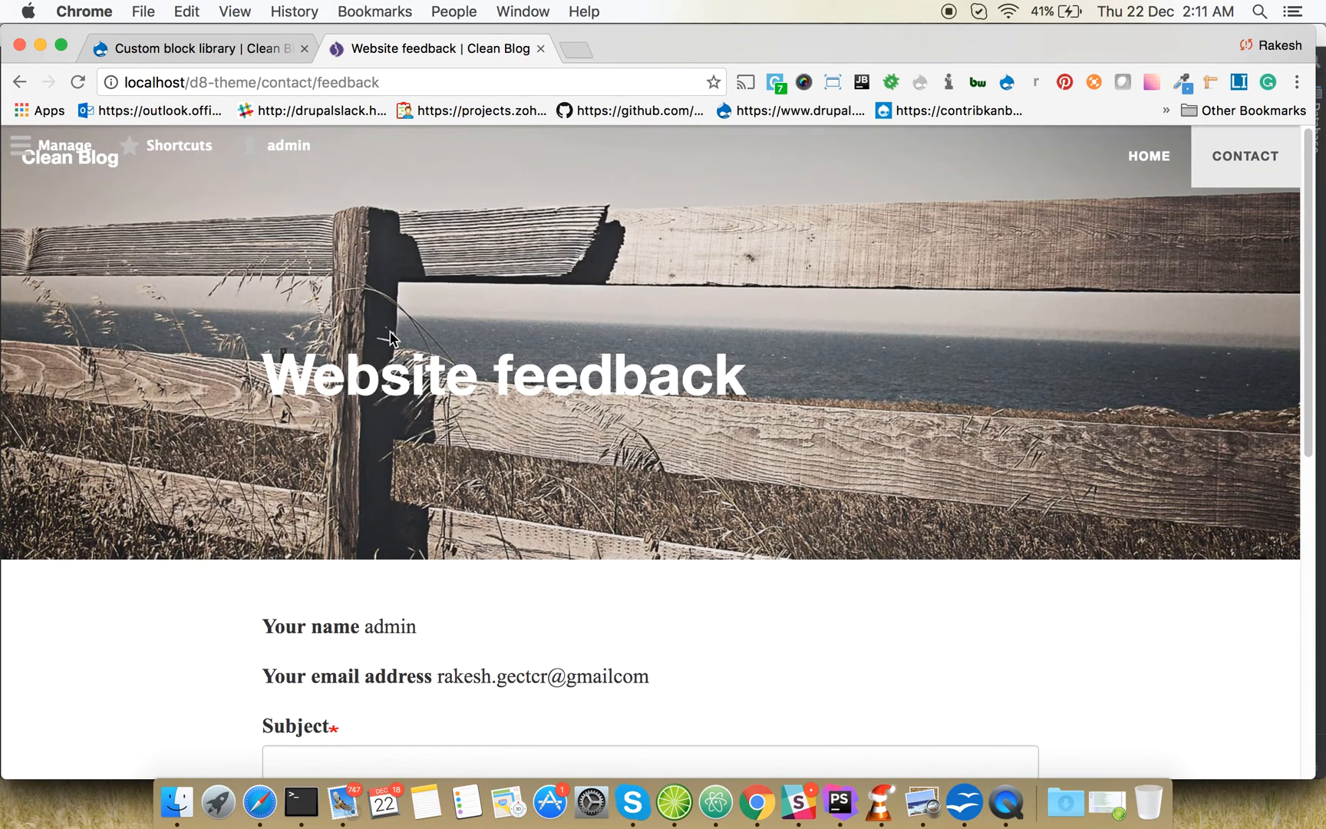
mouse_move(459, 342)
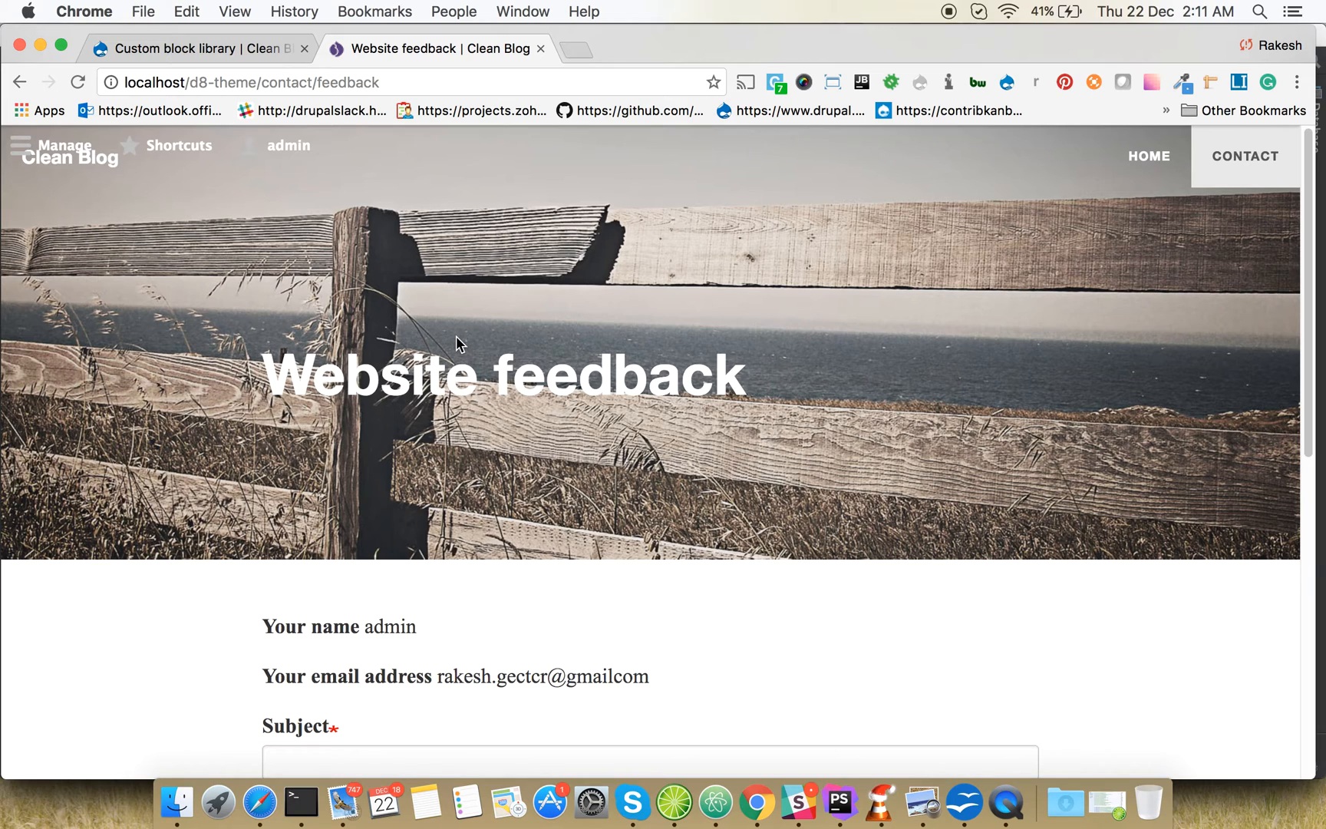
scroll("down", 3)
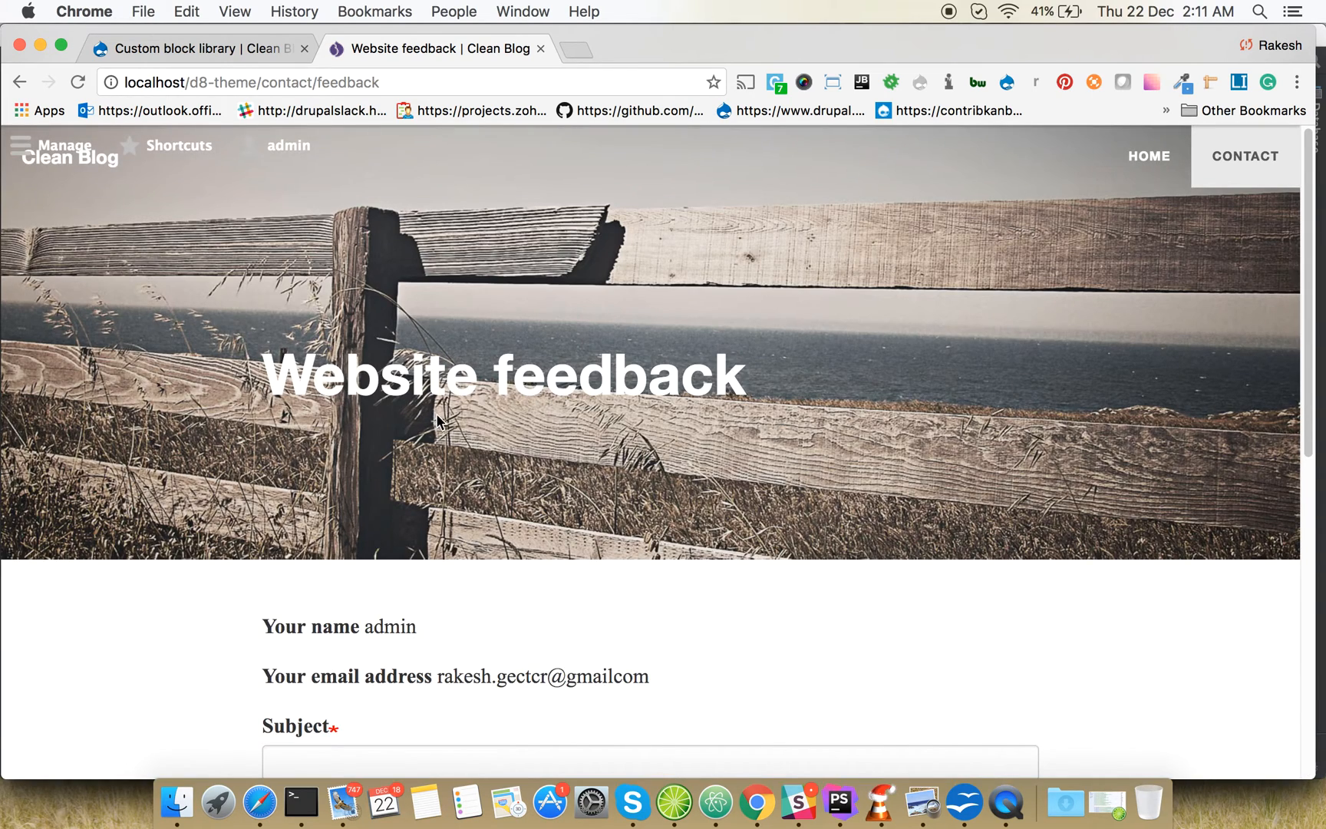
mouse_move(969, 261)
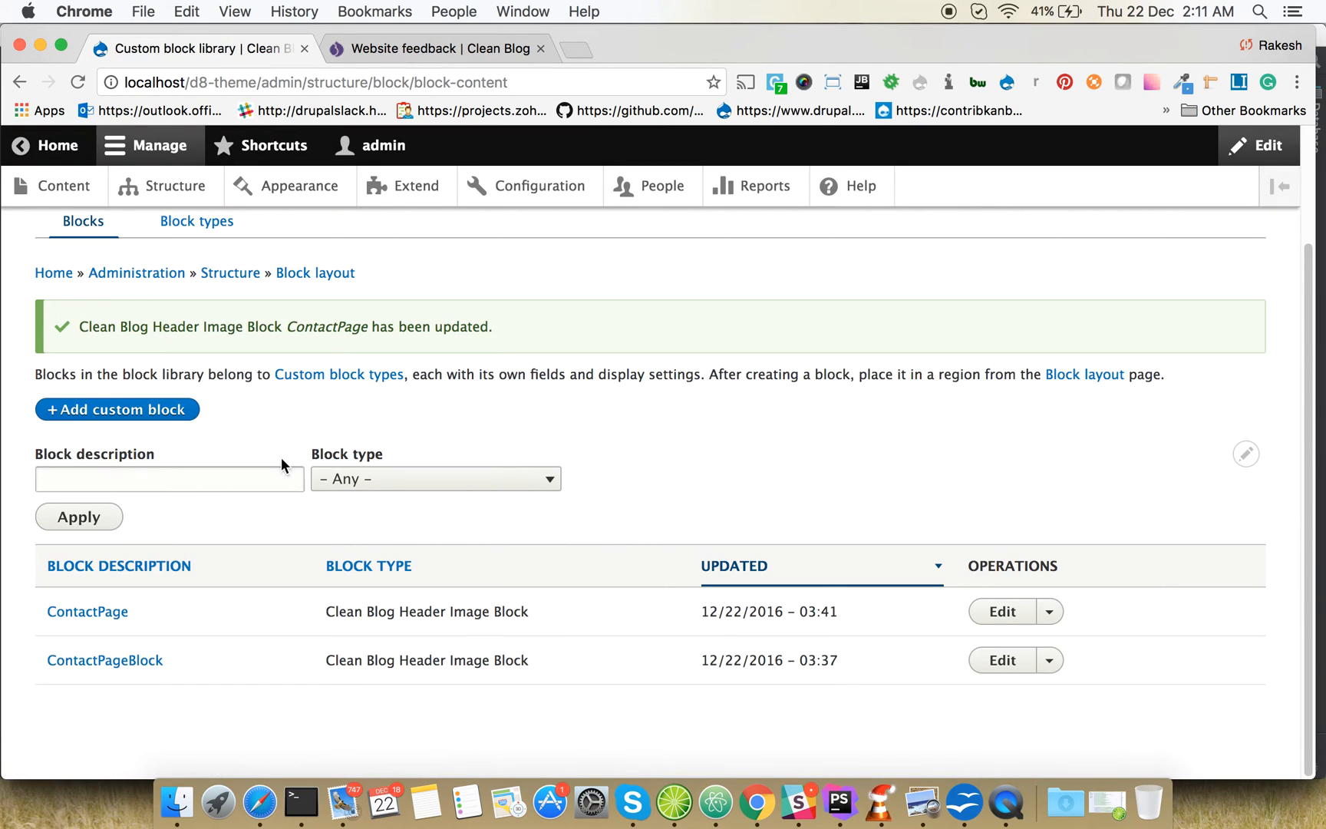
Open the ContactPage block's configuration from the Clean Blog block layout page
left_click(86, 611)
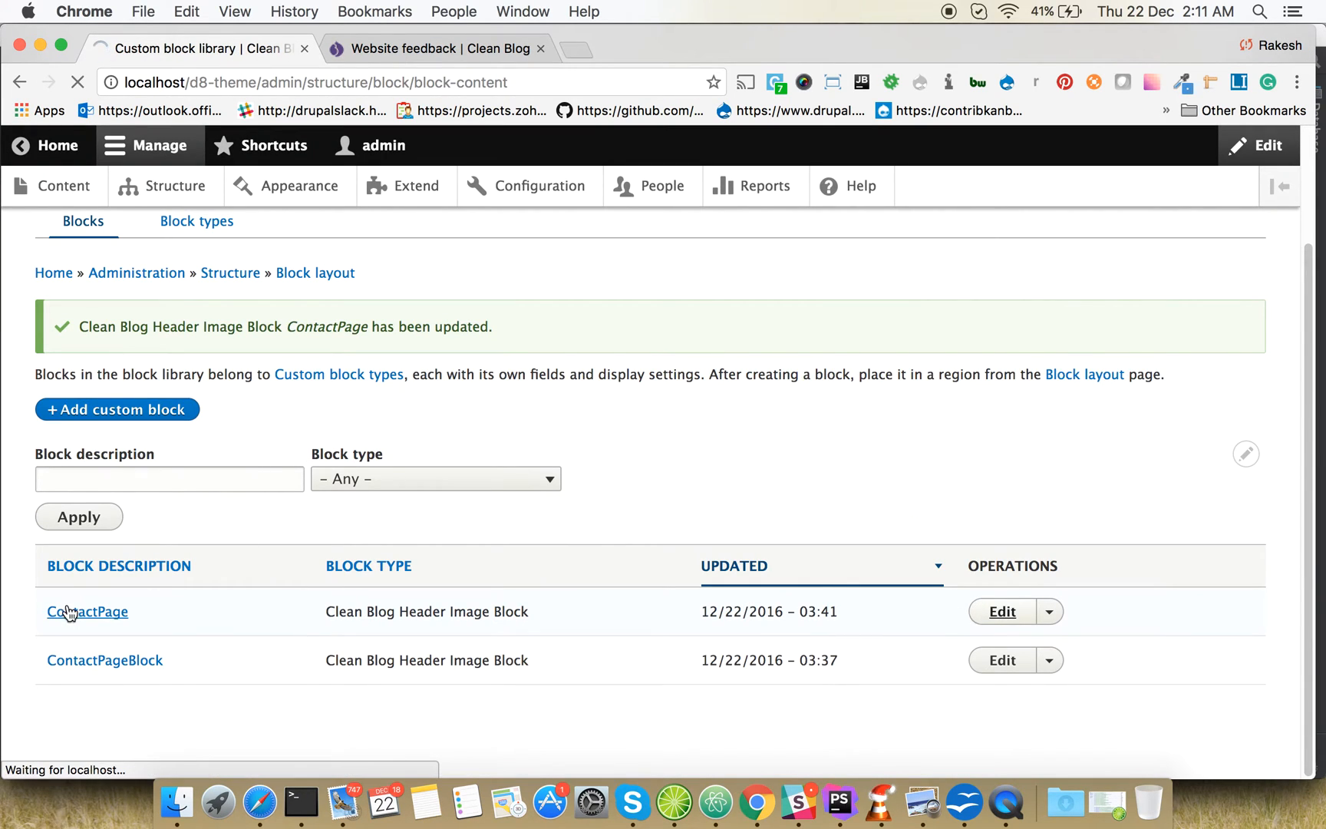
left_click(86, 611)
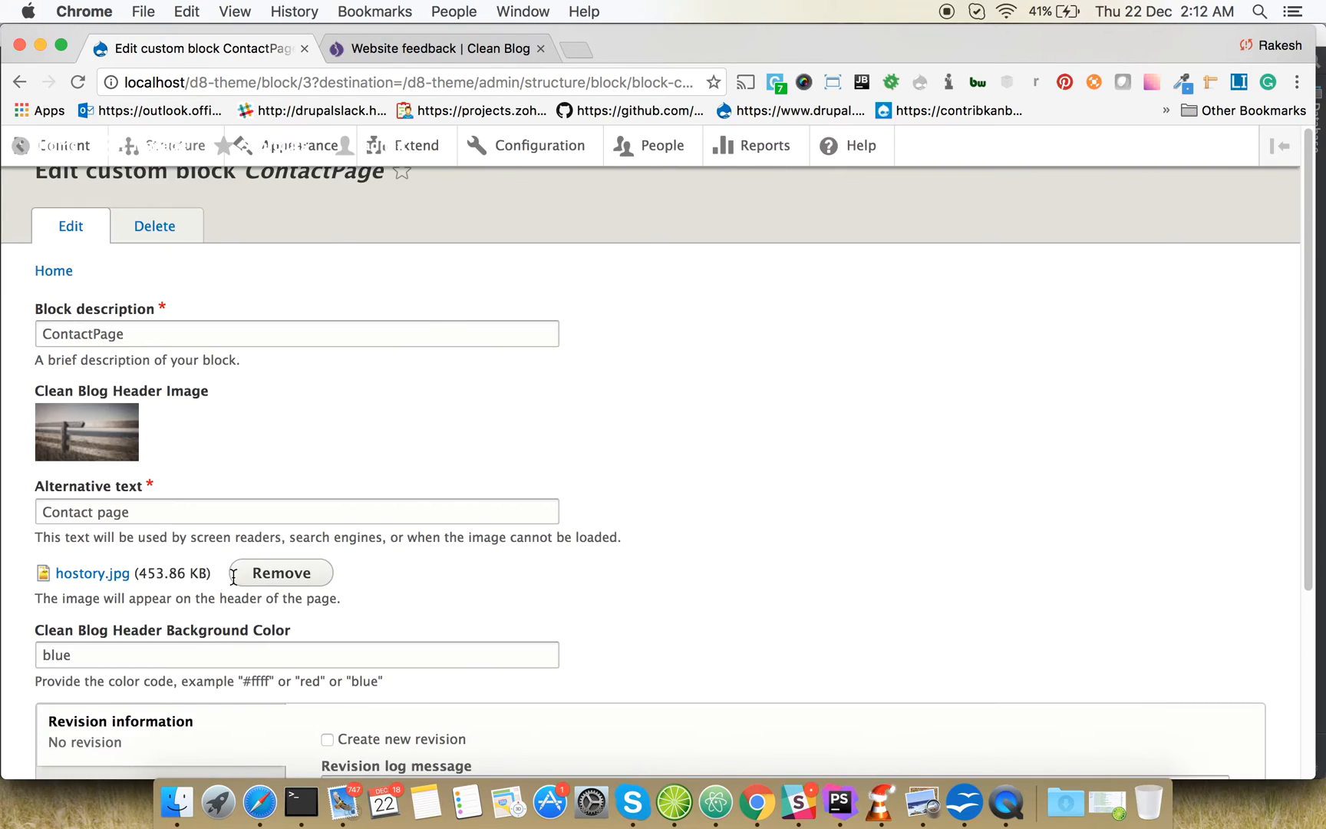
scroll("down", 3)
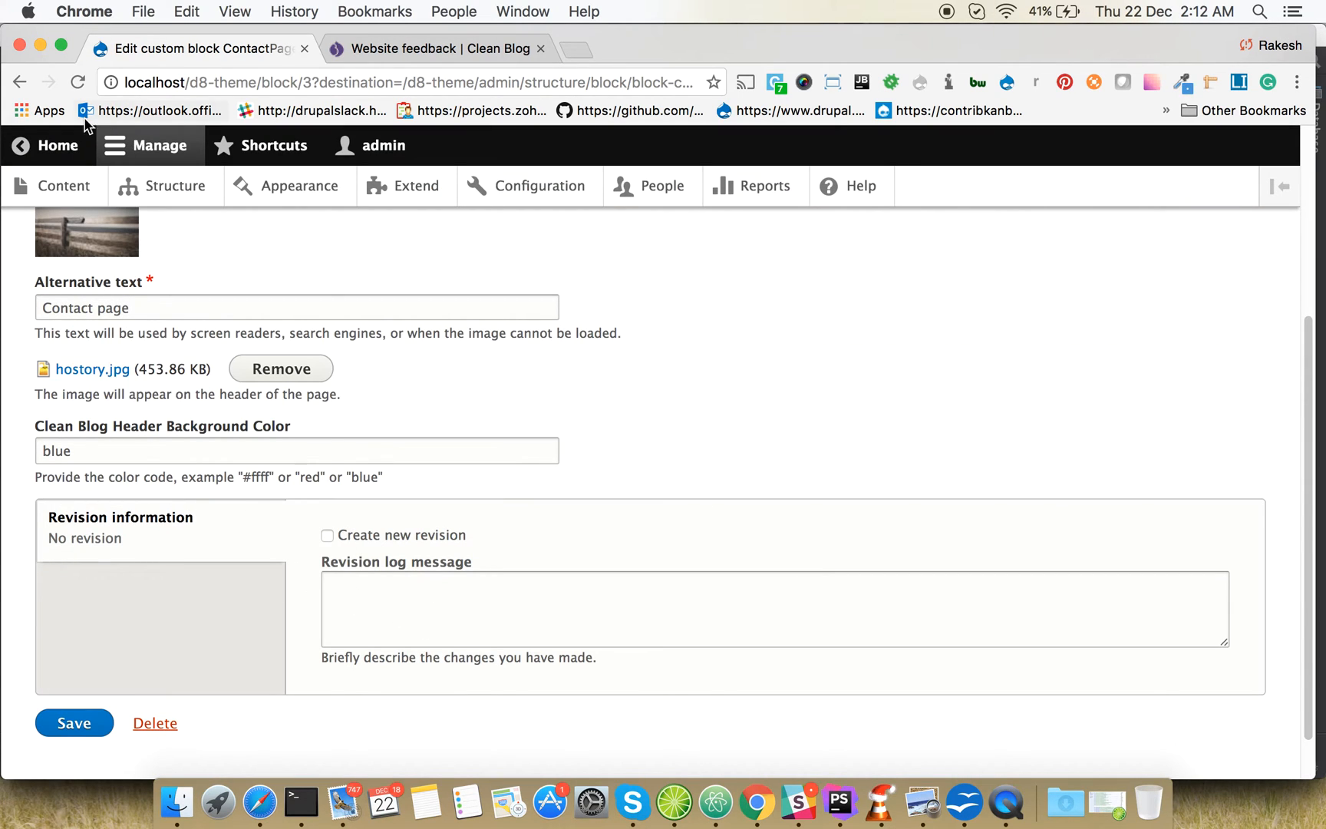
left_click(74, 723)
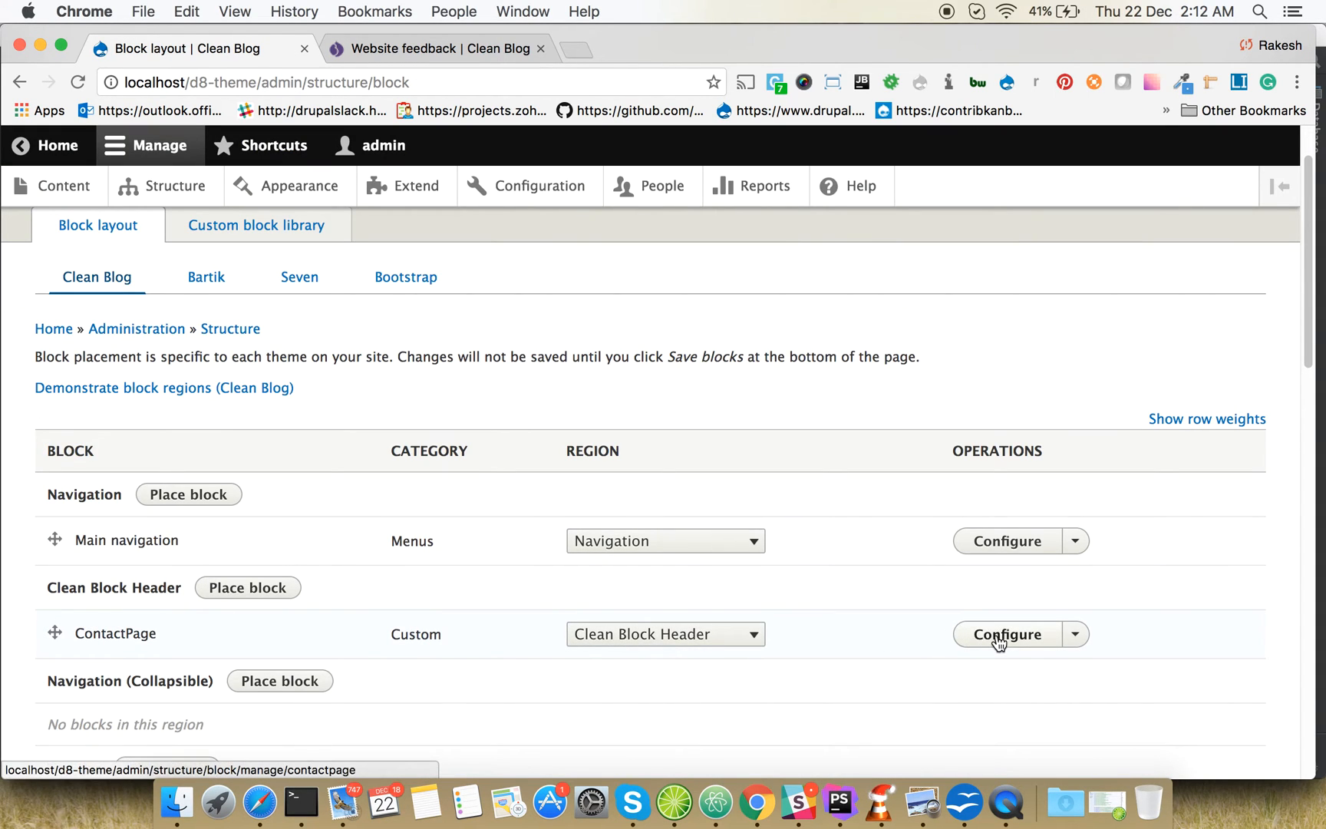
left_click(1006, 633)
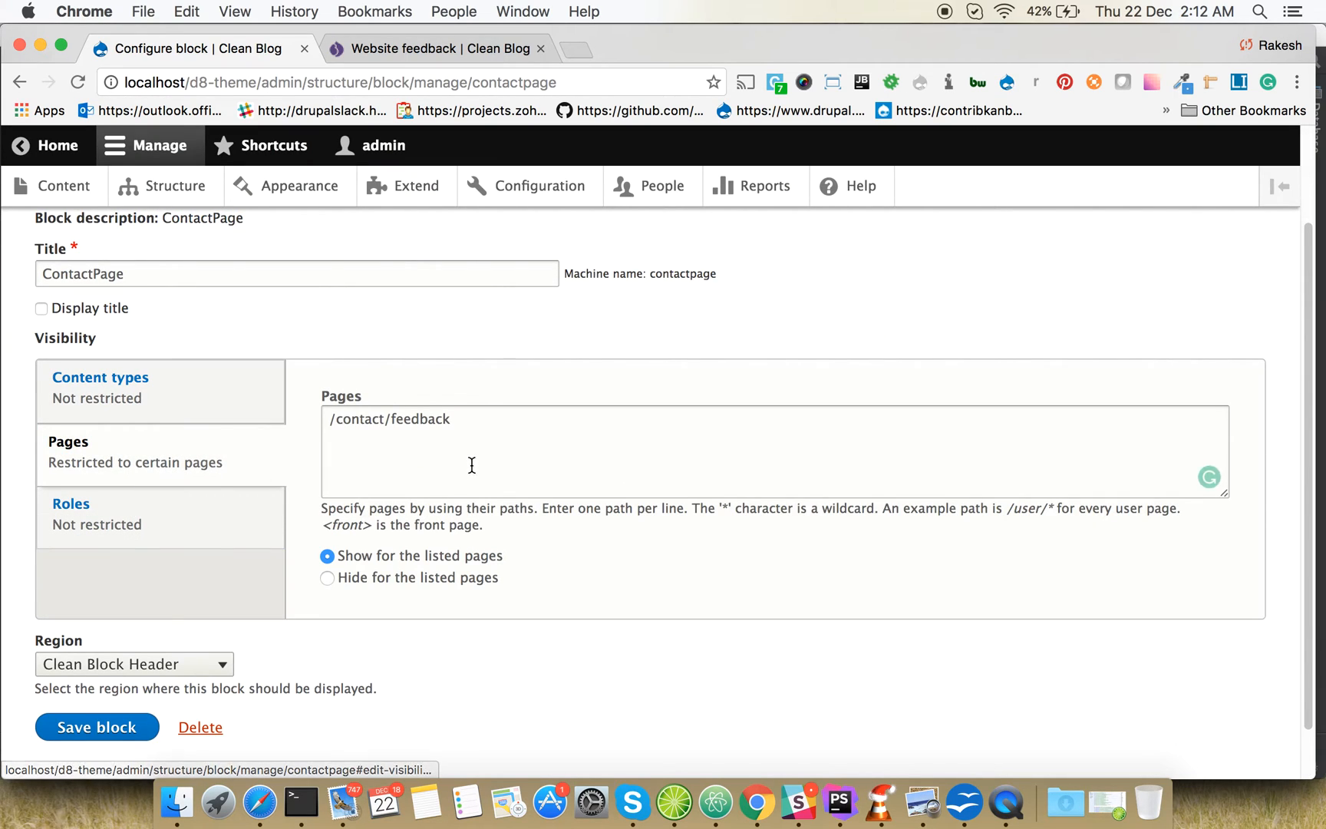
Add /user to the block's visible pages and save the block
left_click(472, 465)
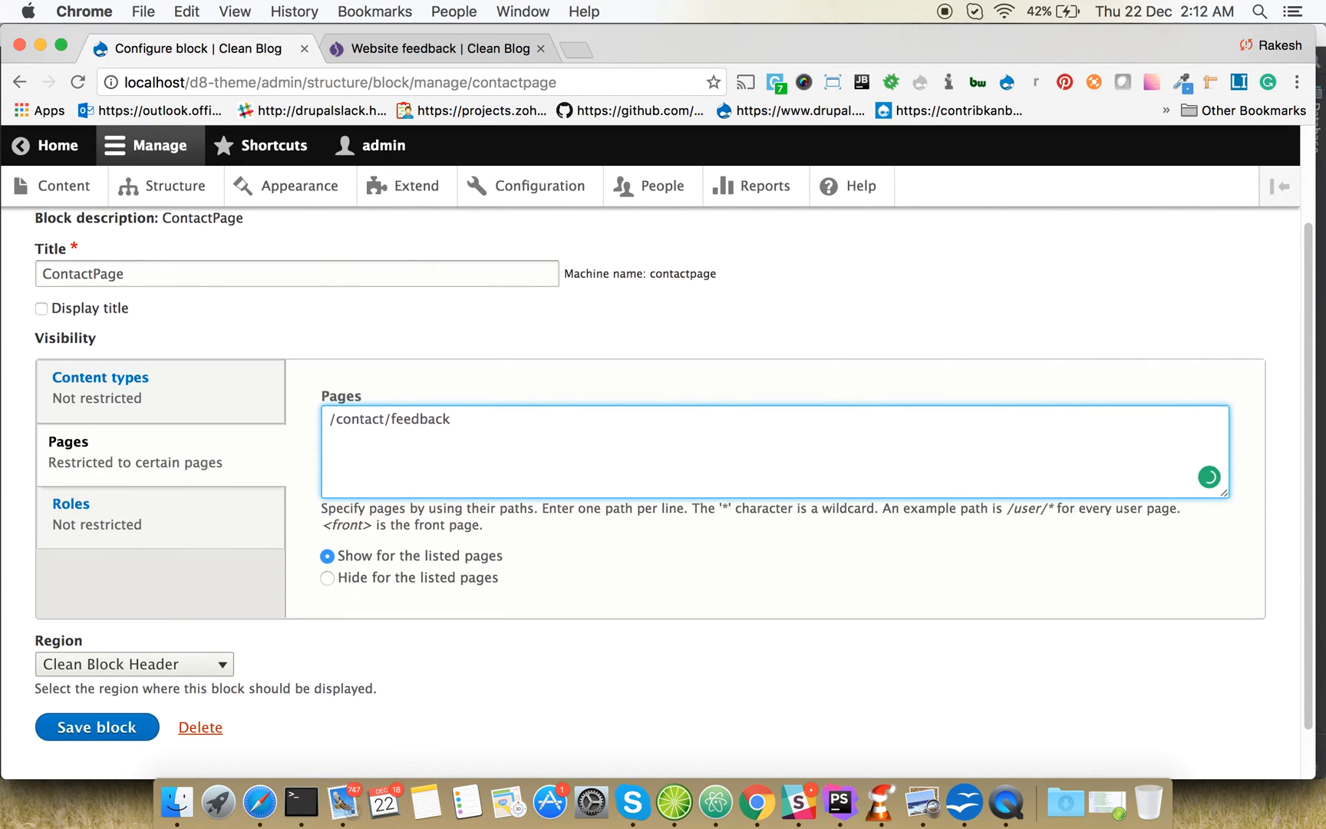
type("/user")
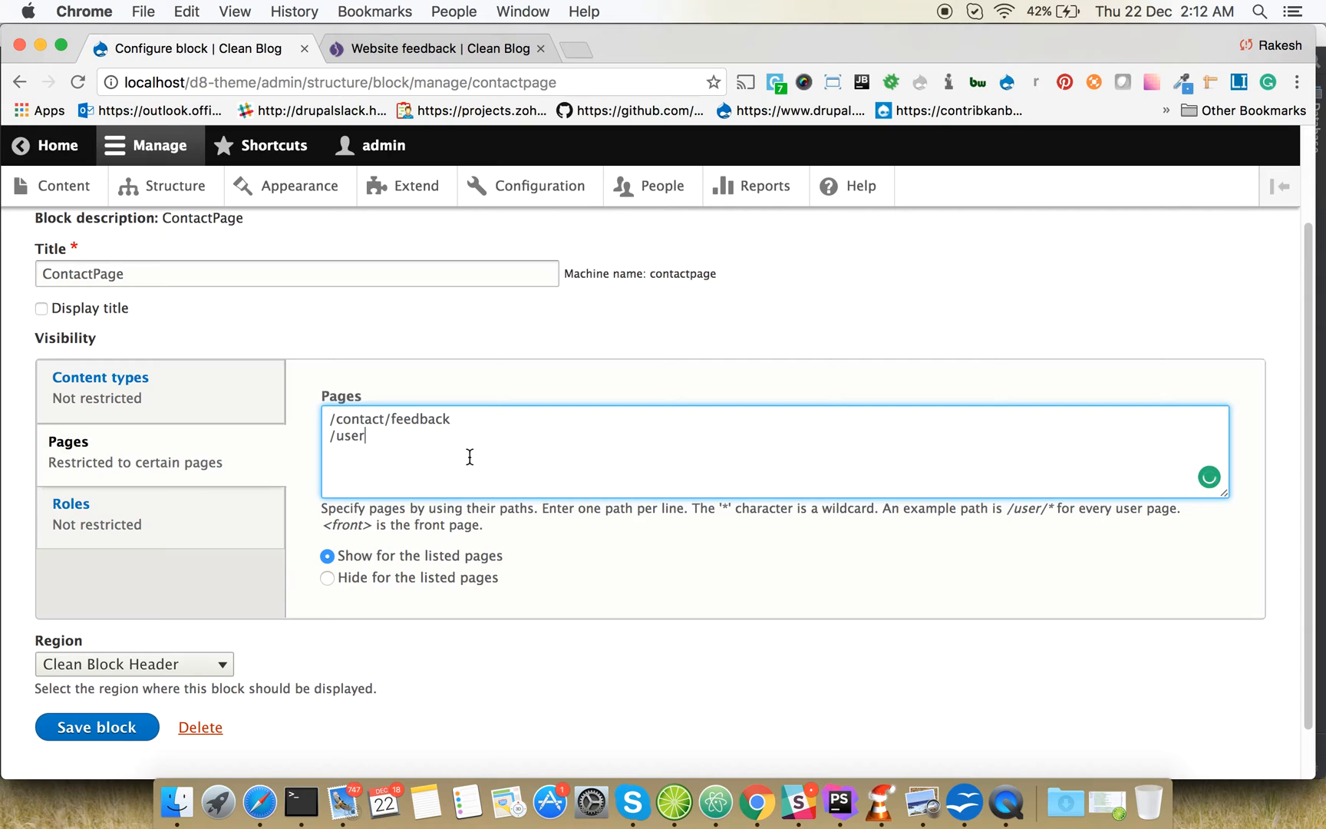
left_click(97, 727)
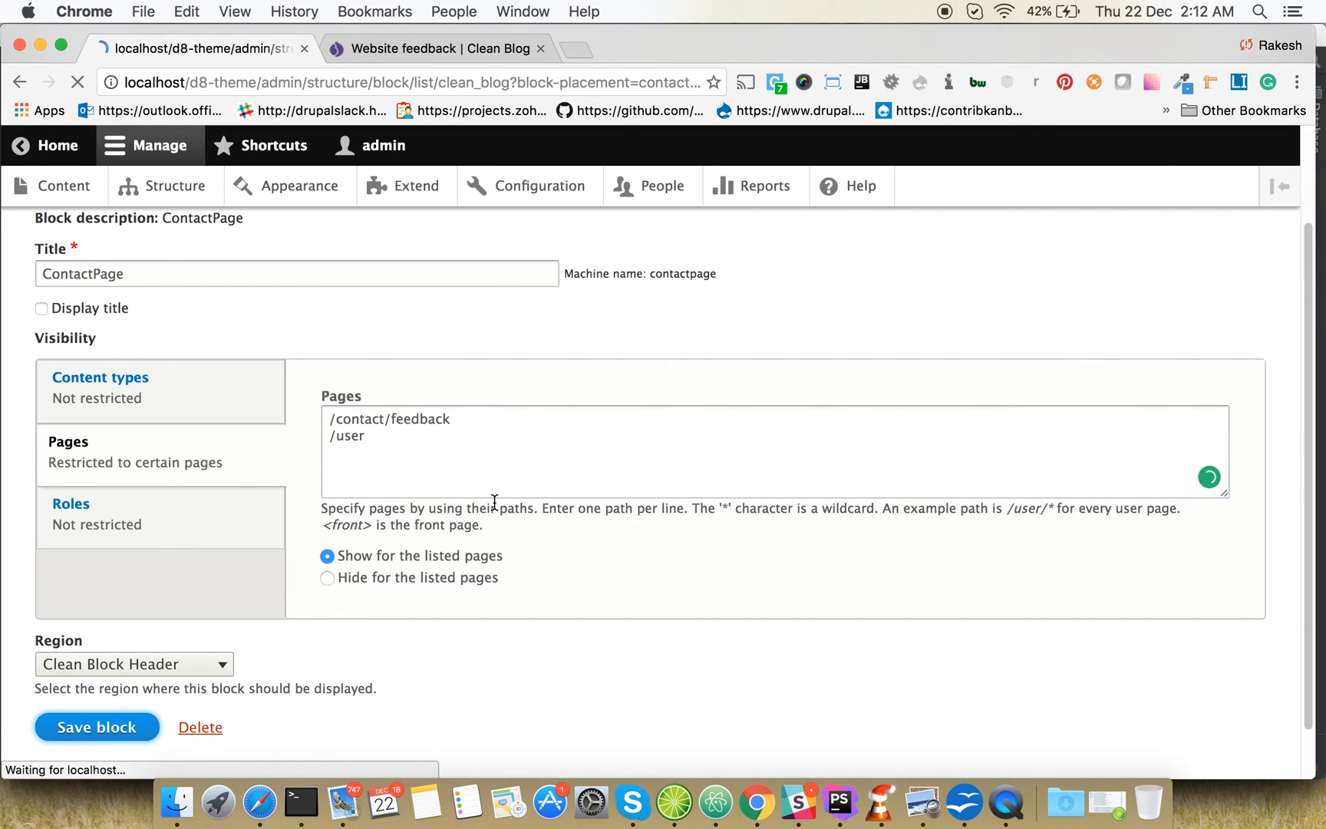
left_click(96, 726)
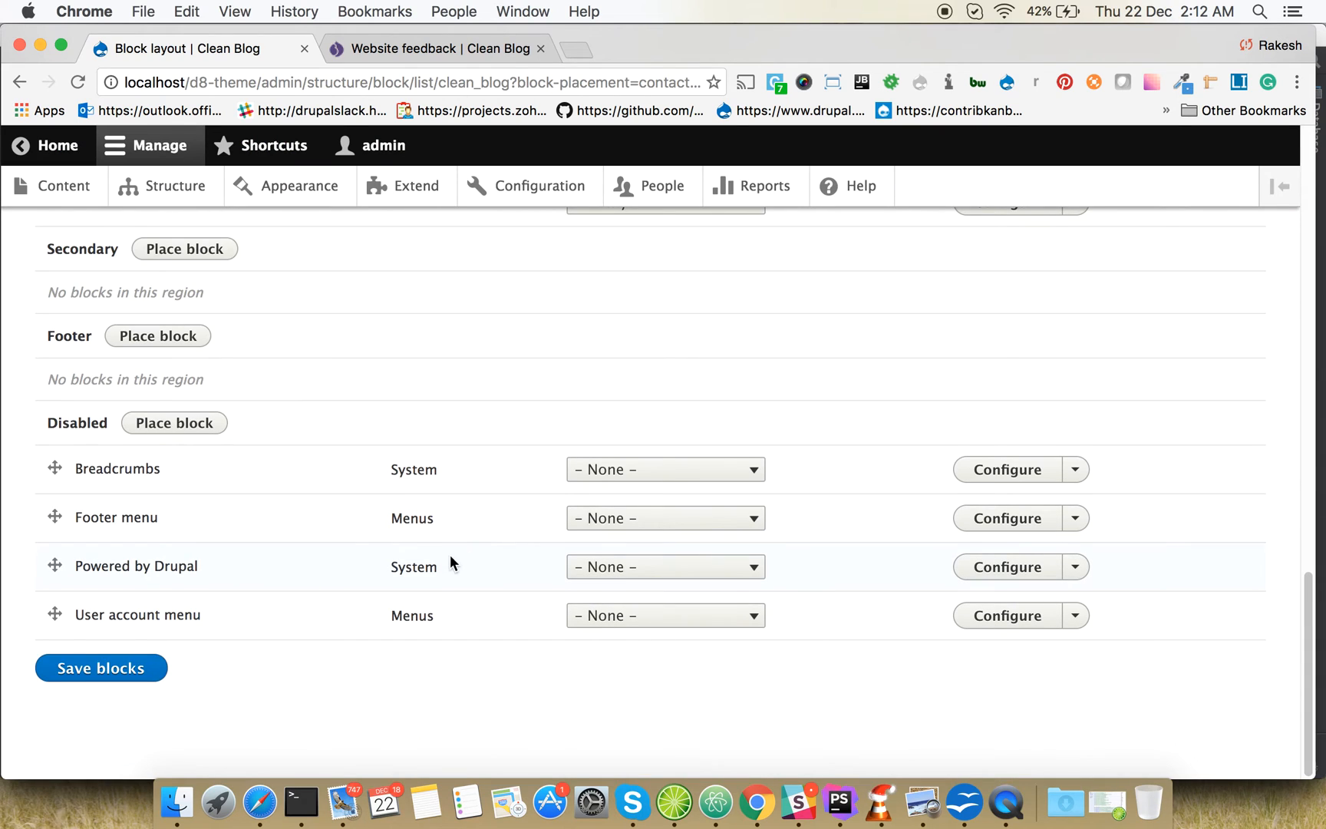
left_click(101, 667)
type("localhost")
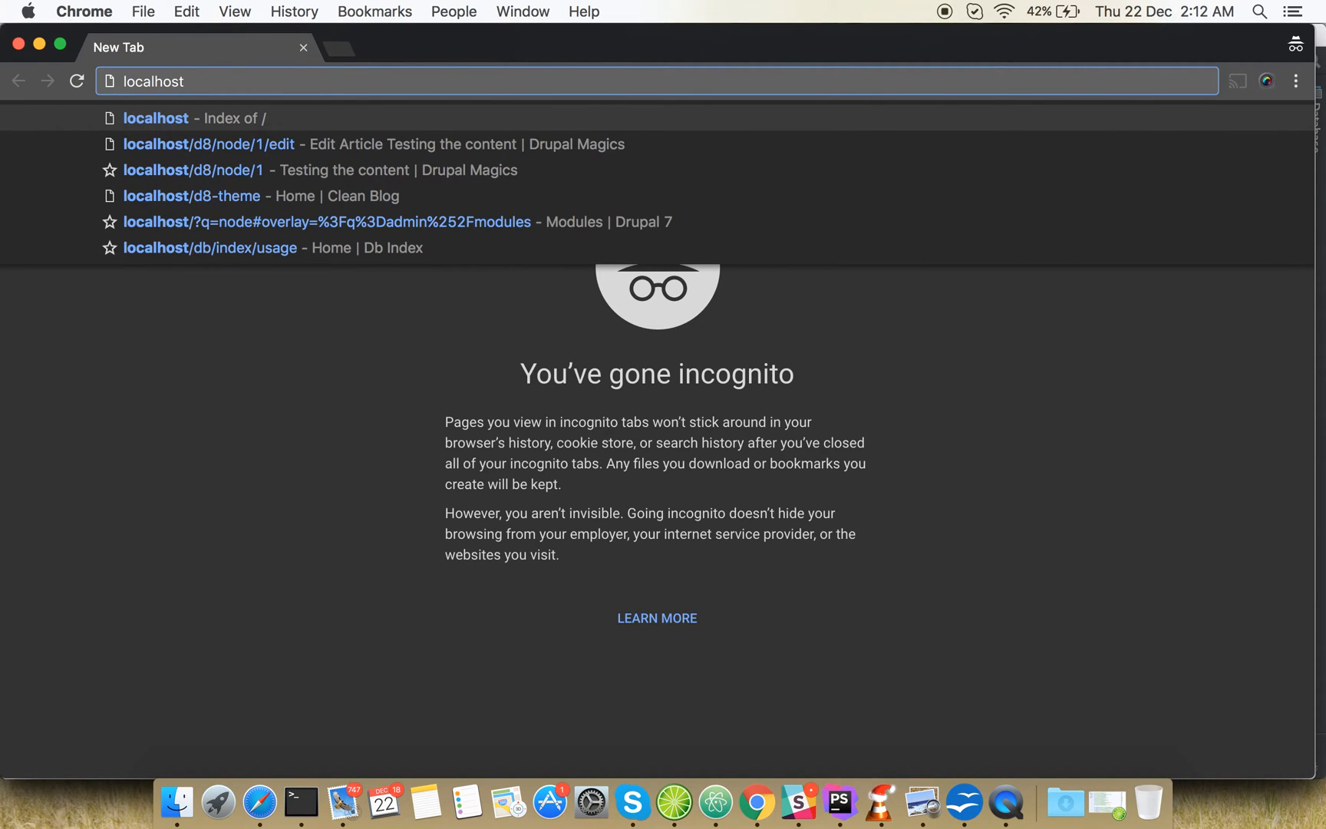
In a private window open localhost d8-theme's /user login page, then return to the admin window
type("/")
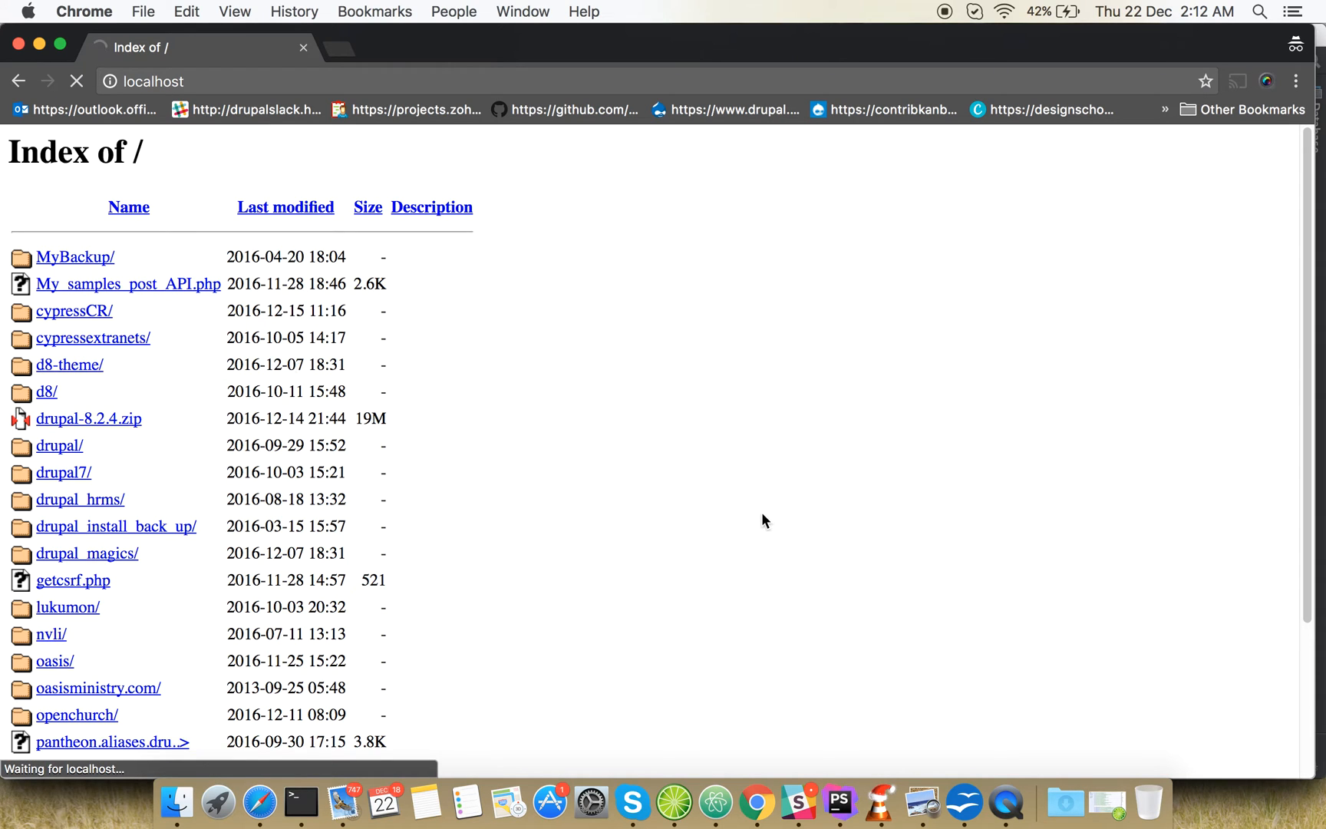
left_click(70, 363)
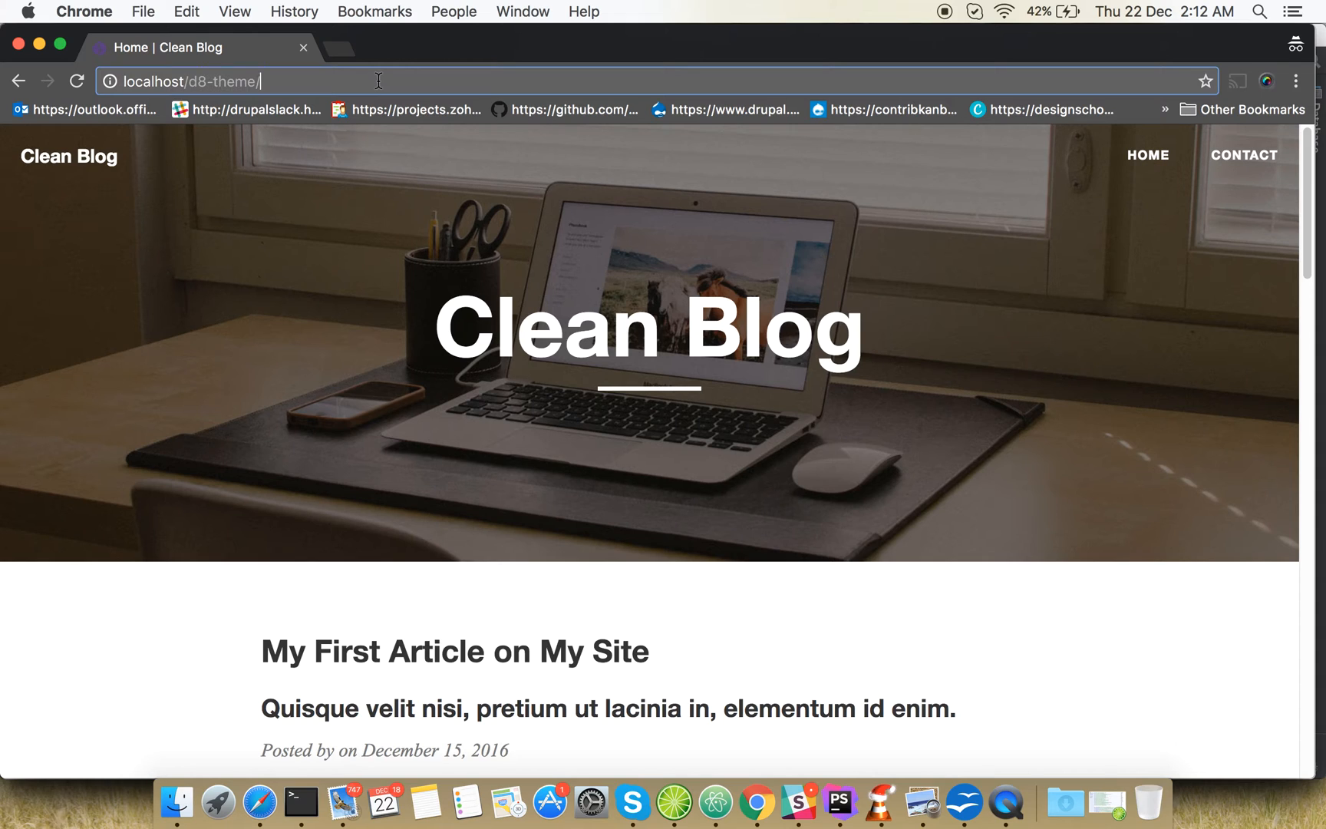
type("user/login")
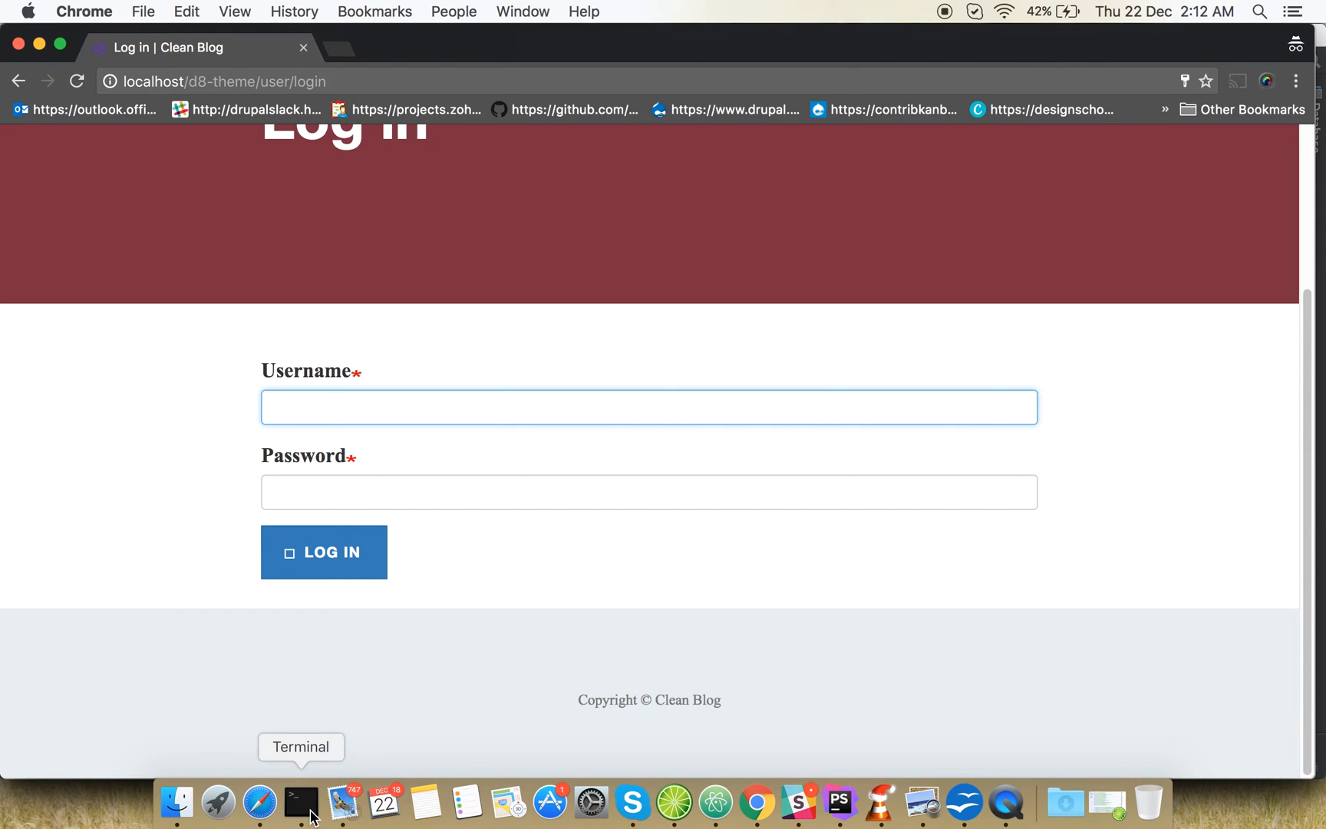
left_click(301, 801)
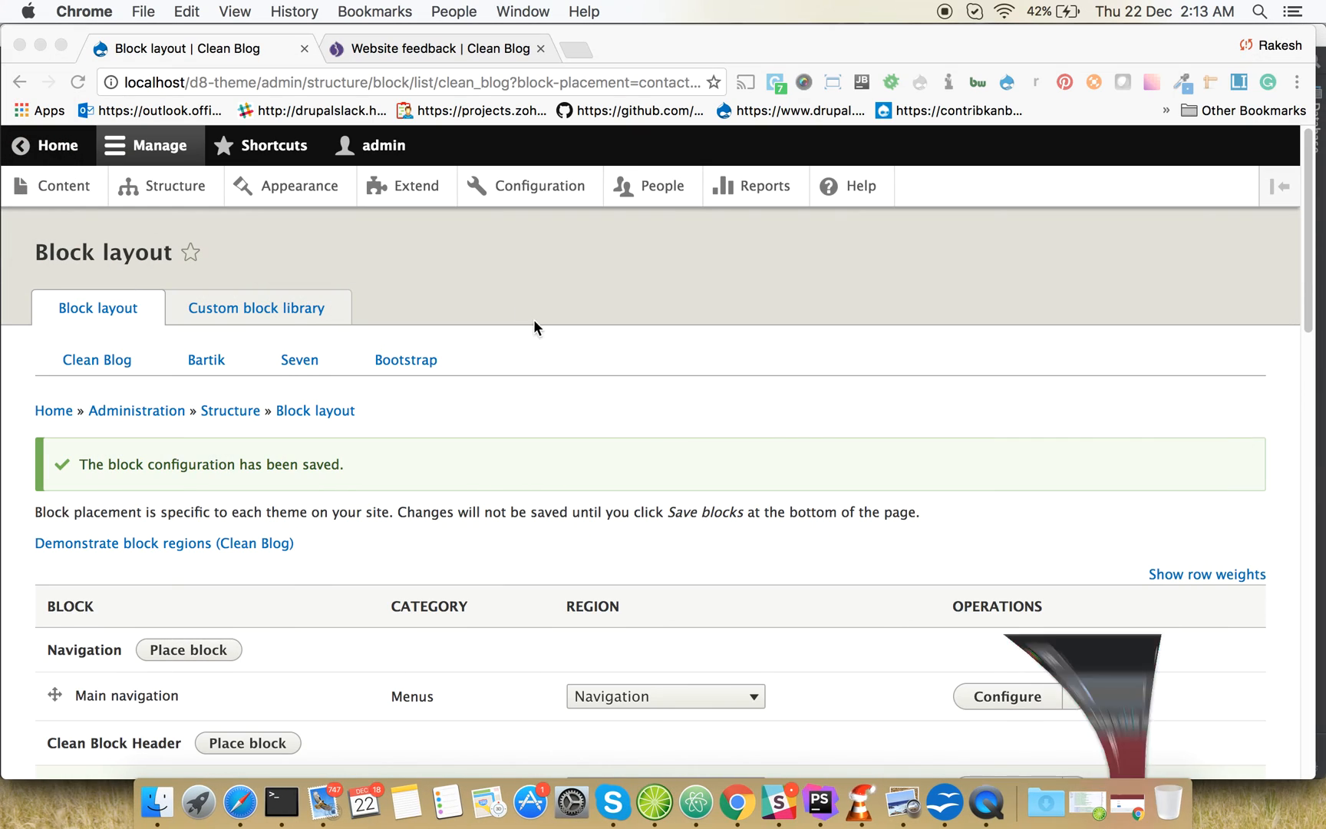
Change the ContactPage block's /user path to /user/login and save the block
scroll("down", 3)
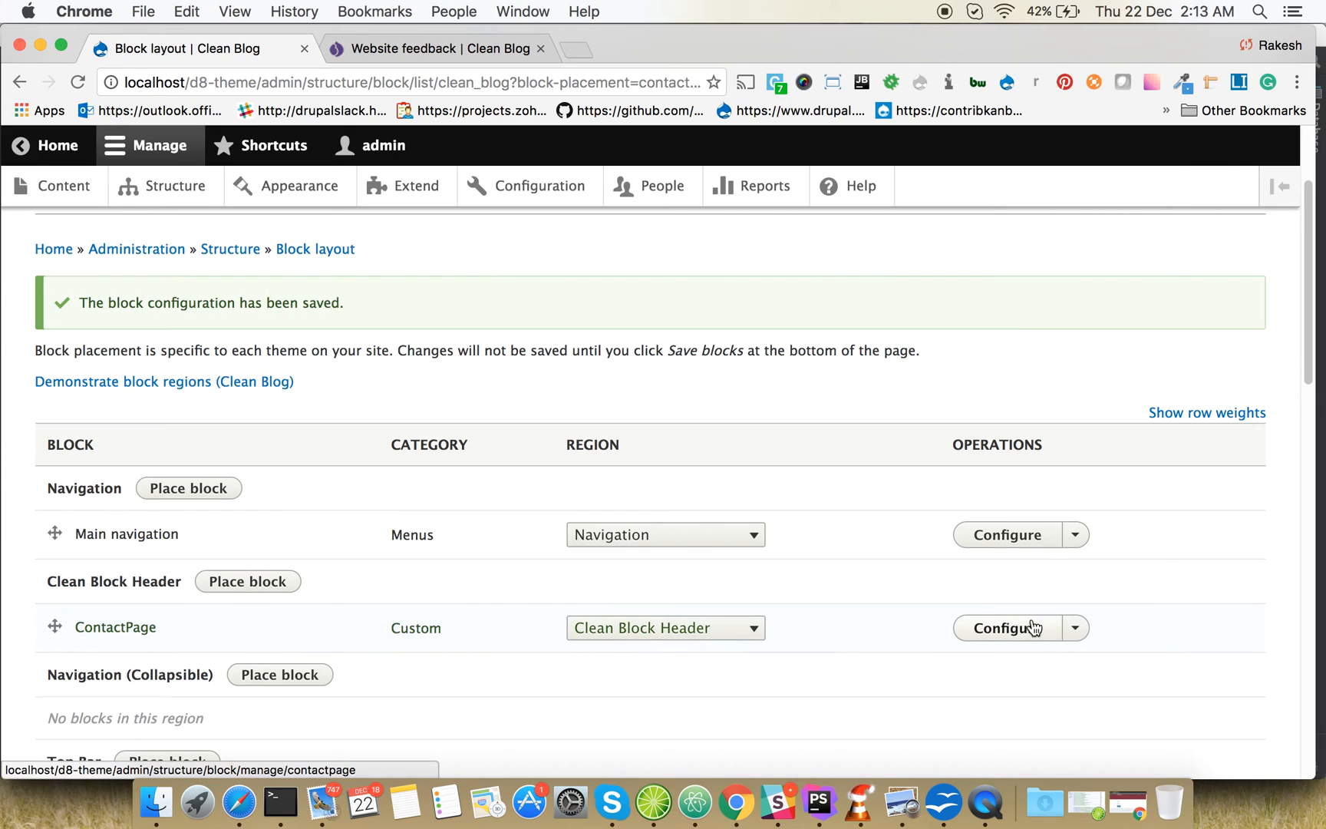
left_click(1005, 627)
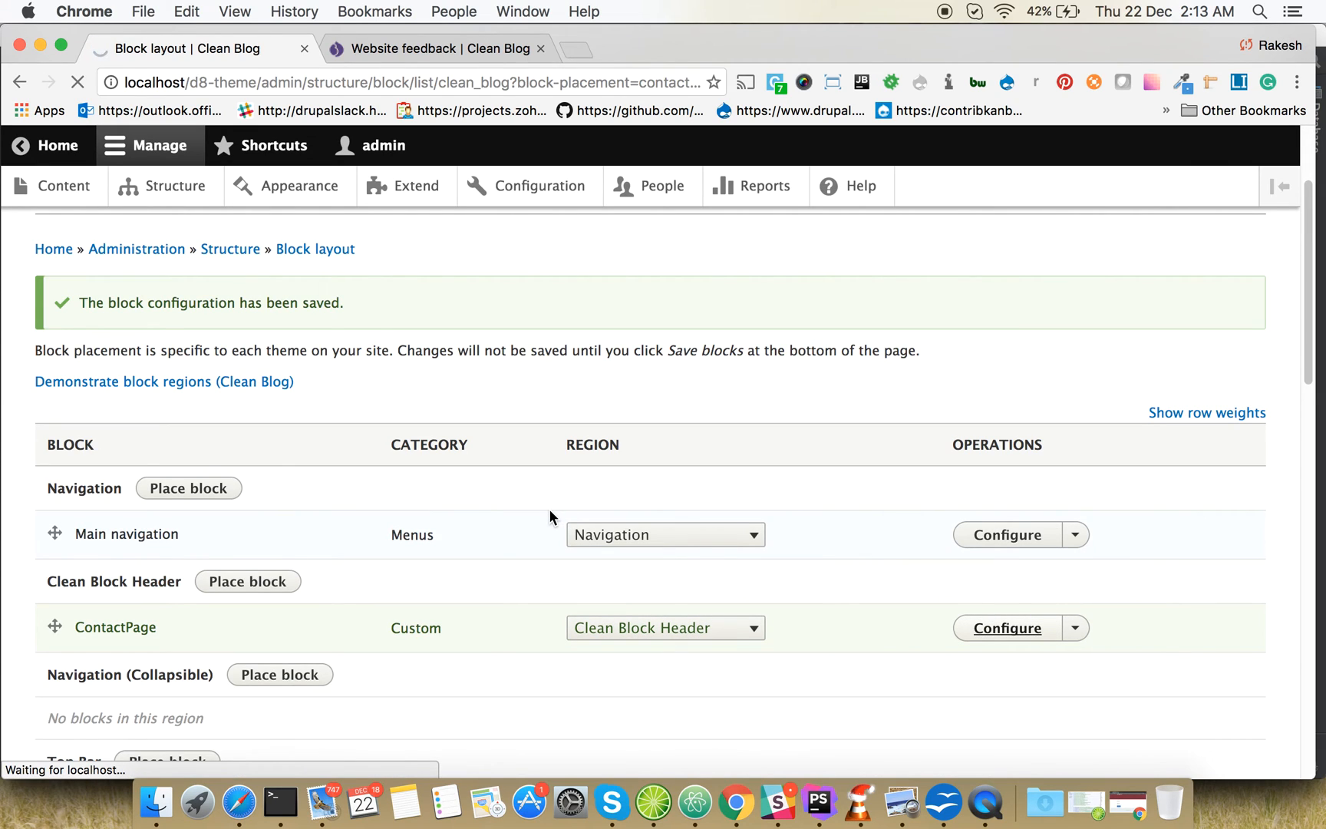
left_click(1005, 627)
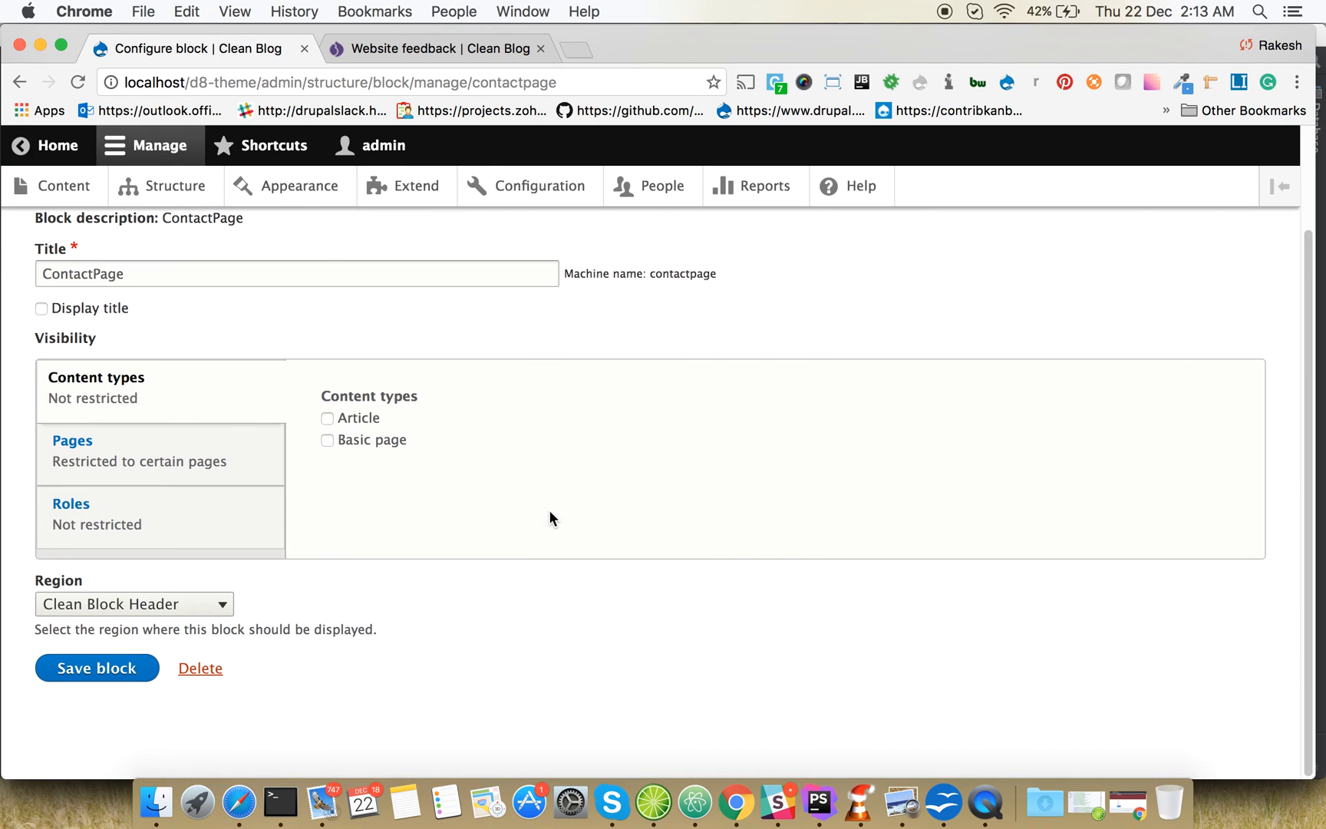
left_click(72, 441)
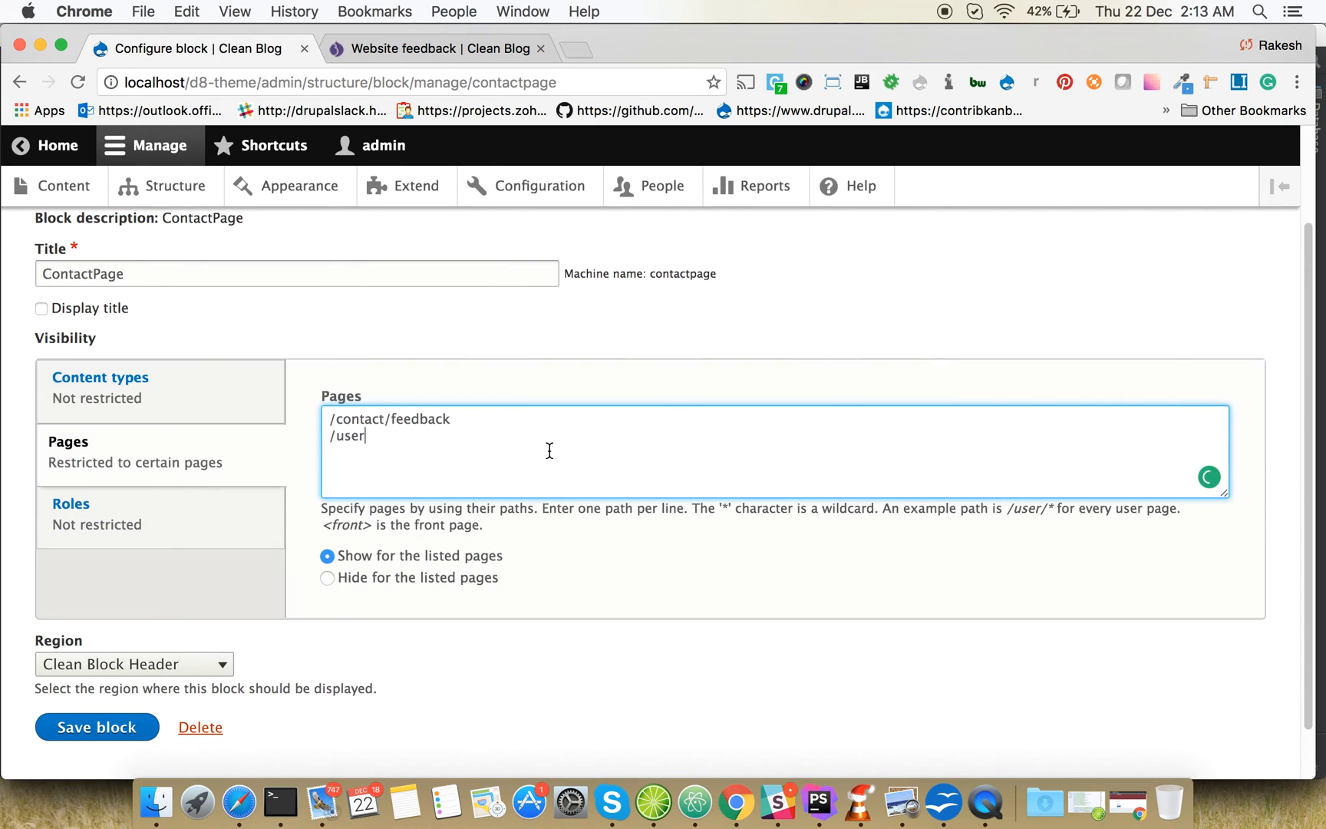
type("/login")
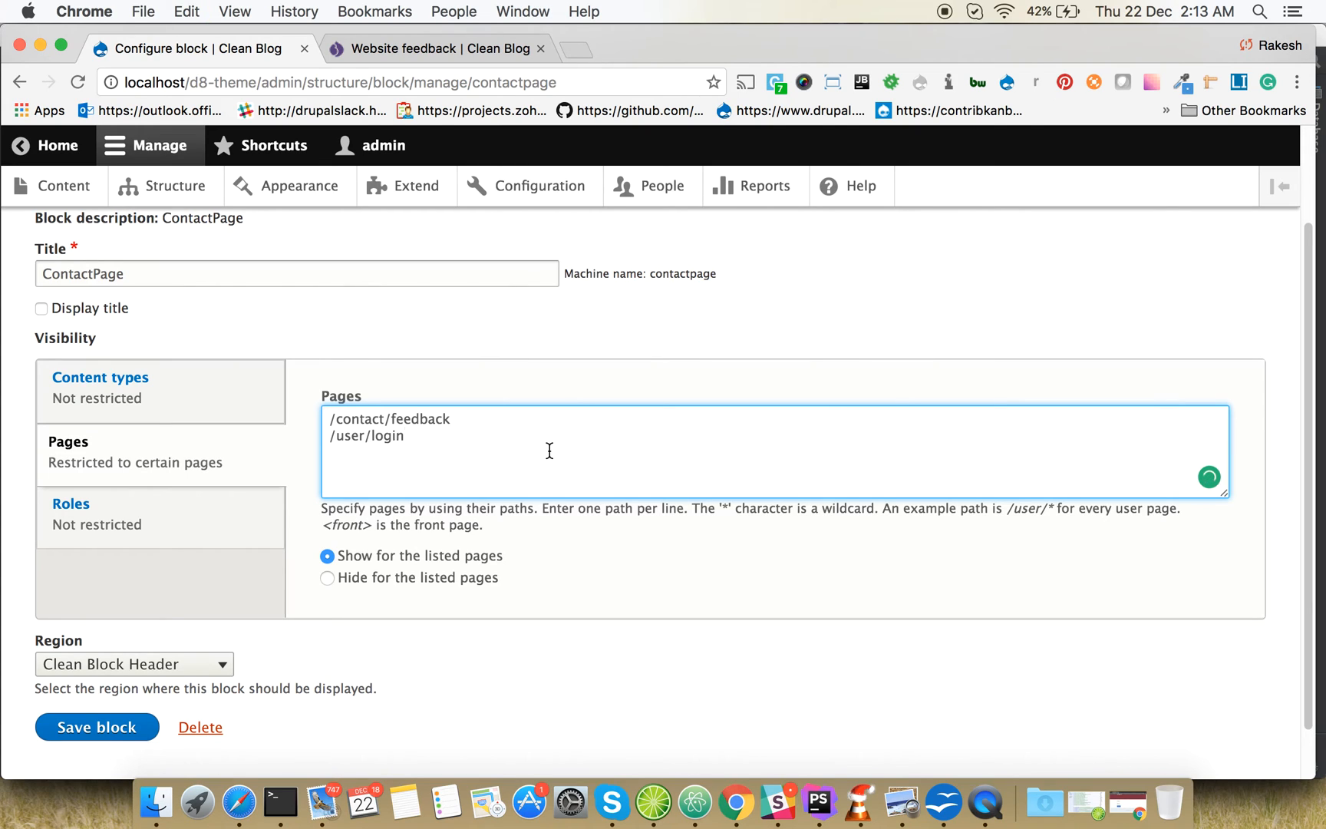
left_click(96, 728)
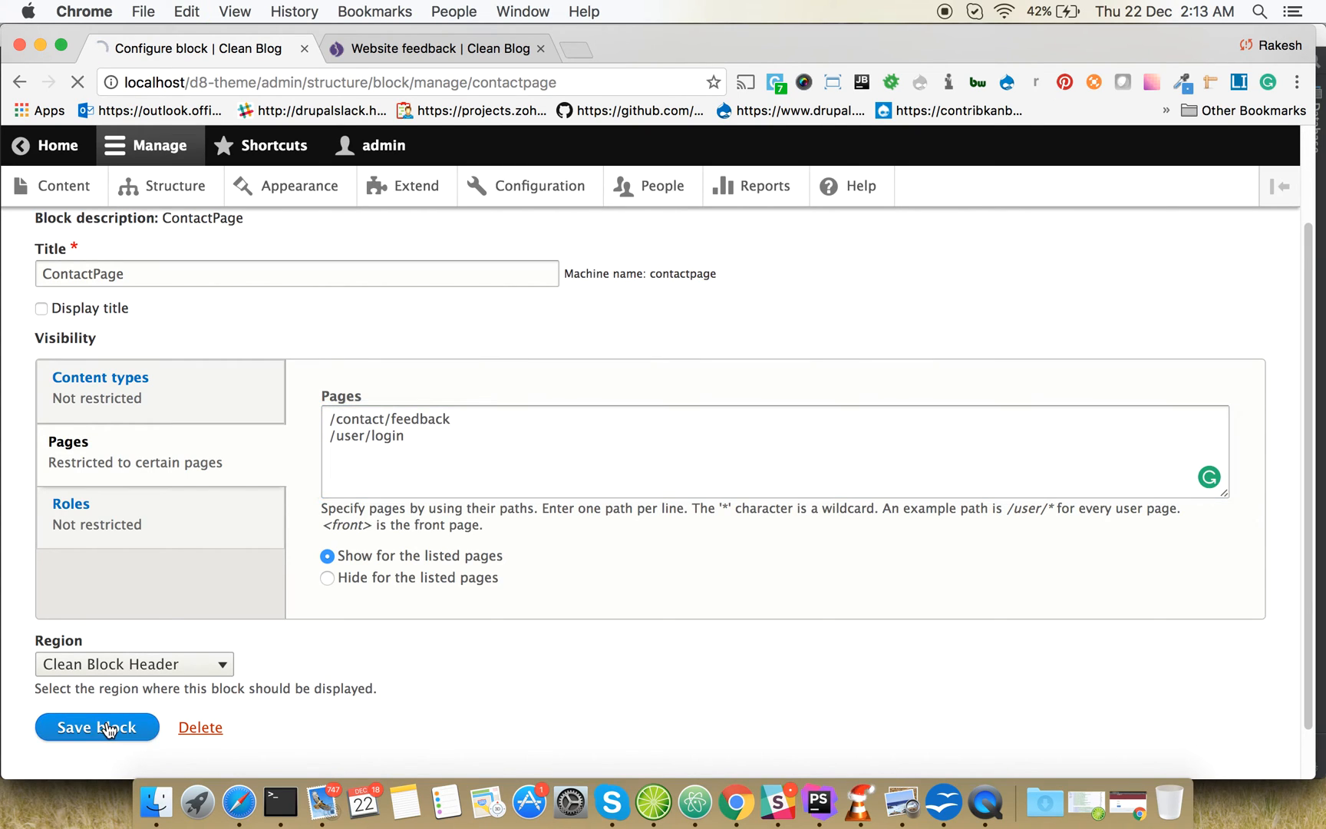
left_click(97, 726)
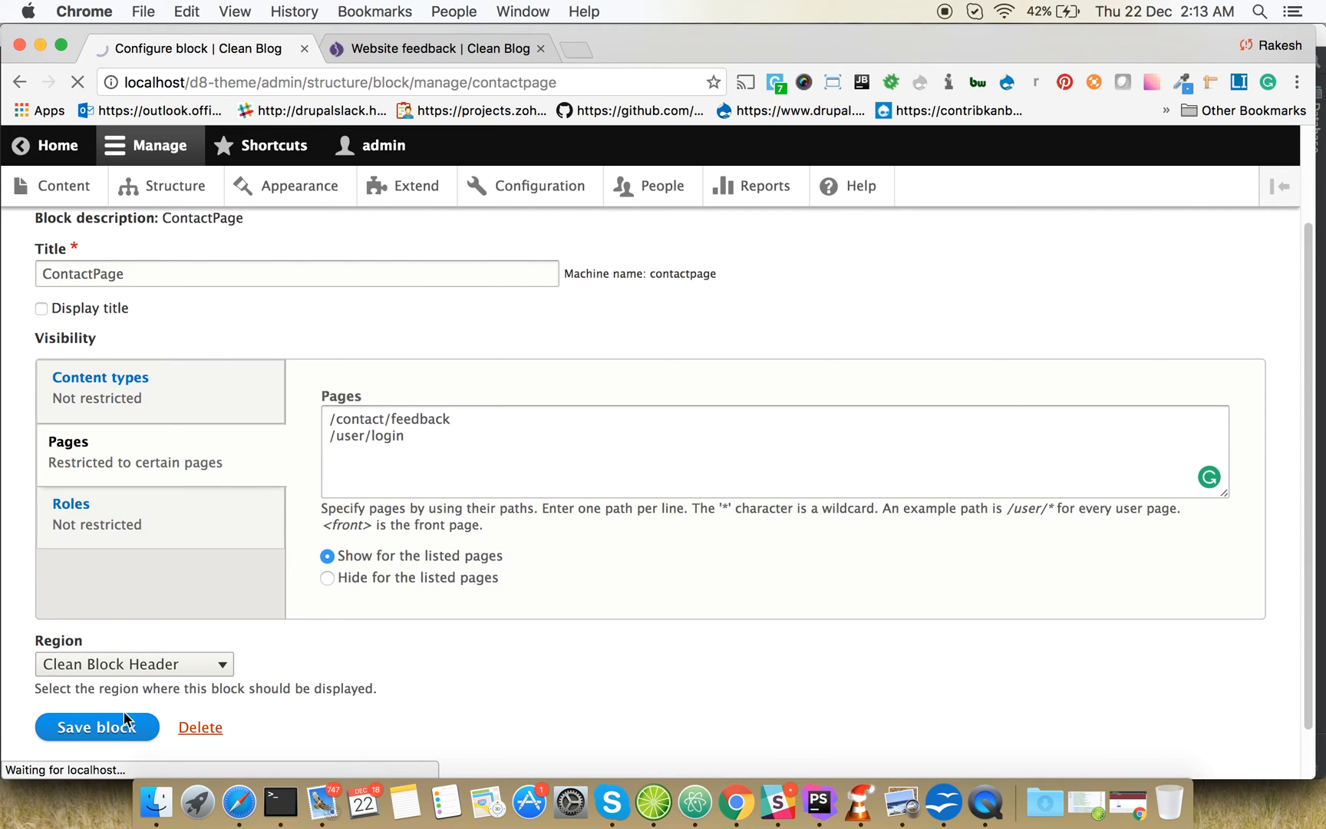
Switch to the logged-out login page window to check the result
left_click(95, 726)
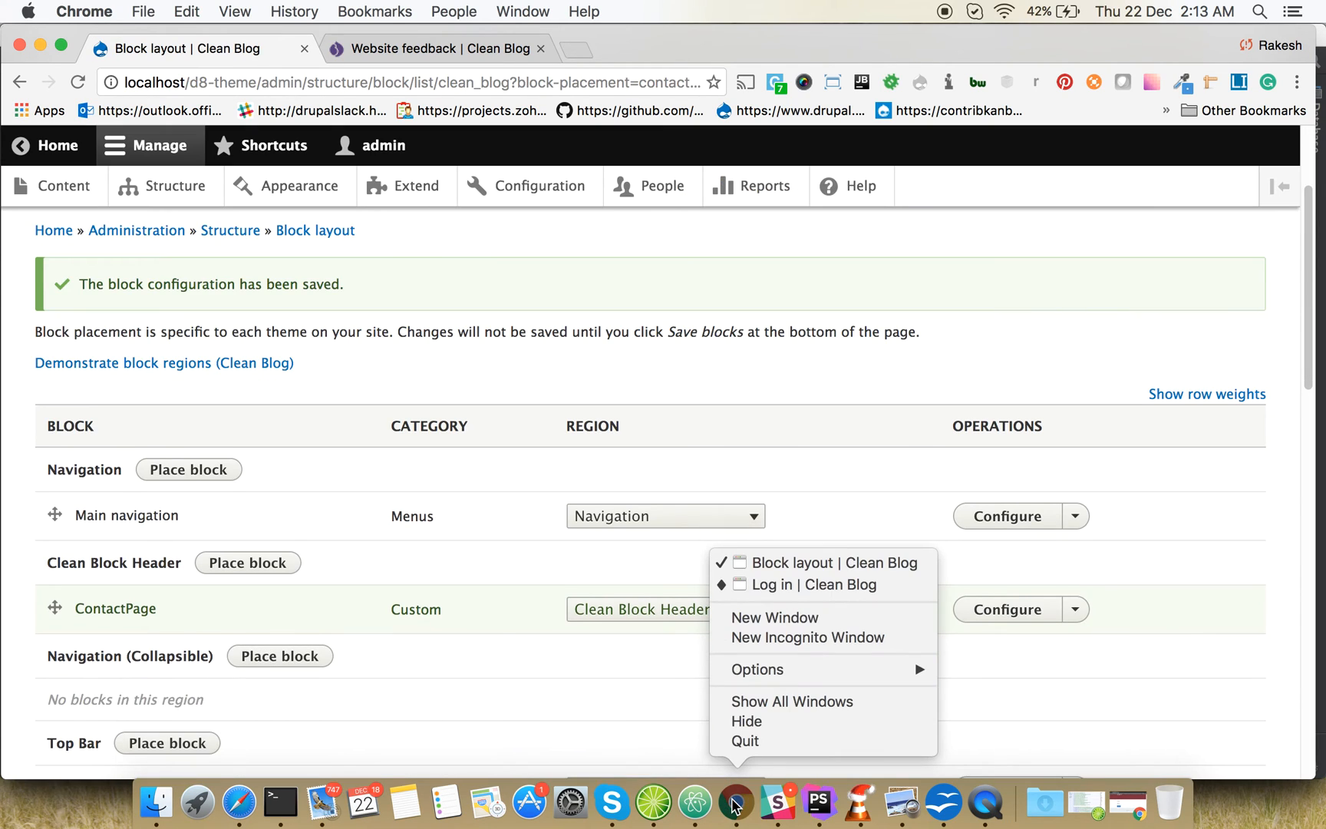
left_click(774, 585)
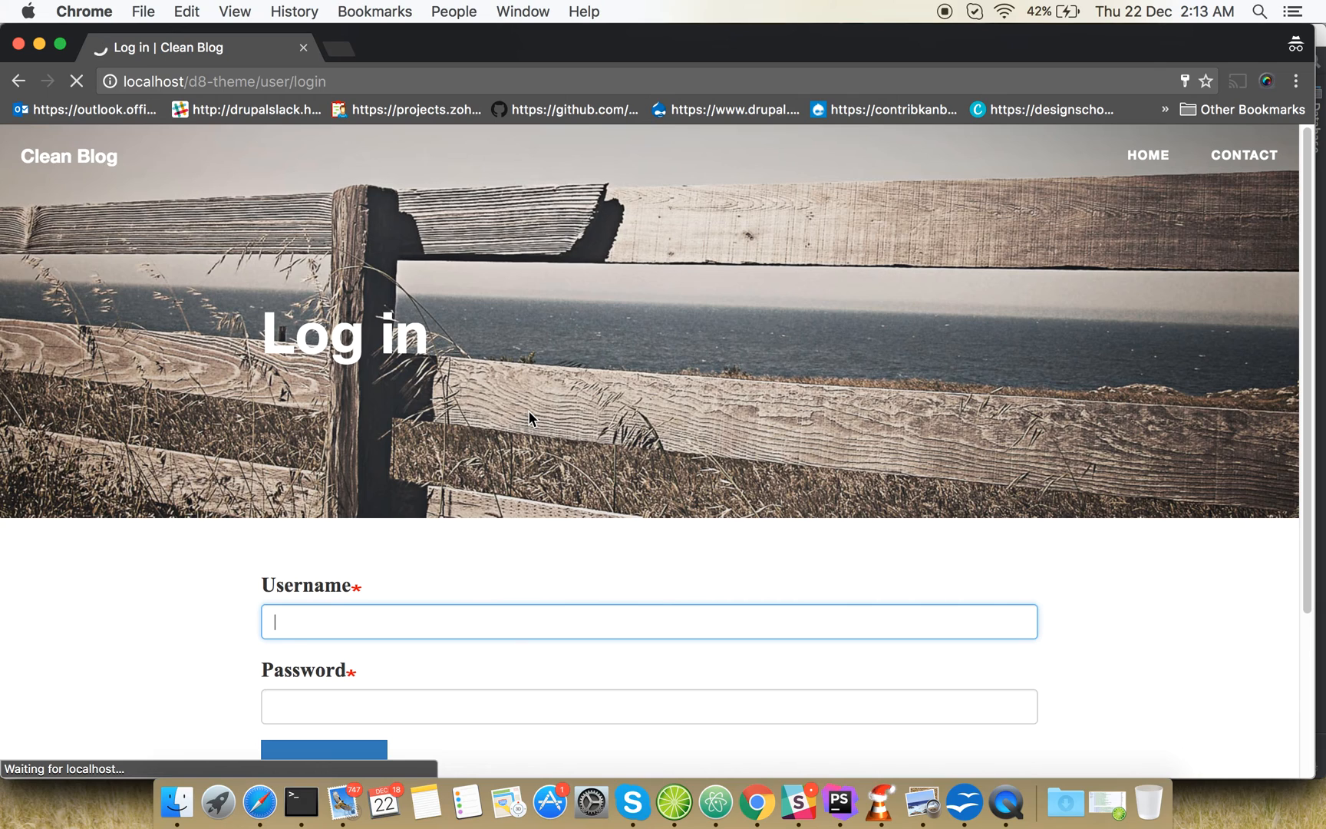
mouse_move(224, 460)
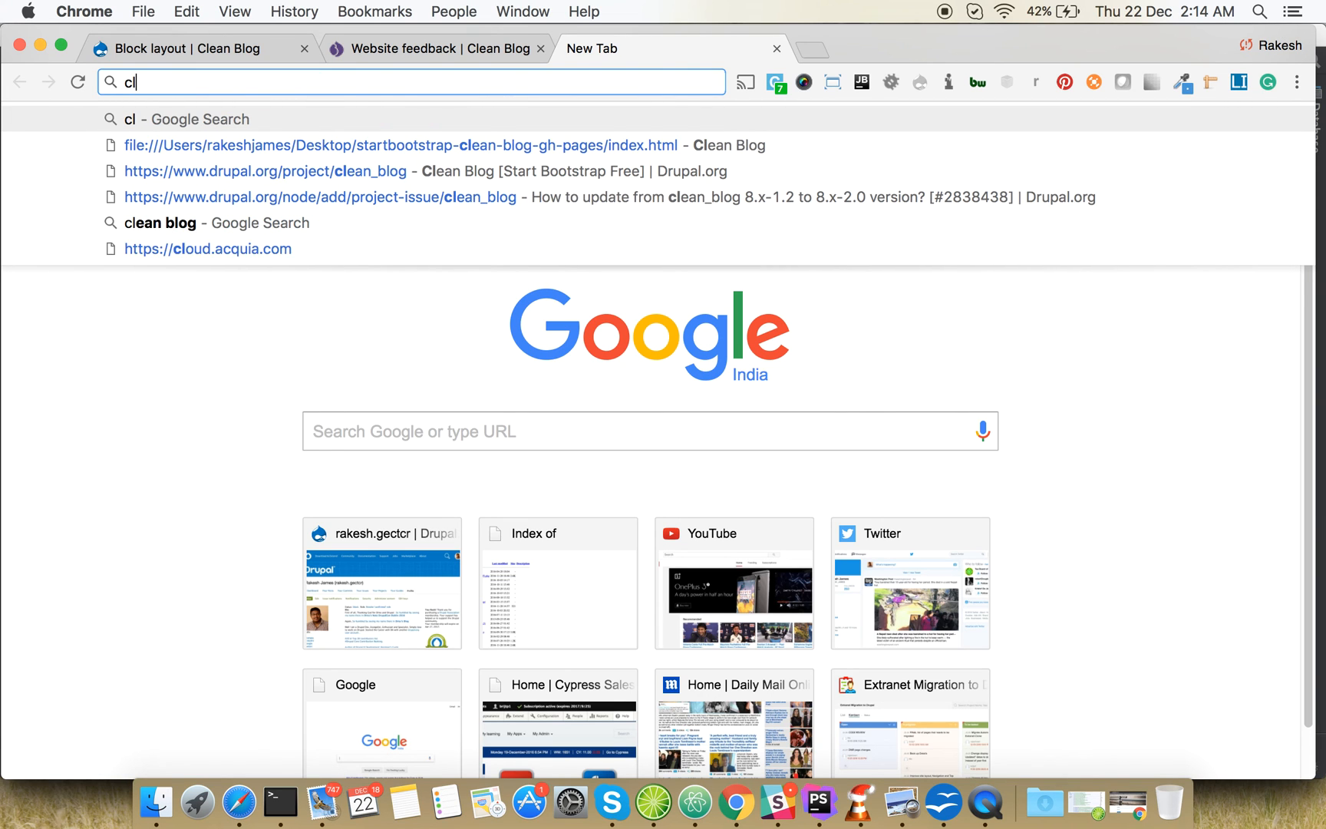
From drupal.org/user, reach the Clean Blog project page and its Downloads section showing 8.x-2.0
type("drupal.org/user")
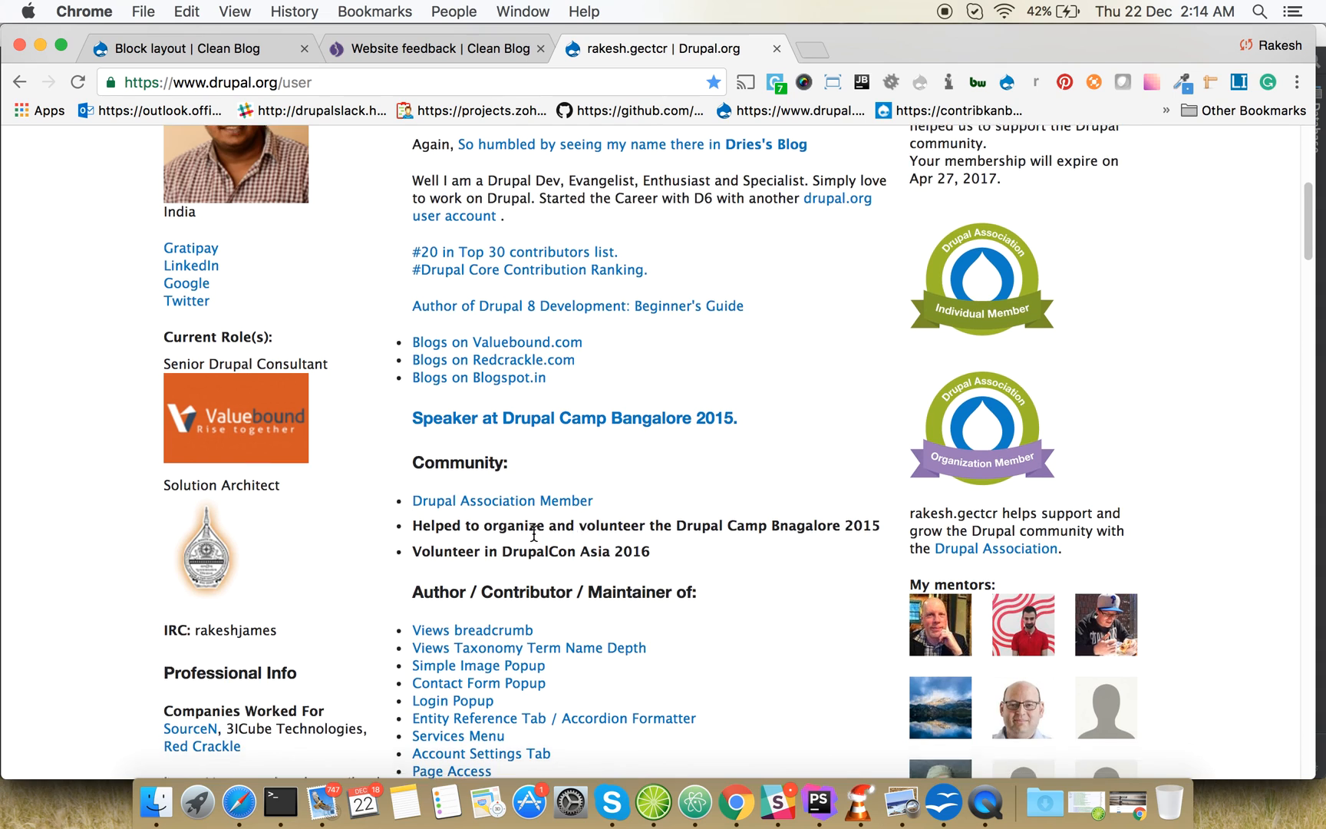
scroll("down", 3)
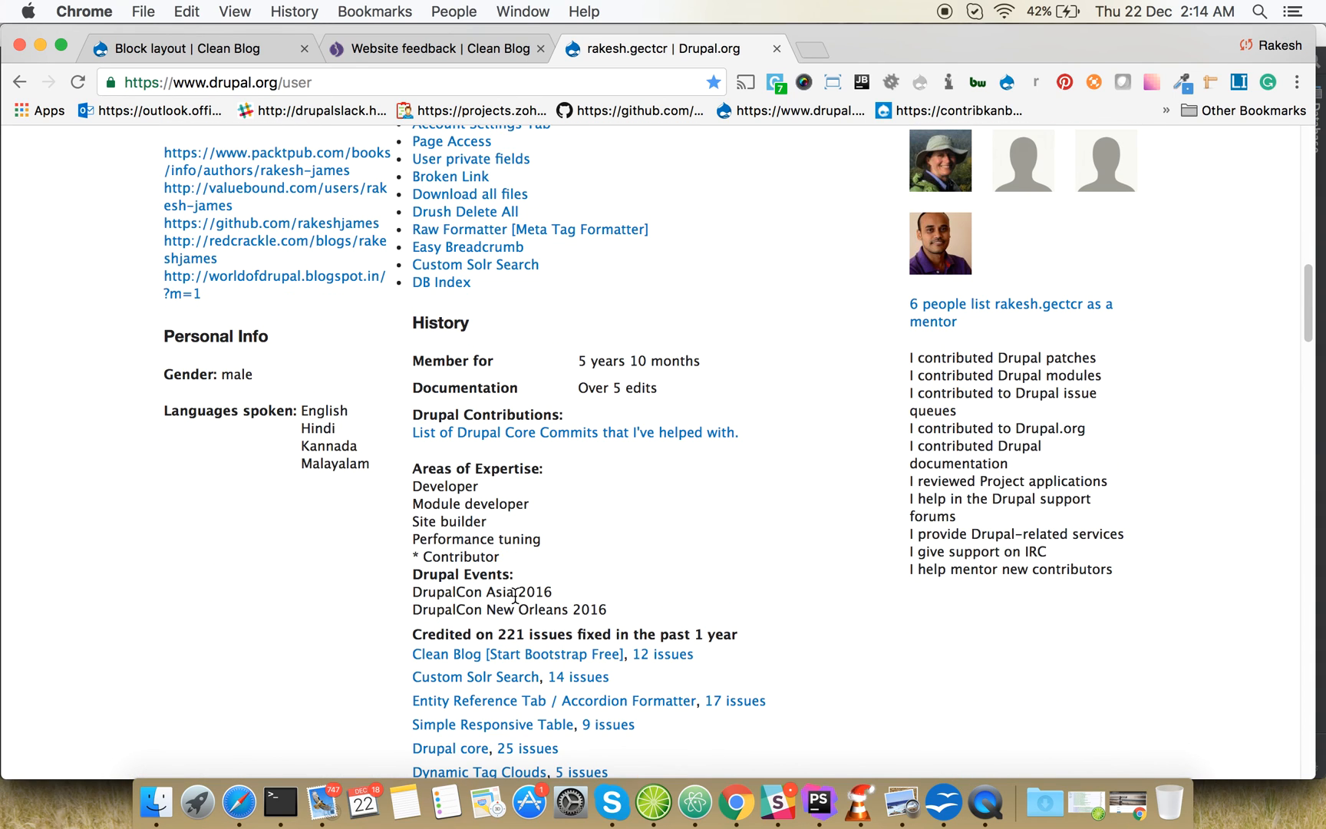
left_click(518, 654)
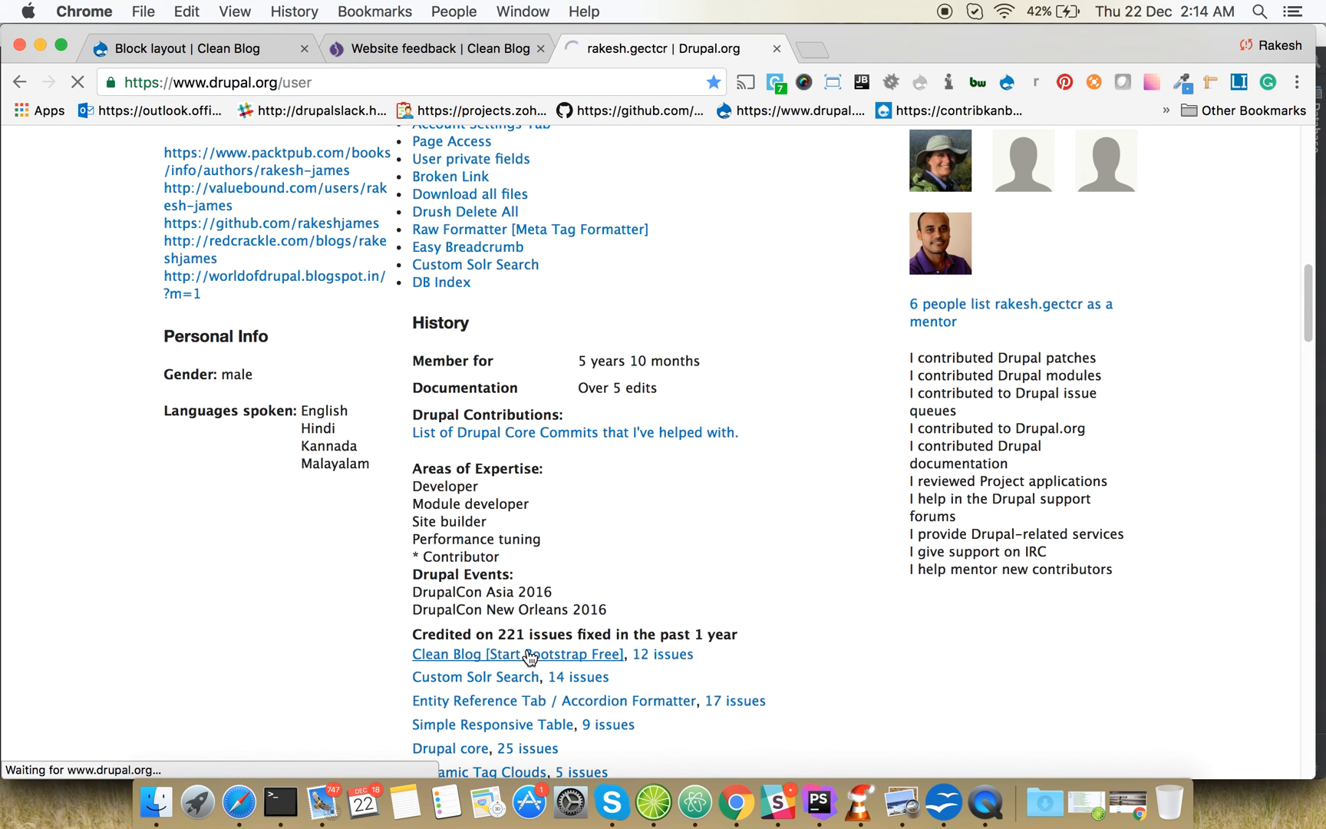
left_click(517, 653)
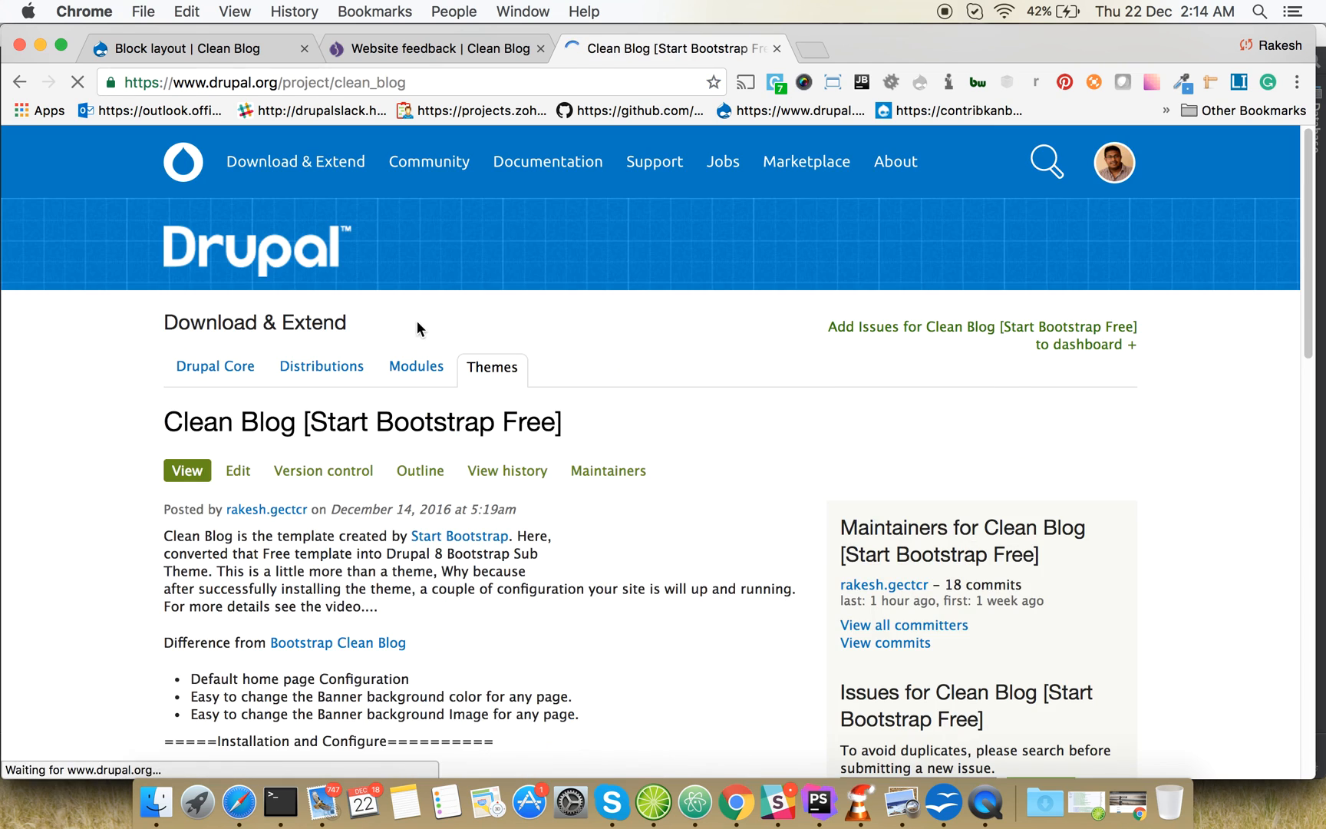
scroll("down", 3)
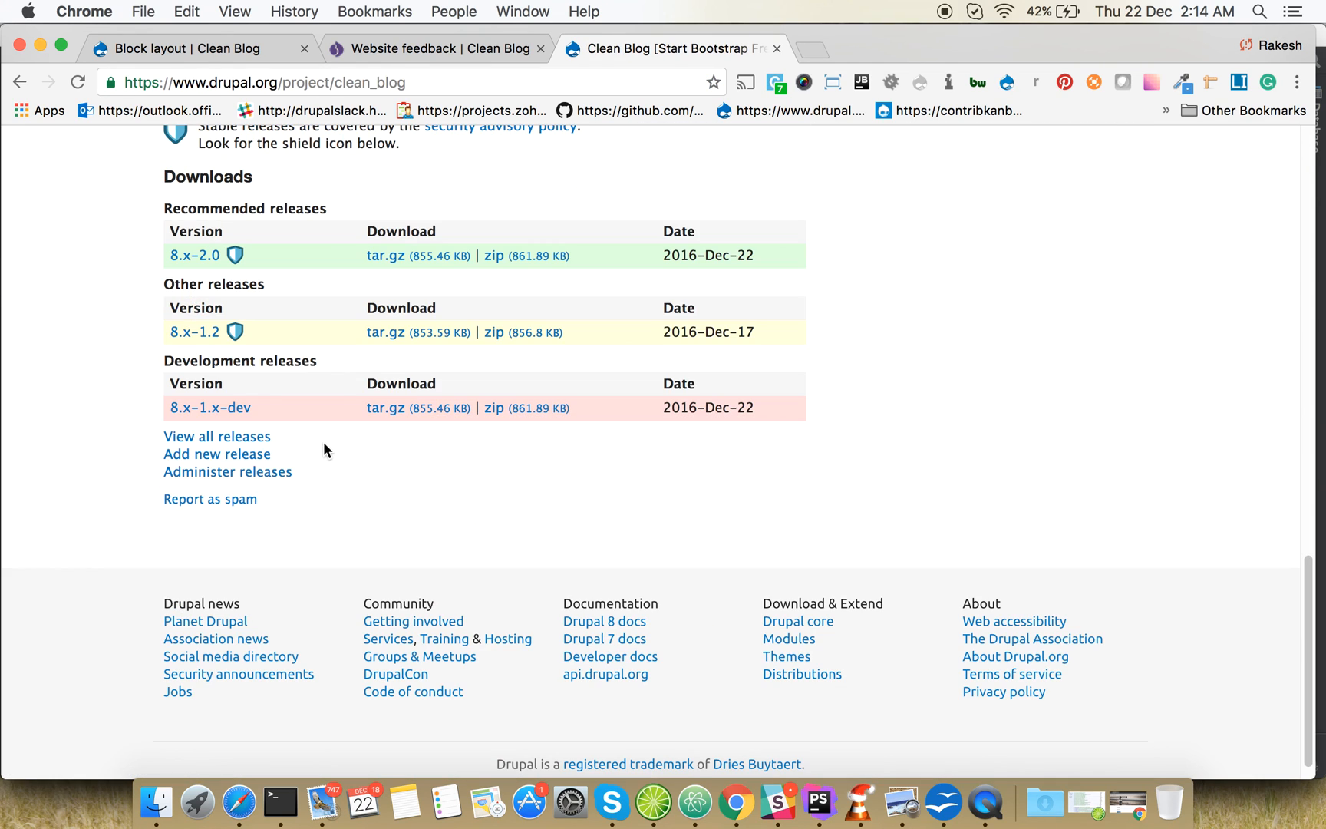